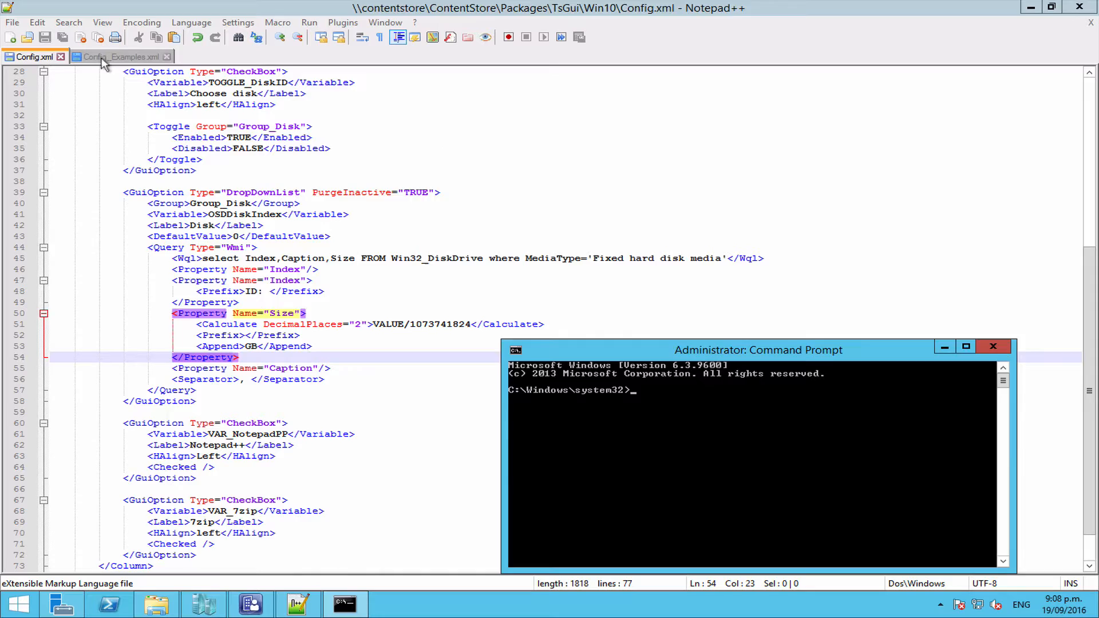
Step: Switch to Config_Examples.xml and select OSDDiskIndex in the fixed-disk drop-down example
left_click(119, 57)
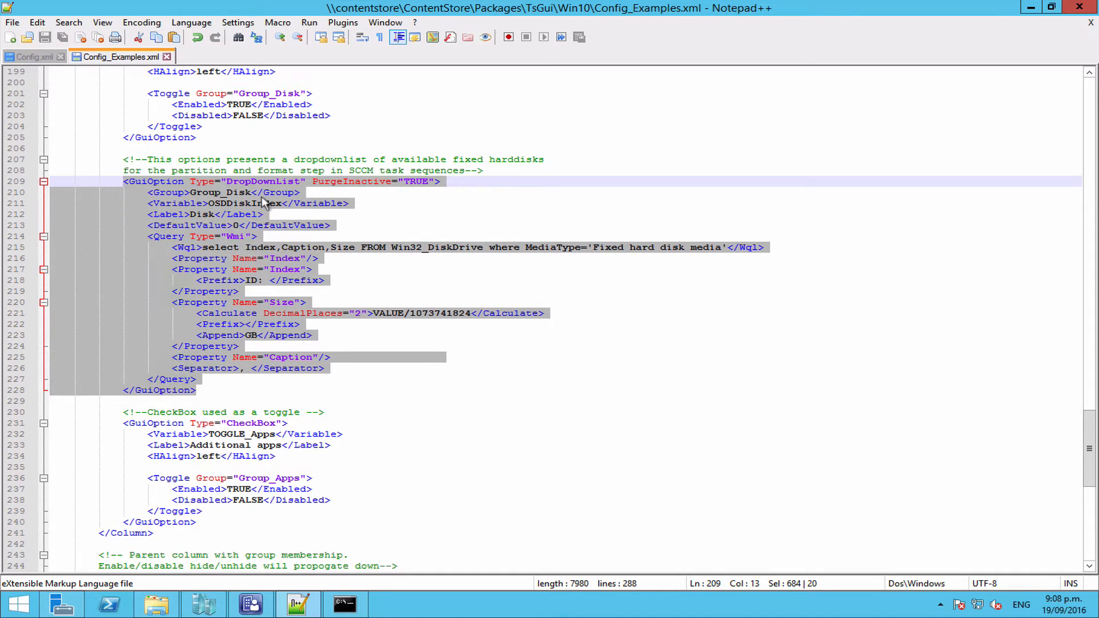
mouse_move(232, 210)
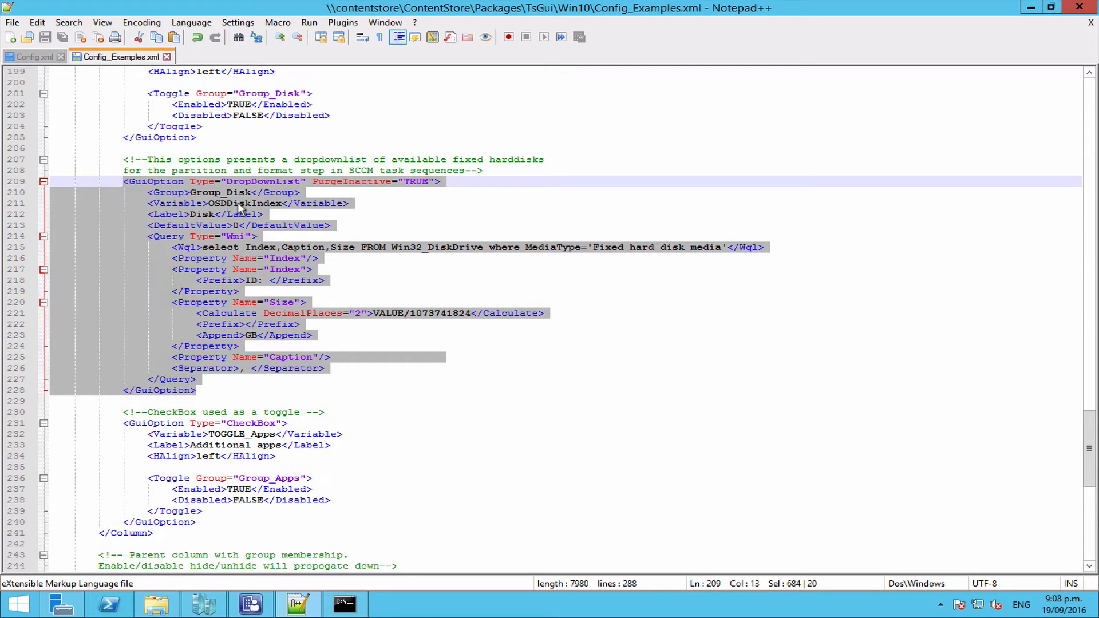
double_click(245, 203)
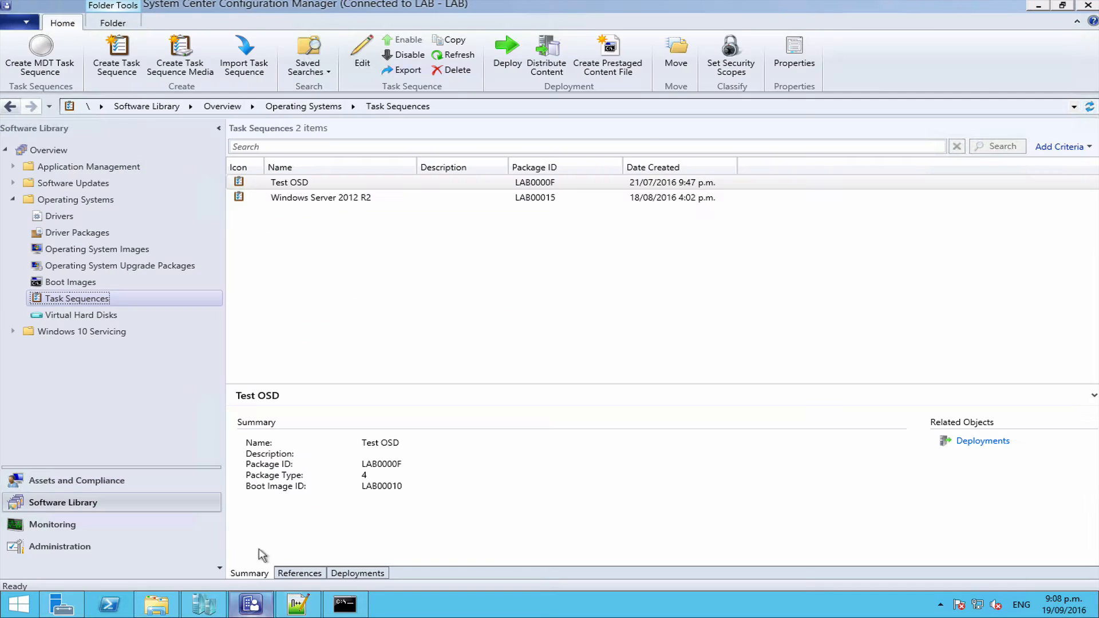
Step: Inspect Test OSD's Partition Disk - BIOS step, using disk number 0, and cancel without changes
left_click(288, 182)
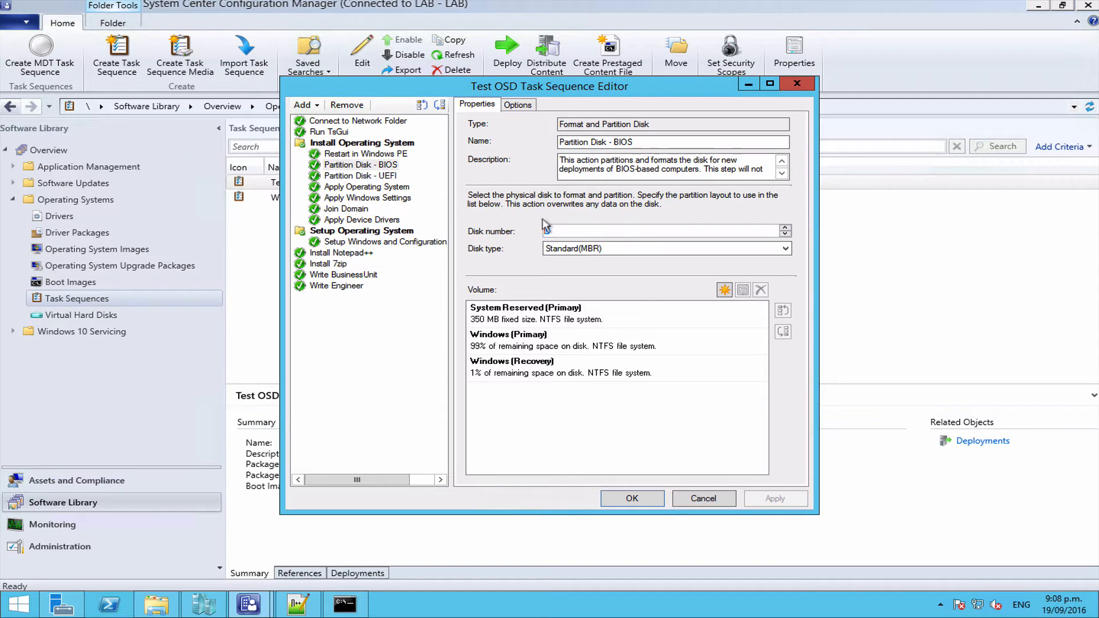
left_click(659, 230)
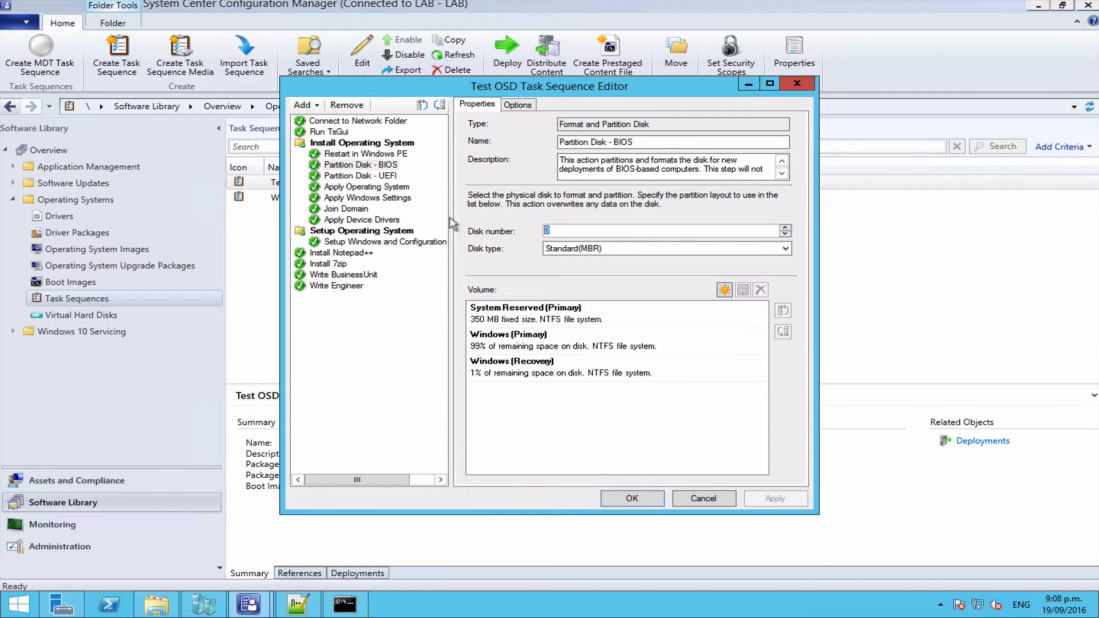
left_click(359, 164)
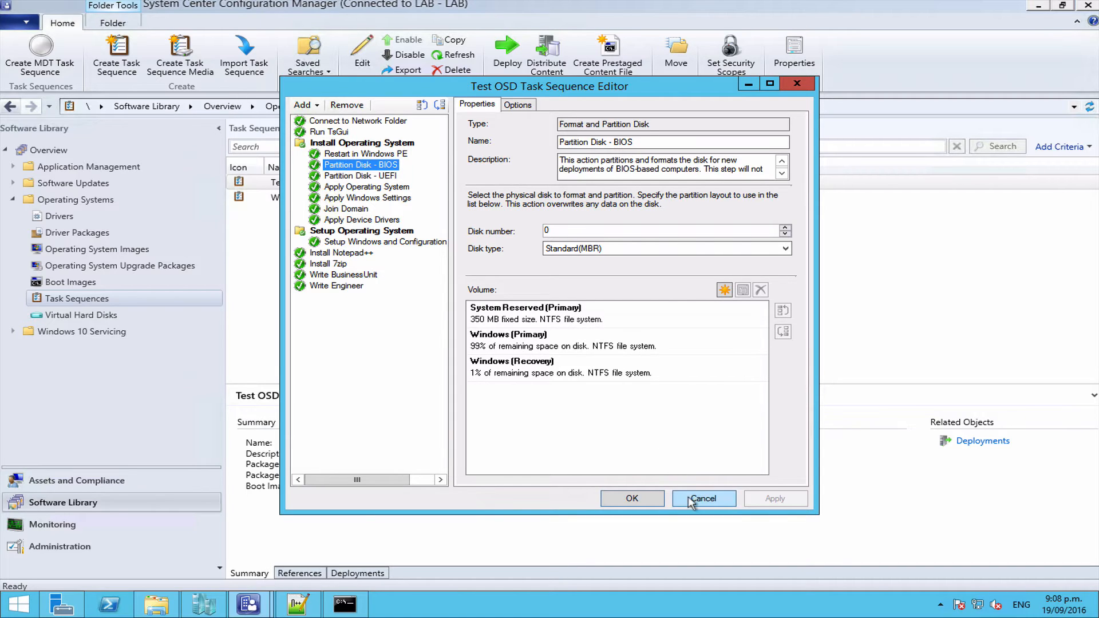
left_click(703, 499)
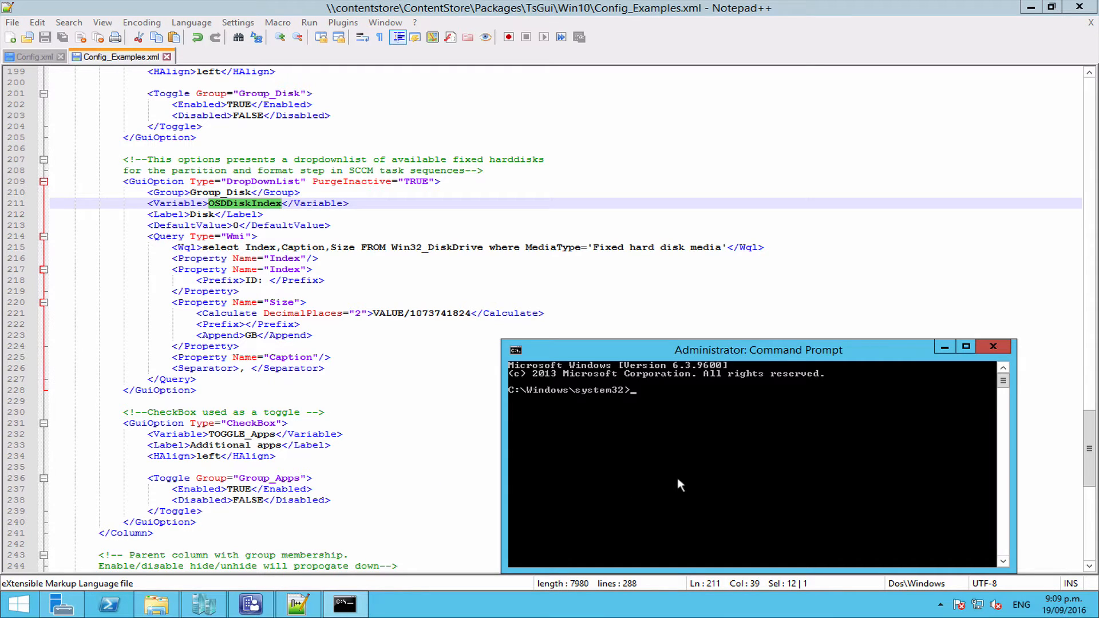
Step: Run diskpart and 'list disk' to show Disk 0 through Disk 4 with sizes
type("disk")
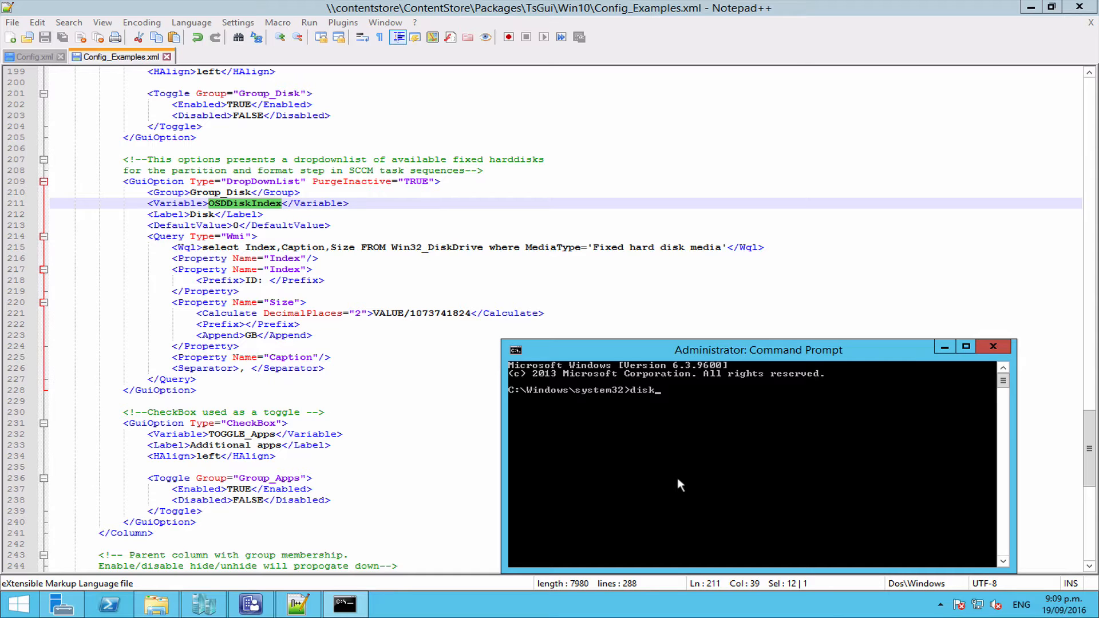
type("part")
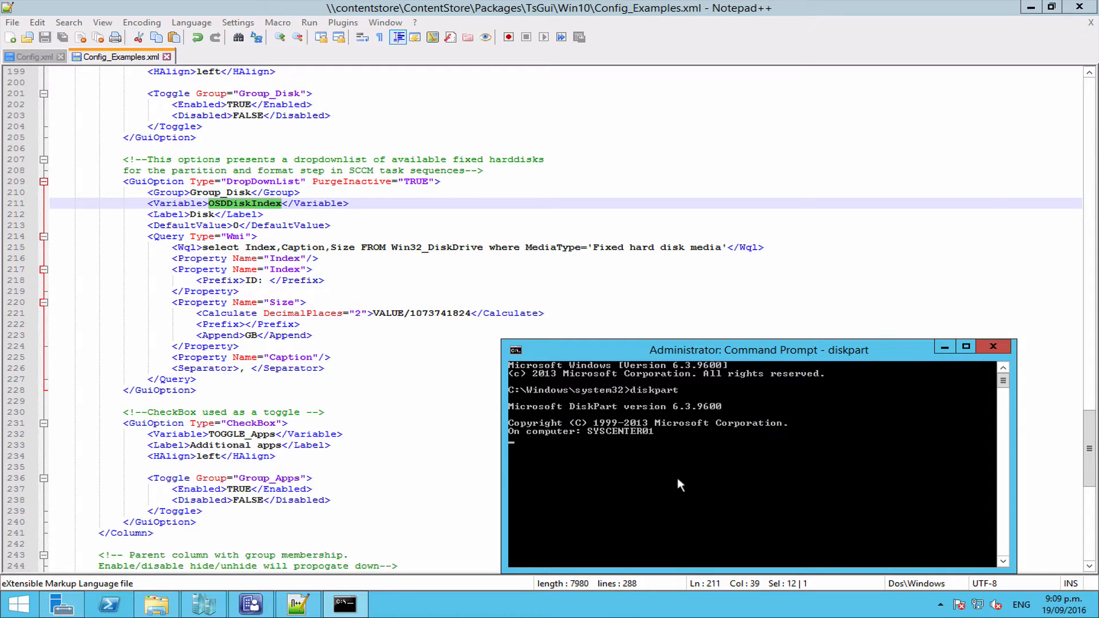
type("list")
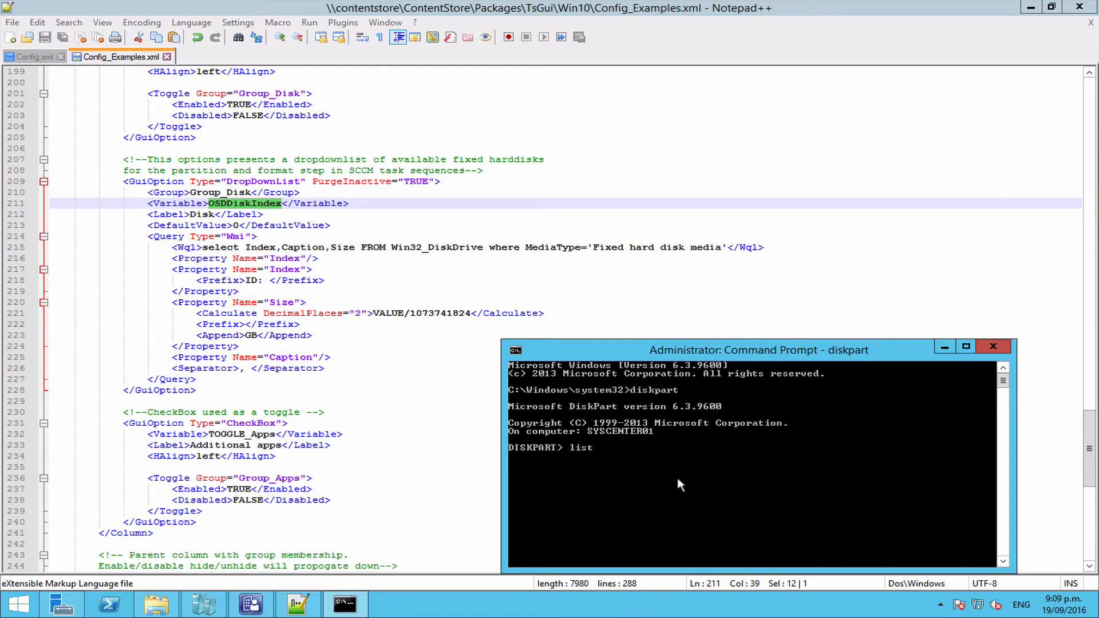
type("list disk")
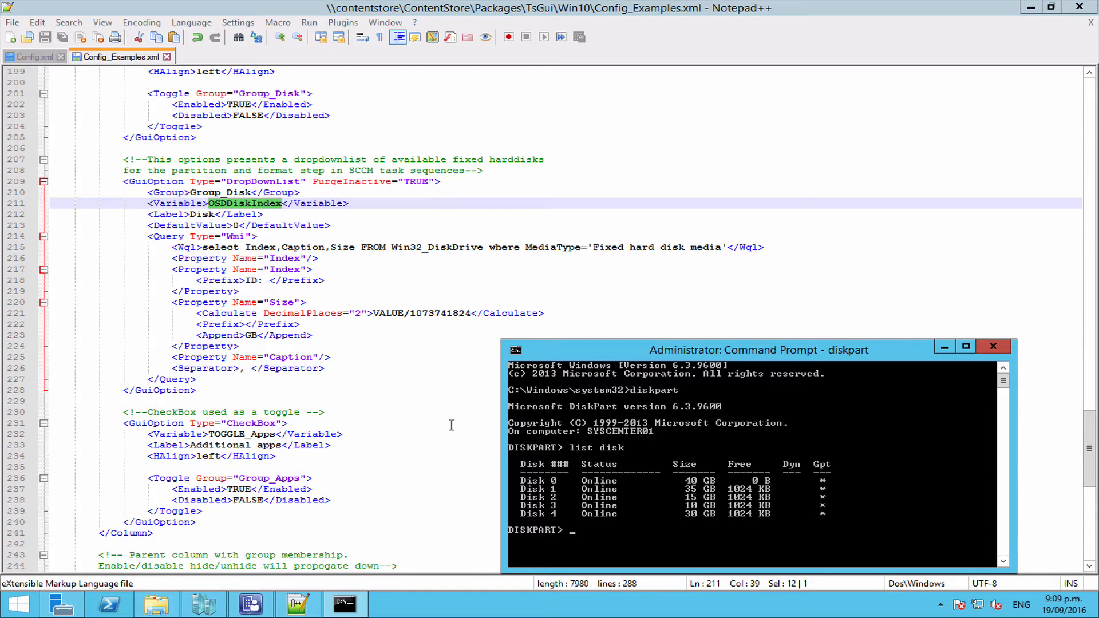
mouse_move(478, 375)
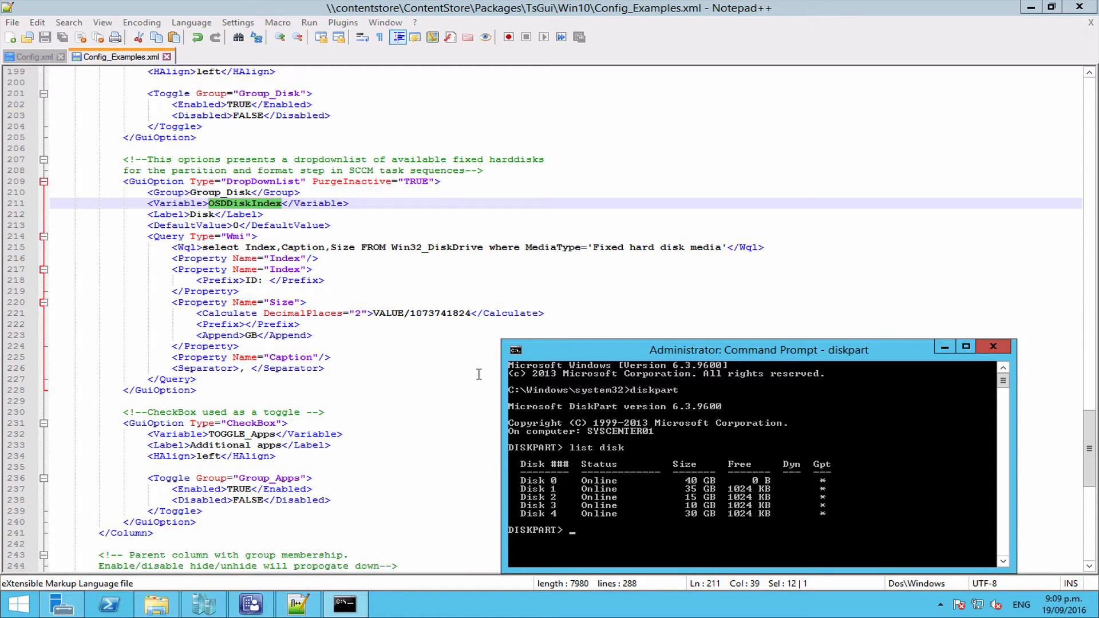
mouse_move(556, 484)
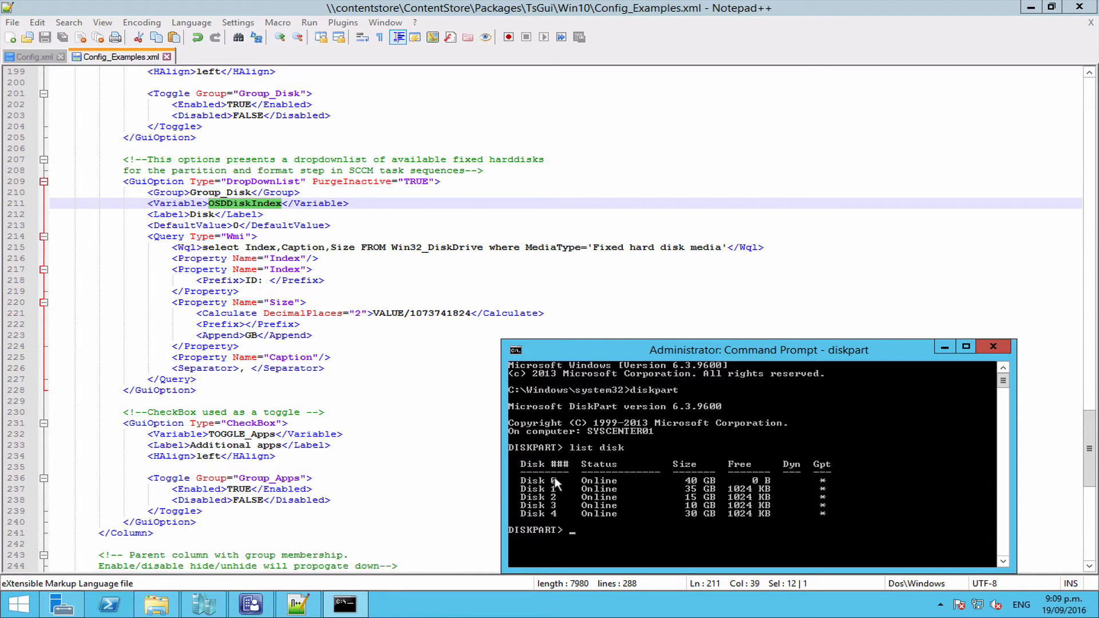
mouse_move(557, 508)
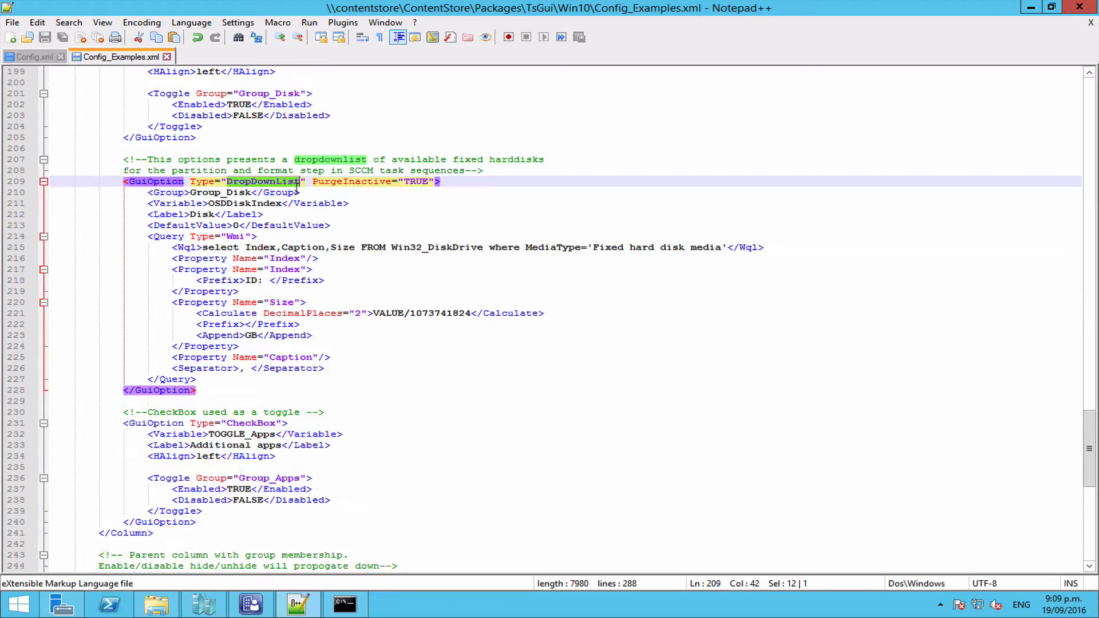
Step: Scroll up to the static Team drop-down, then back down to the disk query's WQL line
scroll("up", 3)
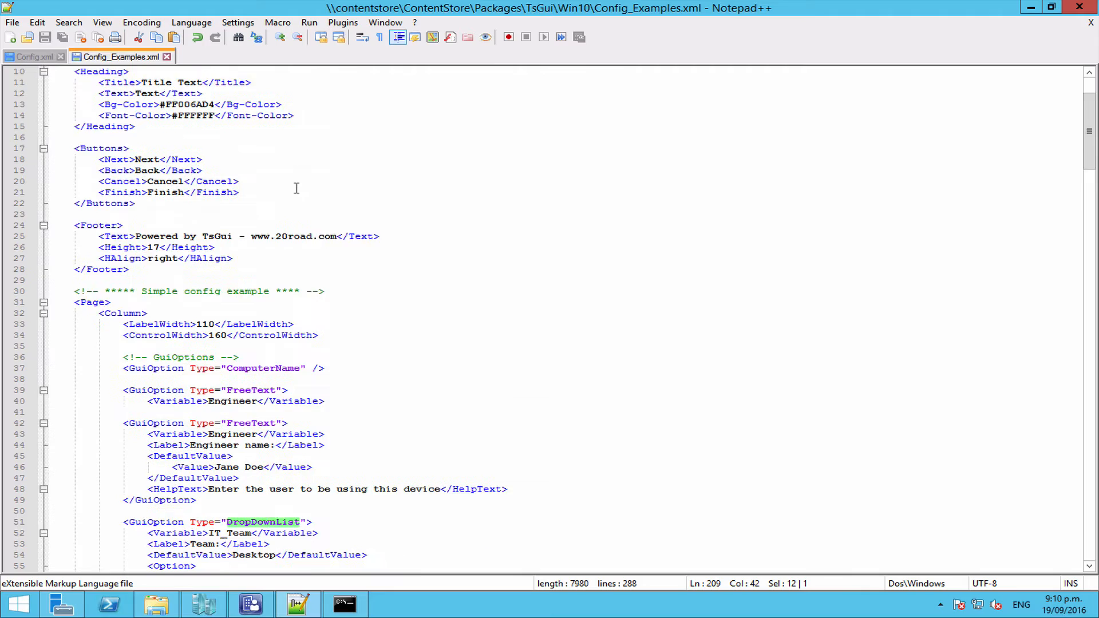
scroll("down", 3)
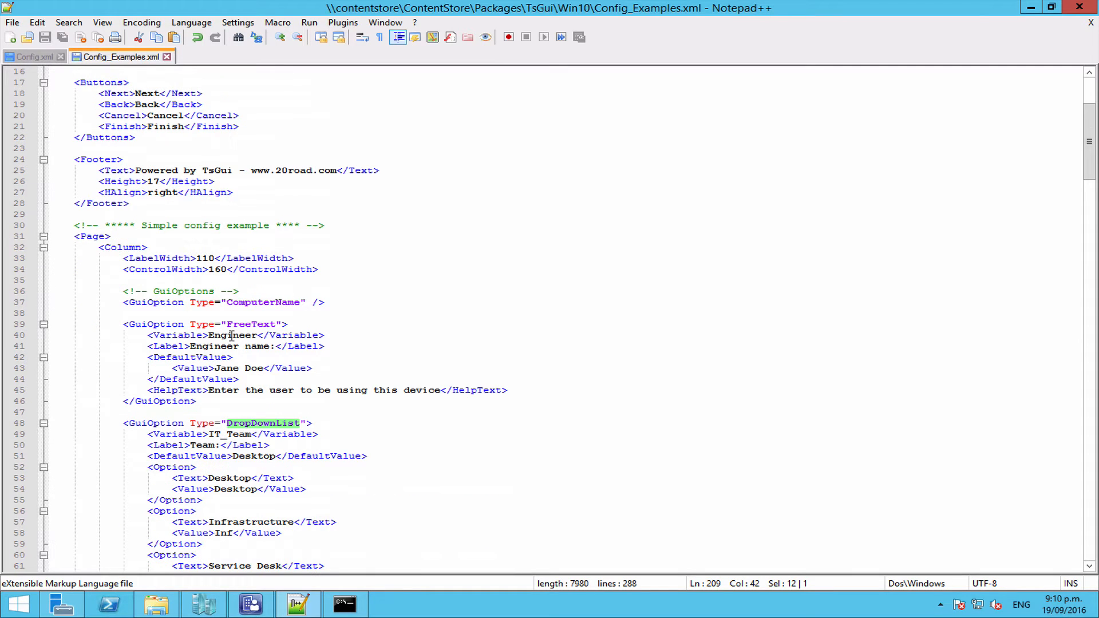
scroll("down", 3)
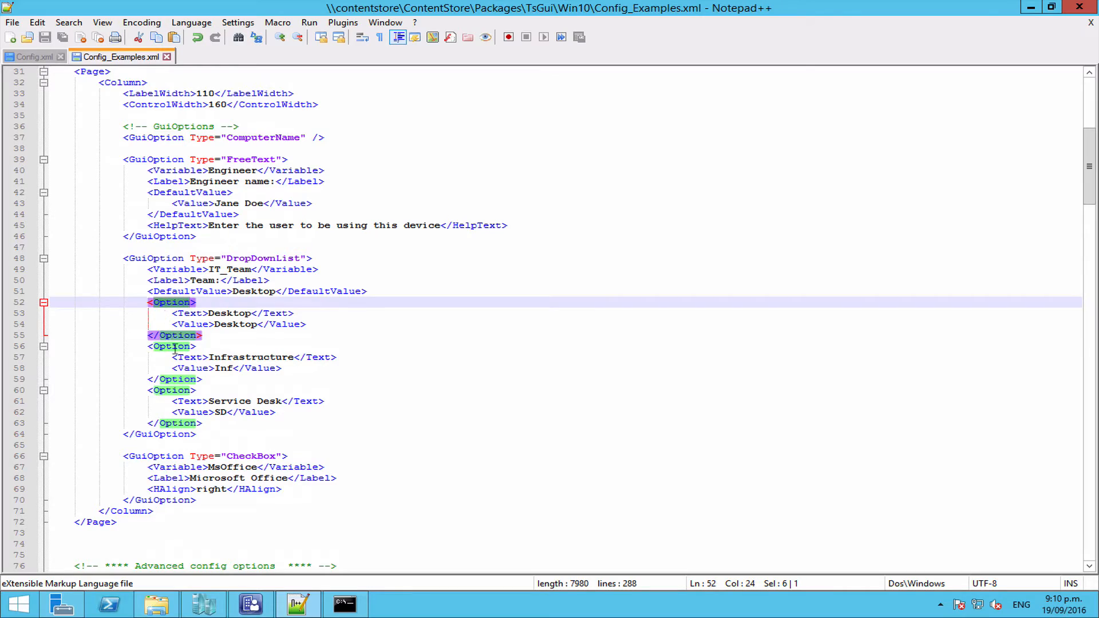
scroll("down", 3)
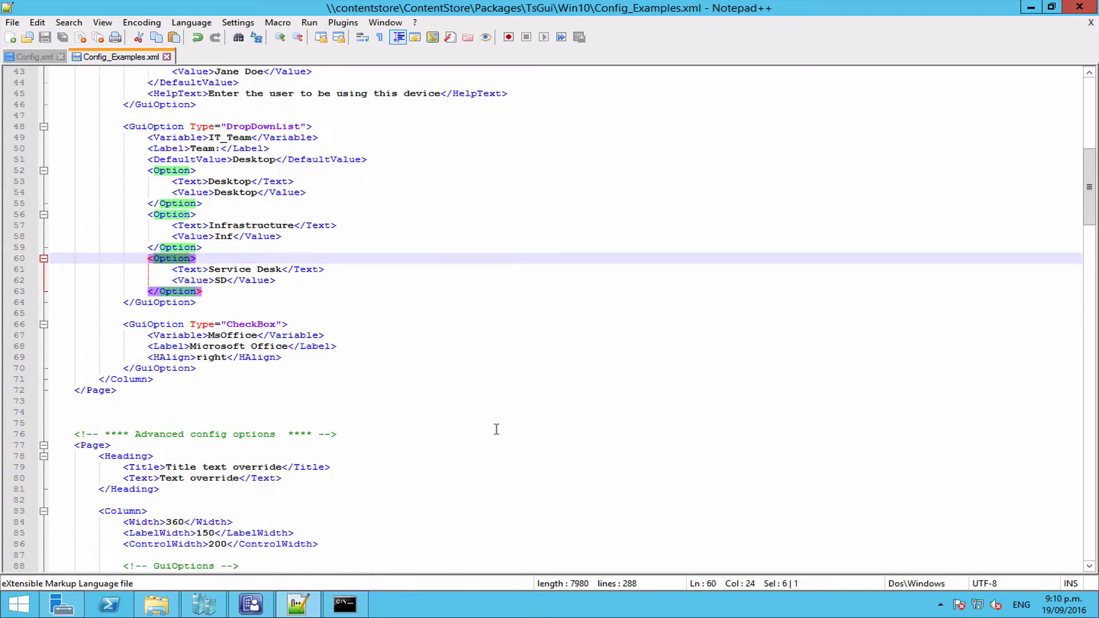
scroll("down", 3)
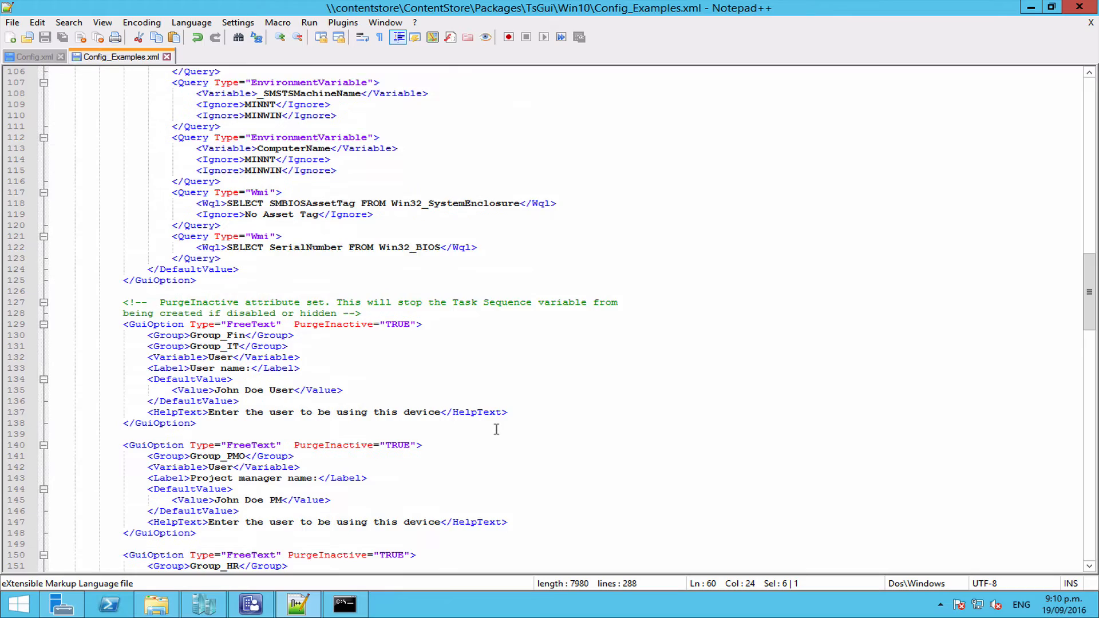
scroll("down", 3)
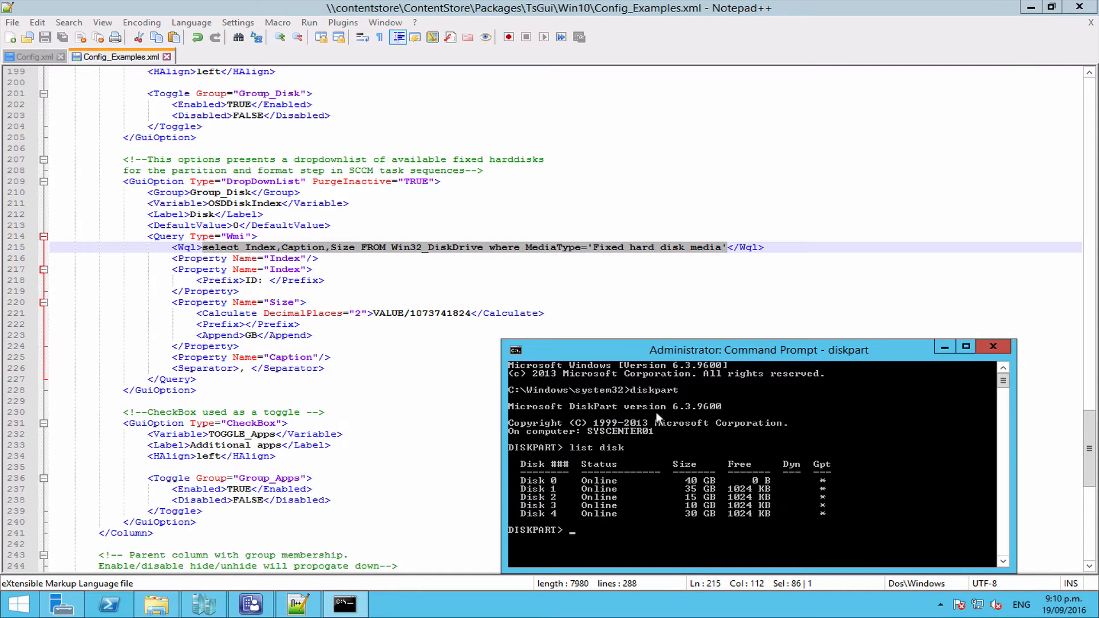
Step: Exit diskpart and launch wbemtest
type("e")
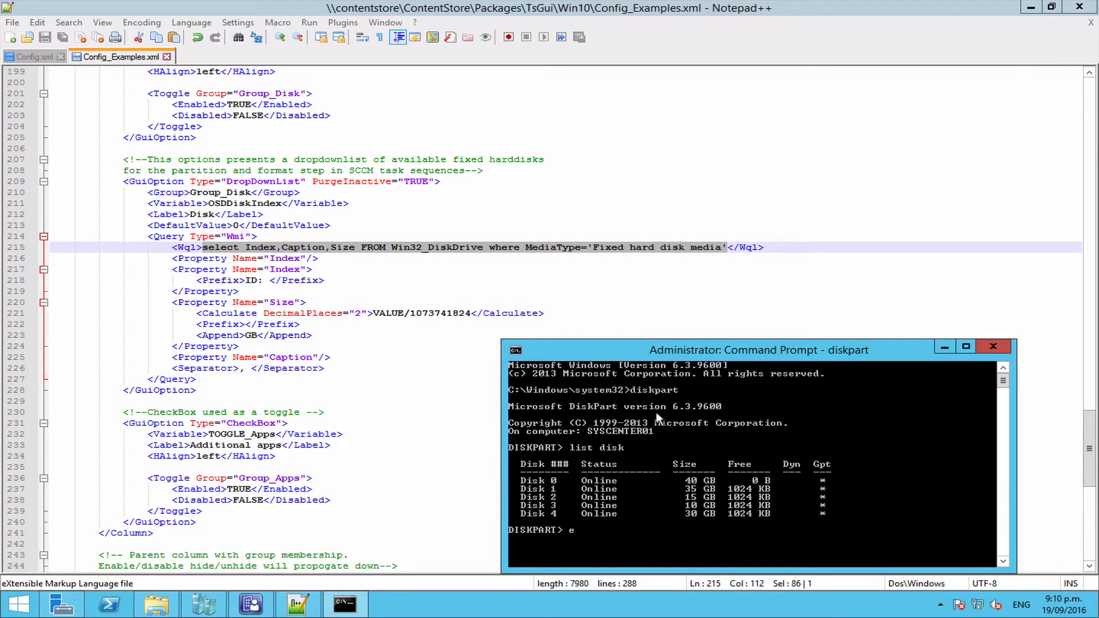
type("xit")
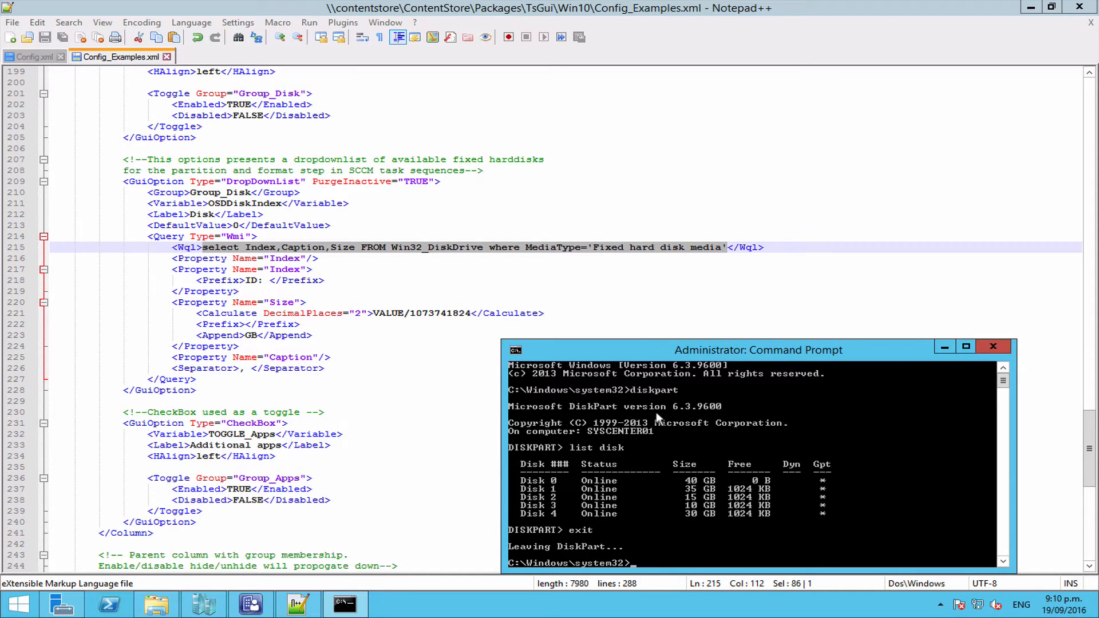
type("wbemtest")
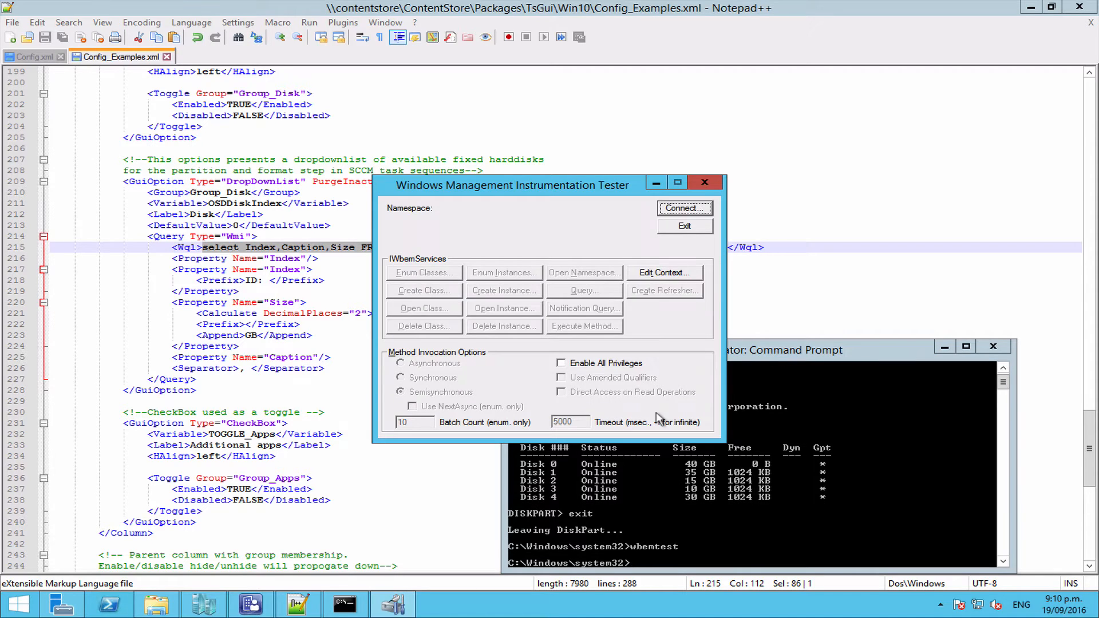
Step: Connect wbemtest to root\cimv2 and place it beside Config.xml's disk query
left_click(683, 209)
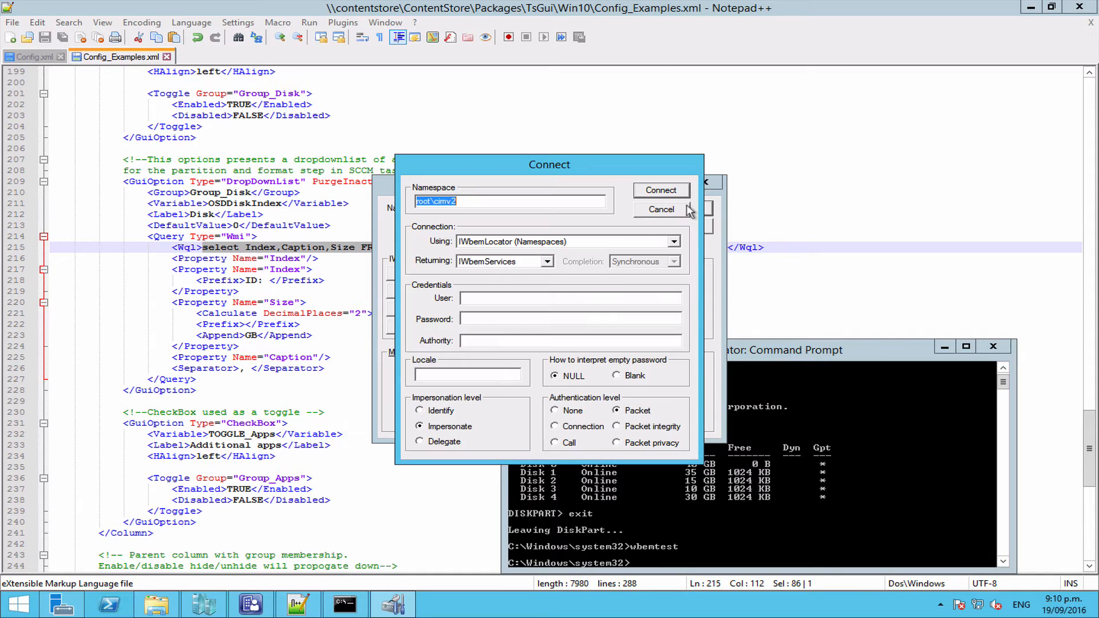
left_click(659, 190)
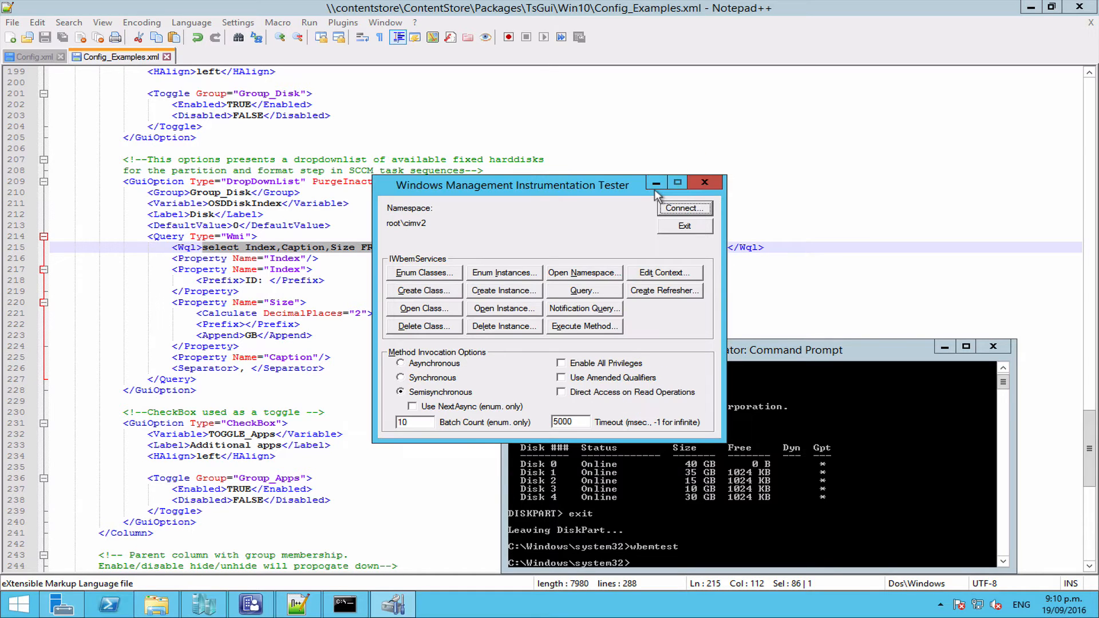
mouse_move(554, 194)
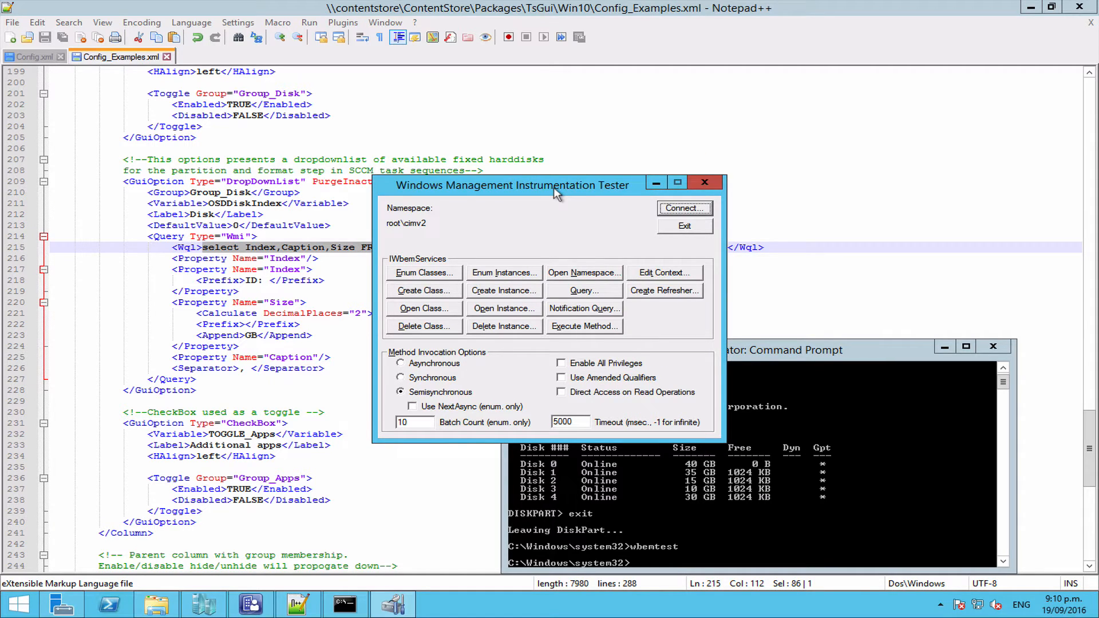
left_click_drag(512, 184, 610, 68)
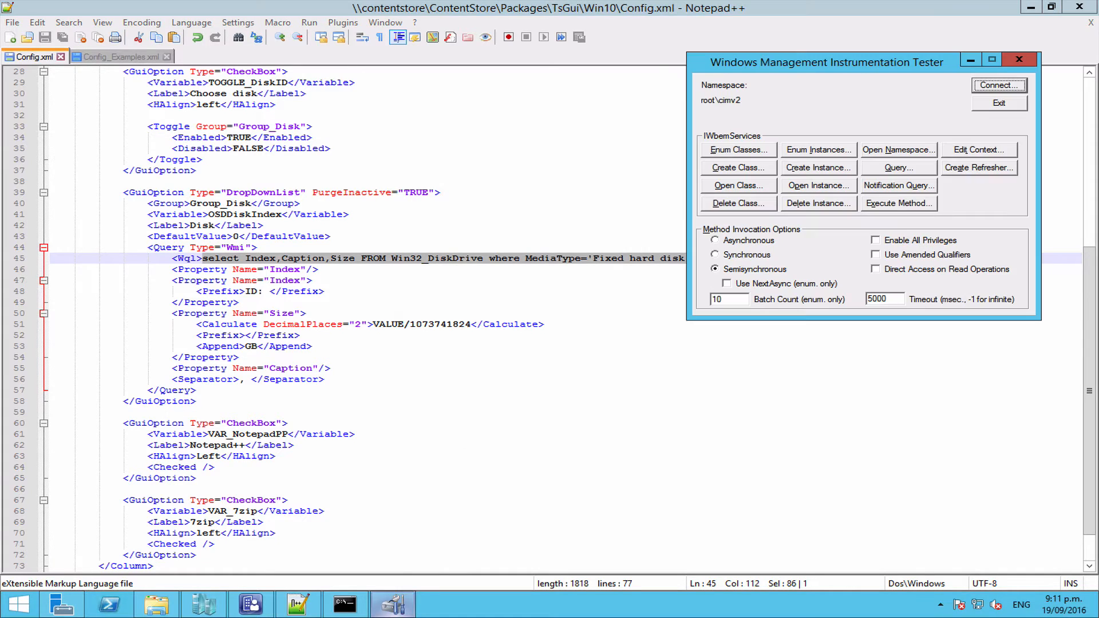
Step: Enter Config.xml's disk WQL and delete the Index,Caption,Size property list
left_click(898, 168)
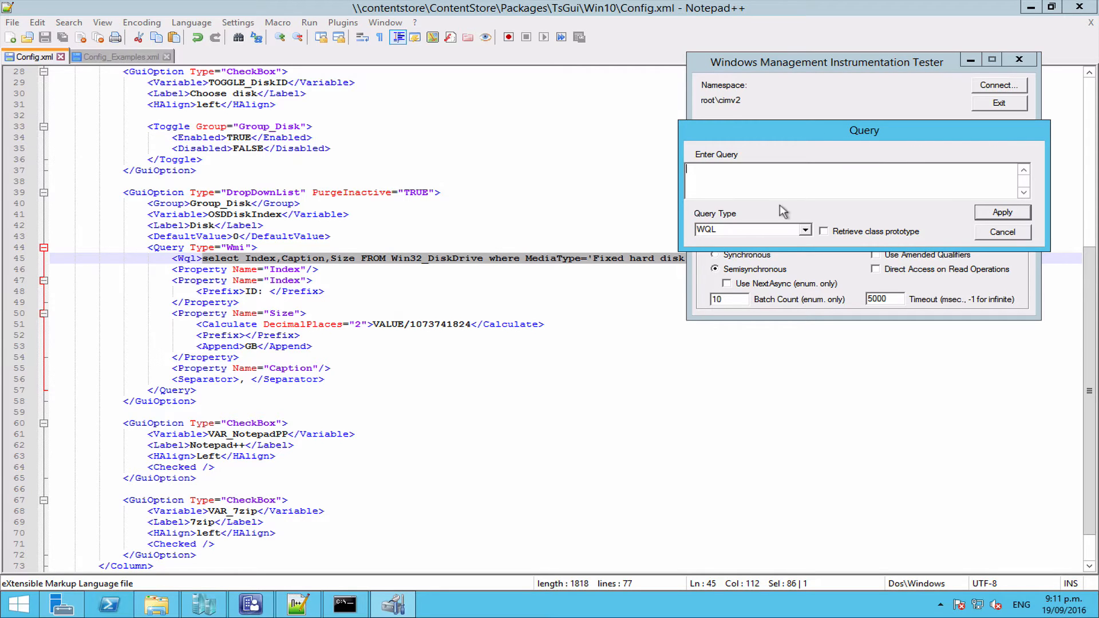
type("select Index,Caption,Size FROM Win32_DiskDrive where MediaType='Fixed hard disk media'")
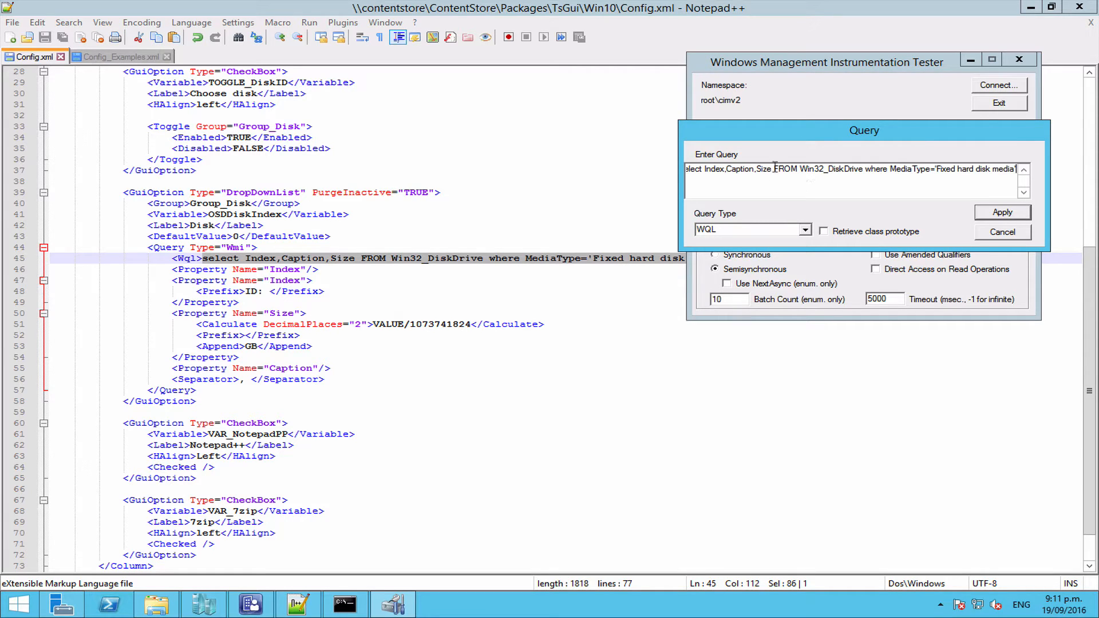
left_click_drag(706, 169, 771, 169)
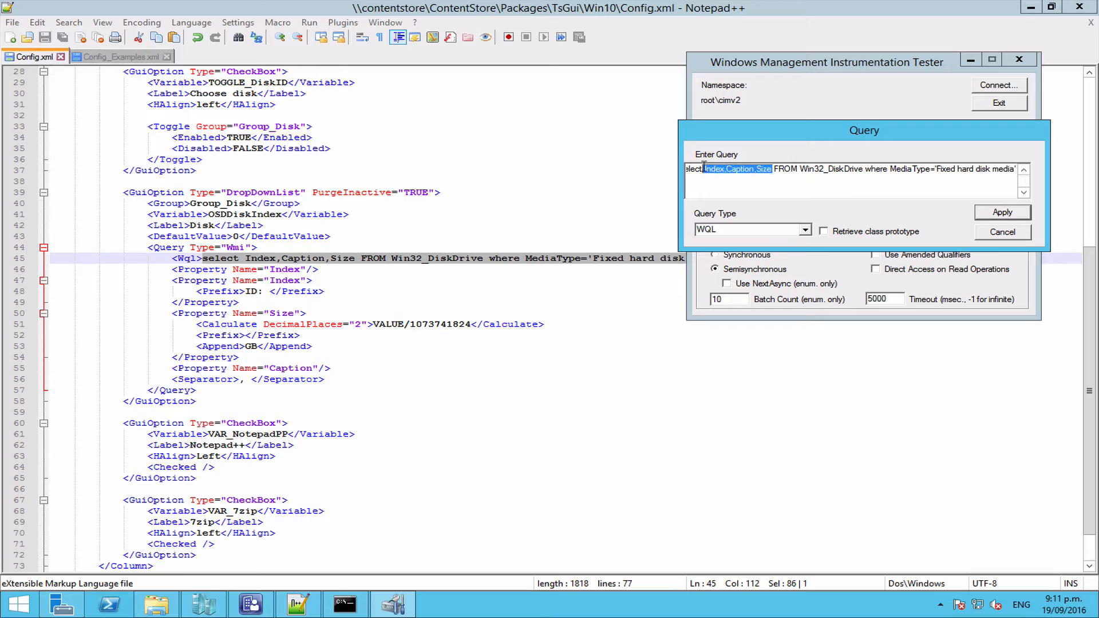
key("Delete")
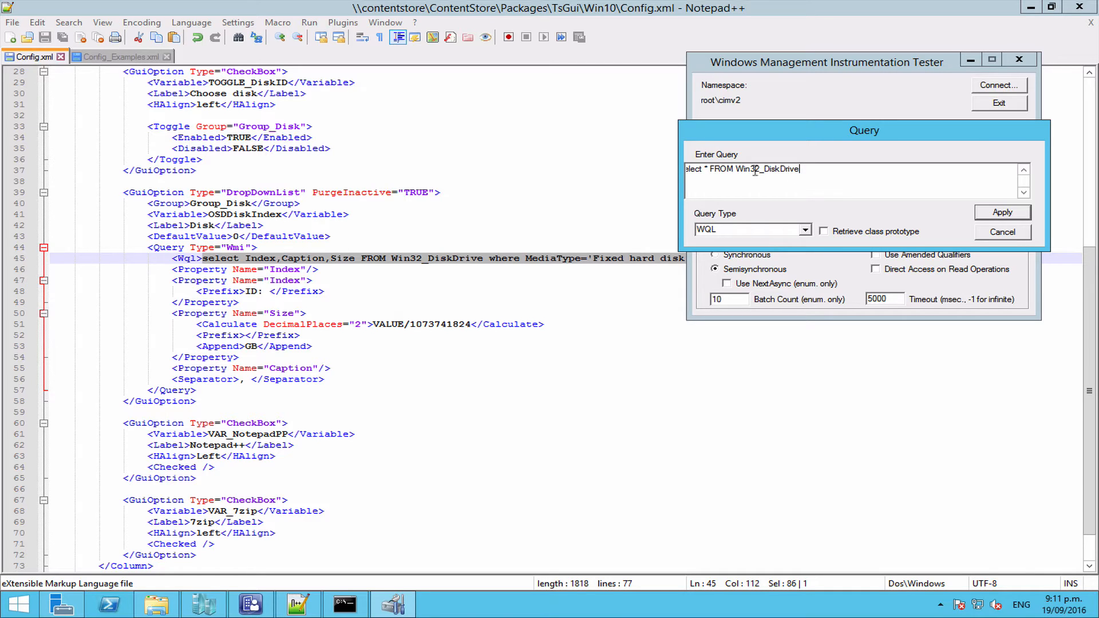
mouse_move(951, 222)
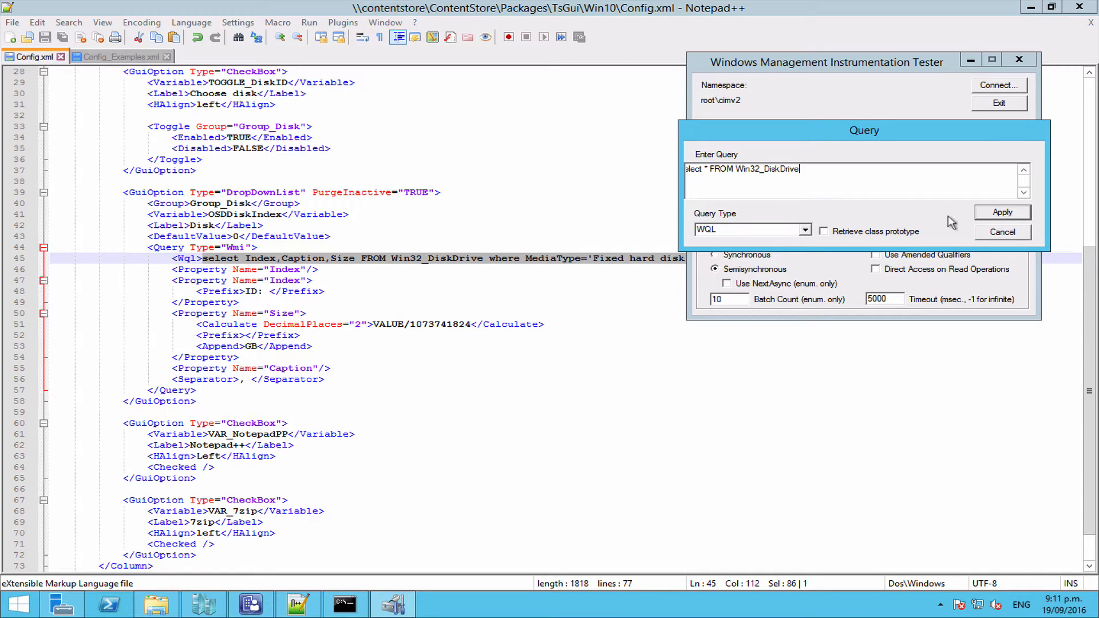
Step: Apply select * FROM Win32_DiskDrive and browse the PHYSICALDRIVE0 to PHYSICALDRIVE2 results
left_click(1002, 212)
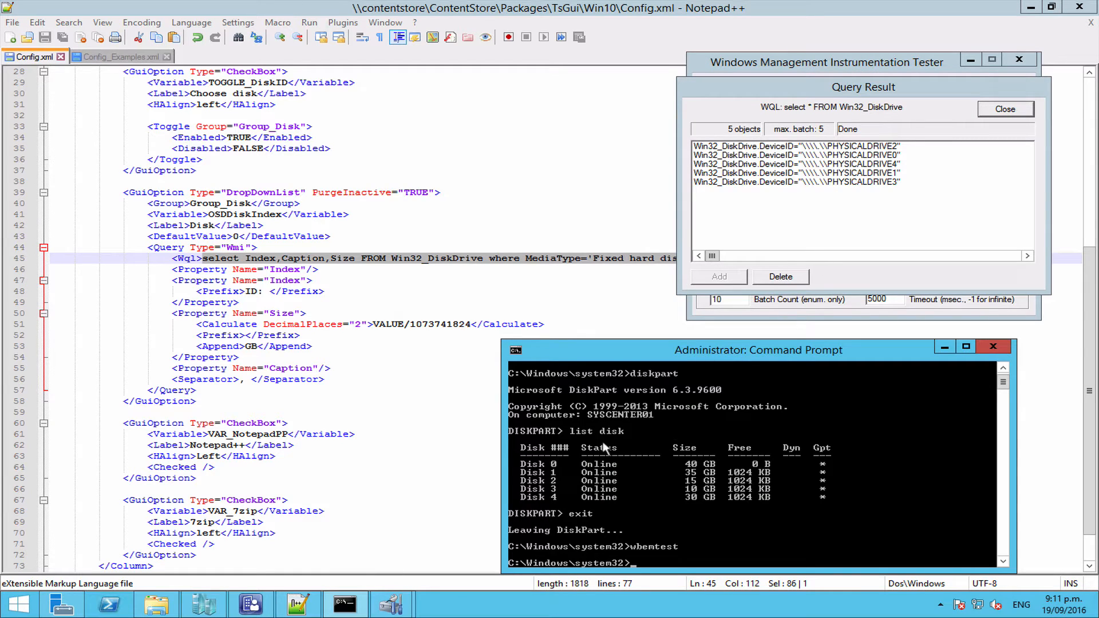
mouse_move(637, 499)
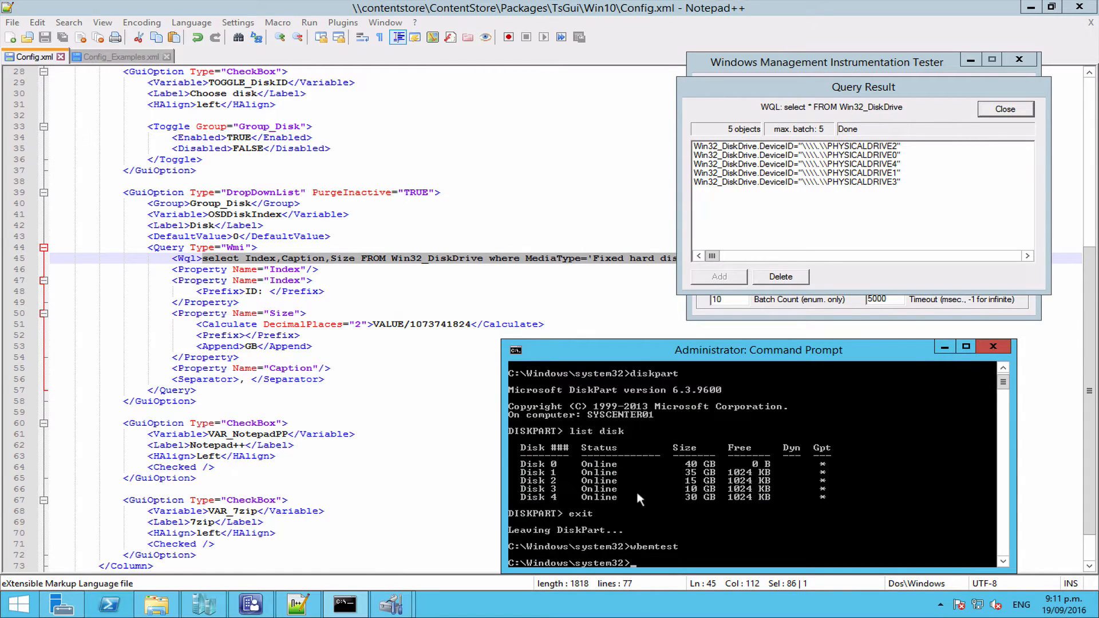
mouse_move(742, 543)
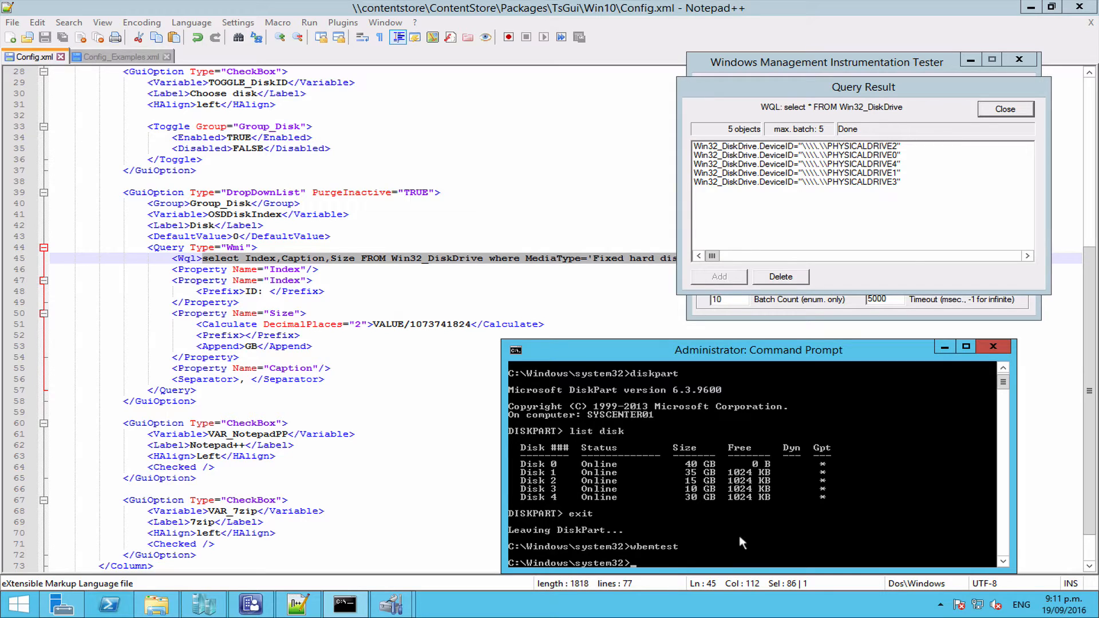
mouse_move(833, 216)
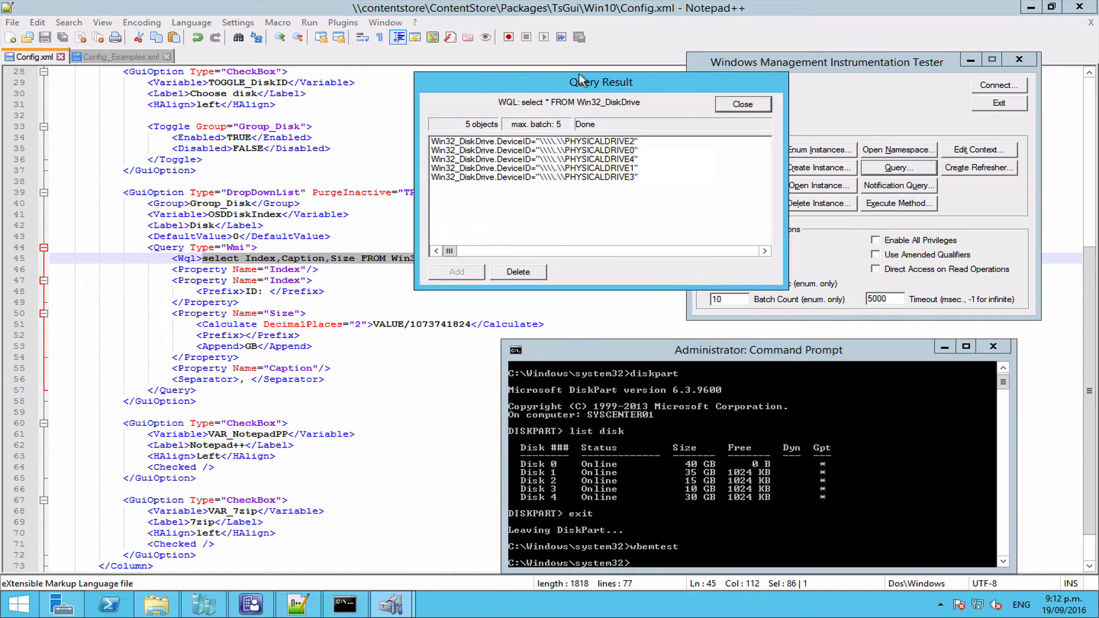
left_click_drag(600, 82, 831, 65)
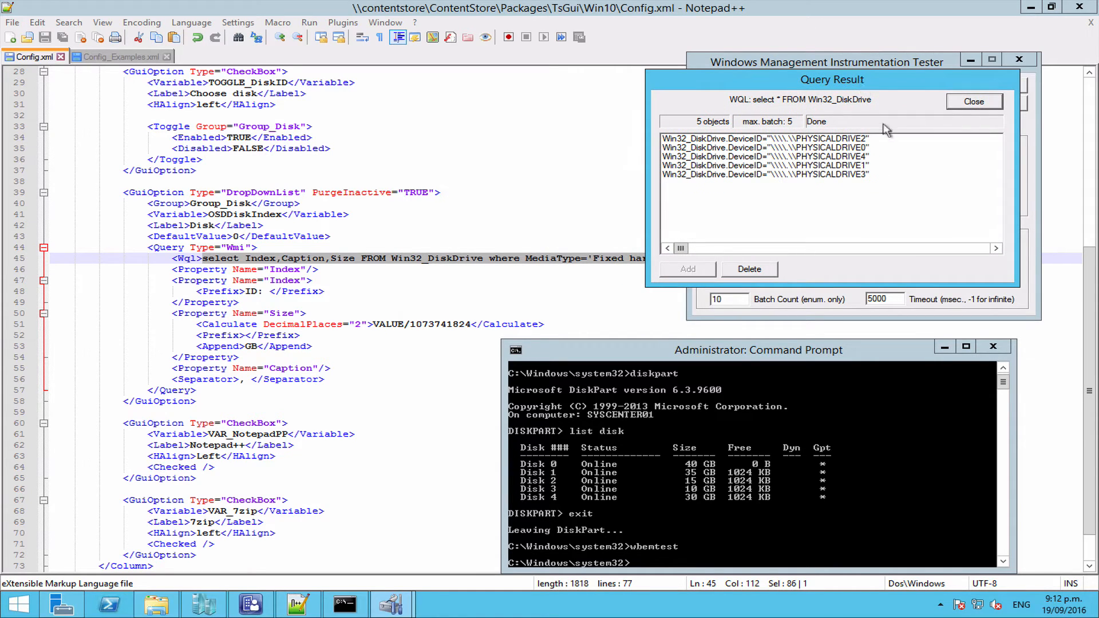
left_click(764, 147)
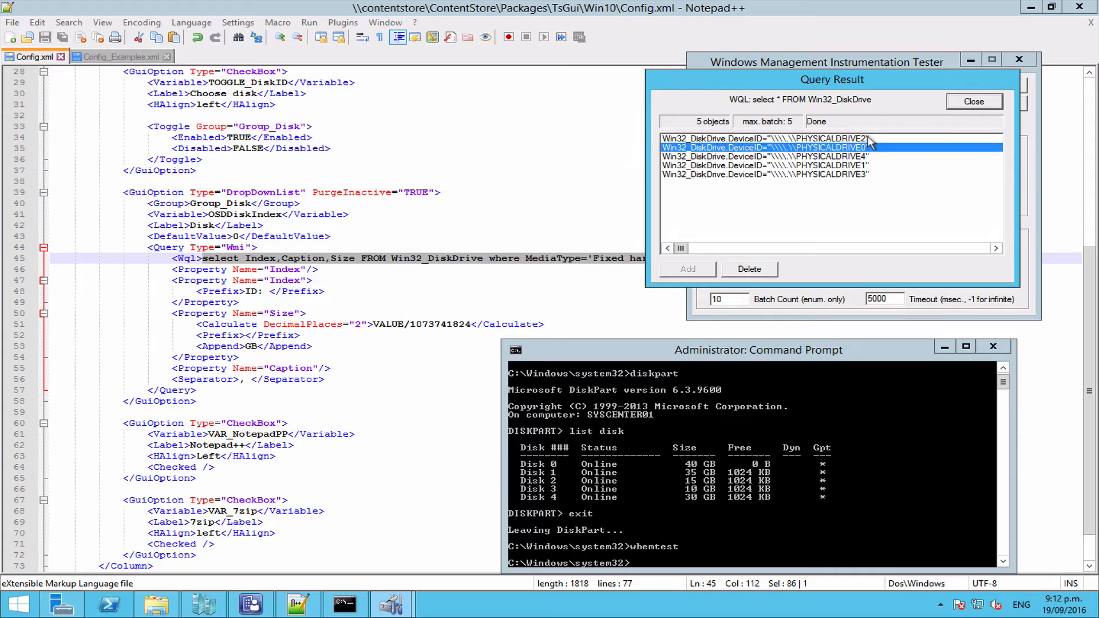
left_click(763, 138)
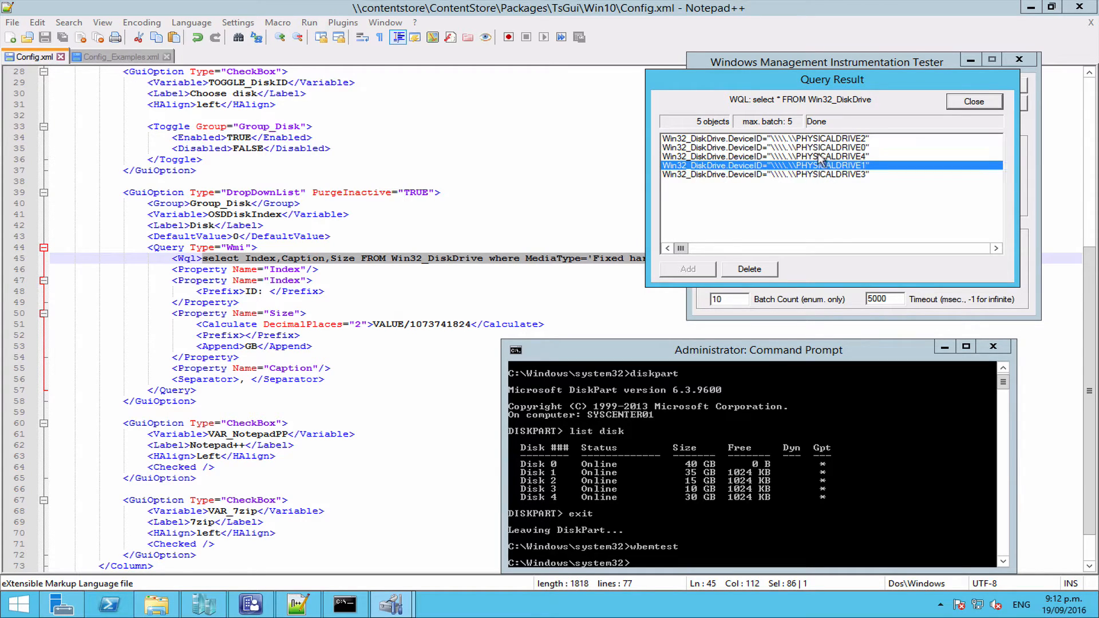
left_click(764, 138)
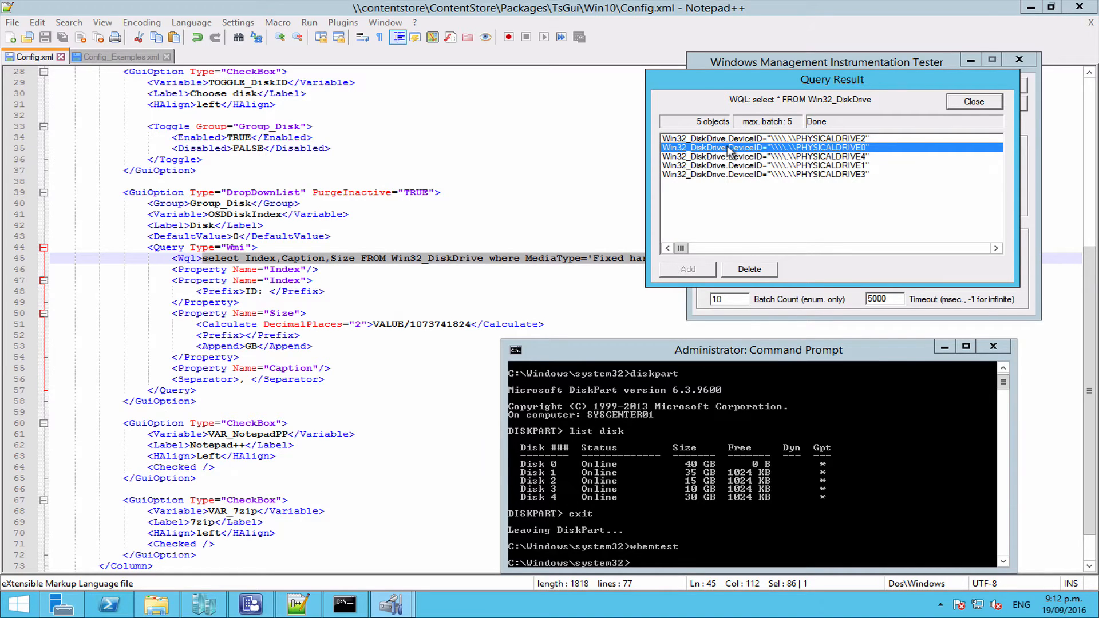
left_click(764, 137)
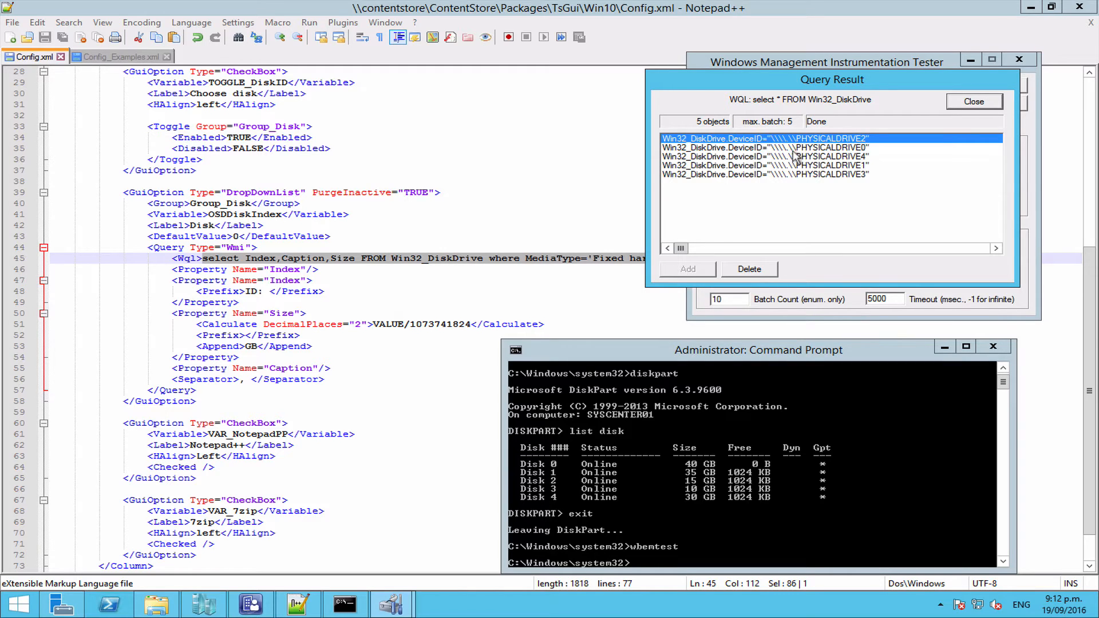
Step: Open PHYSICALDRIVE0's object editor and confirm its Index property is 0
double_click(765, 147)
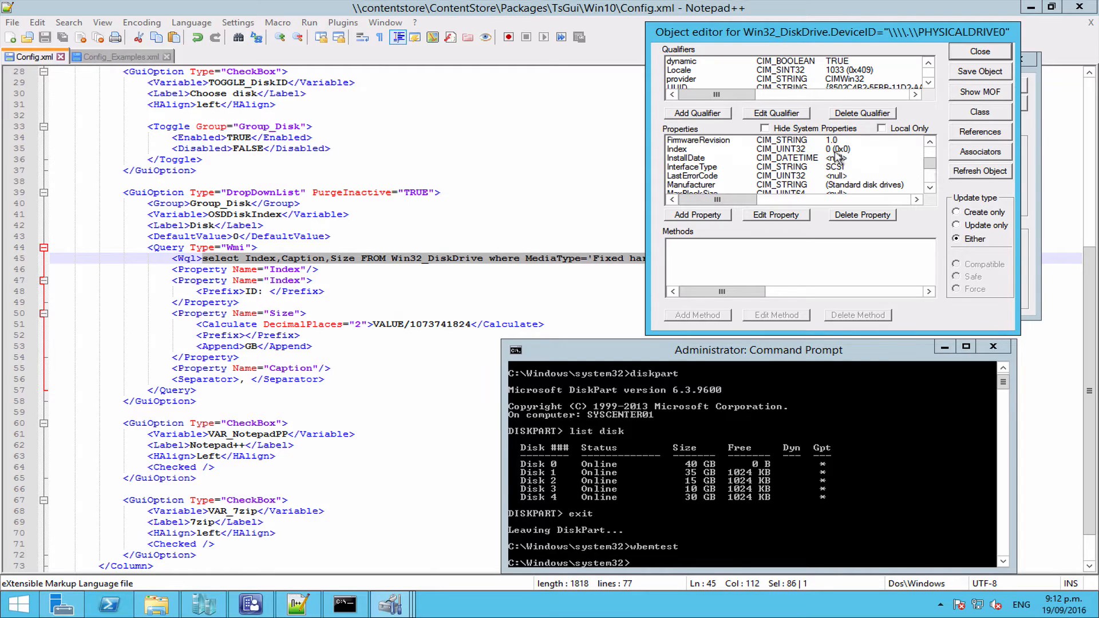
left_click(700, 149)
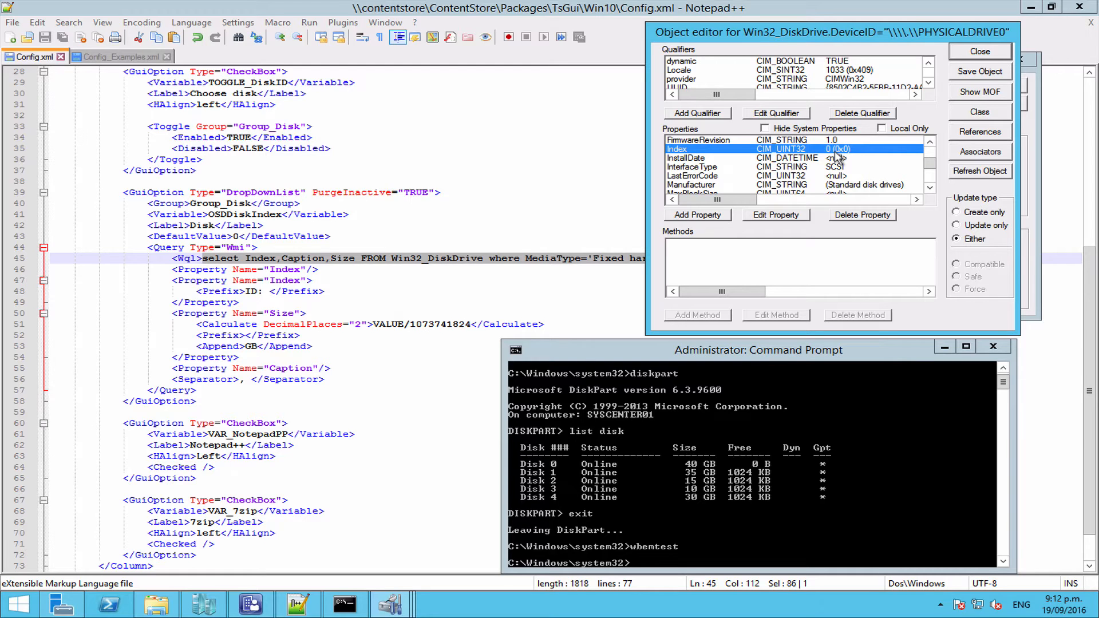
left_click(701, 166)
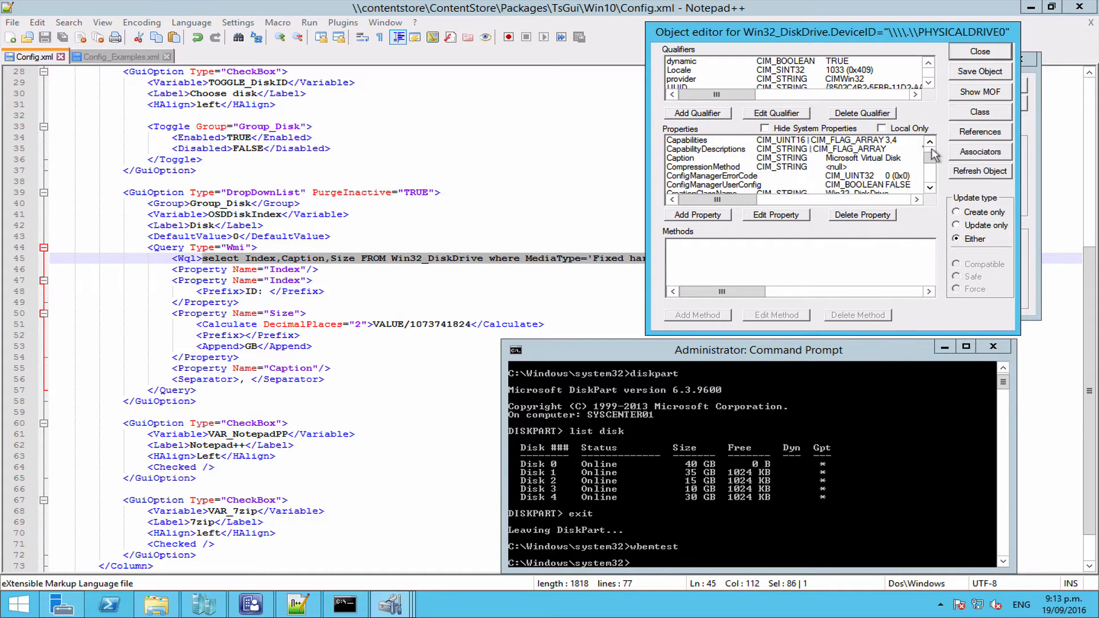
Step: Select PHYSICALDRIVE0's MediaType property, which reads Fixed hard disk media
left_click(703, 158)
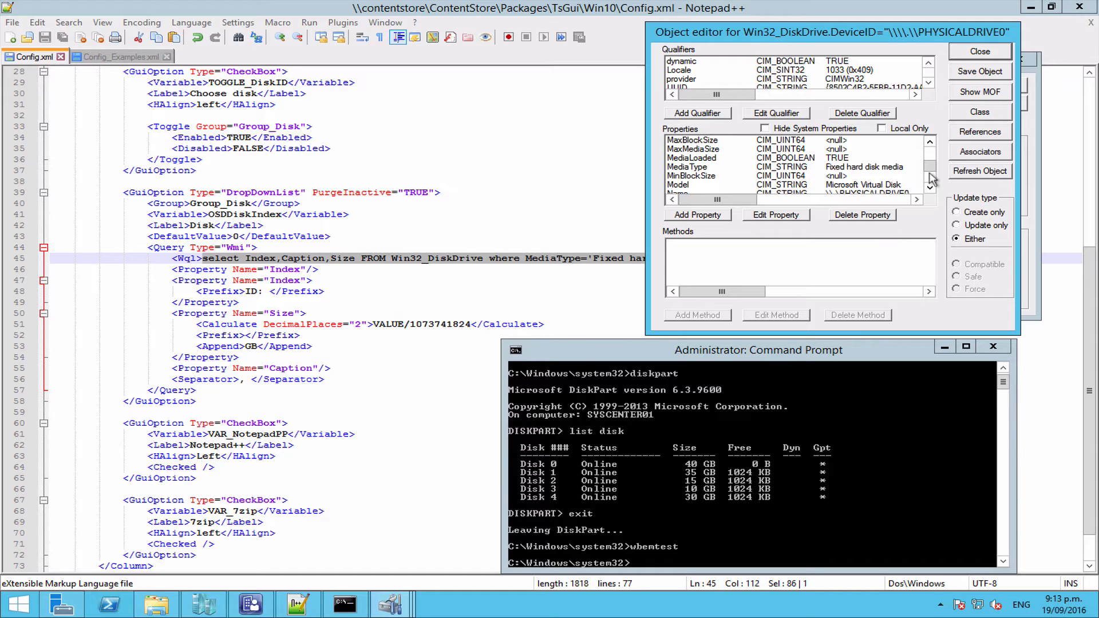
left_click_drag(830, 31, 897, 33)
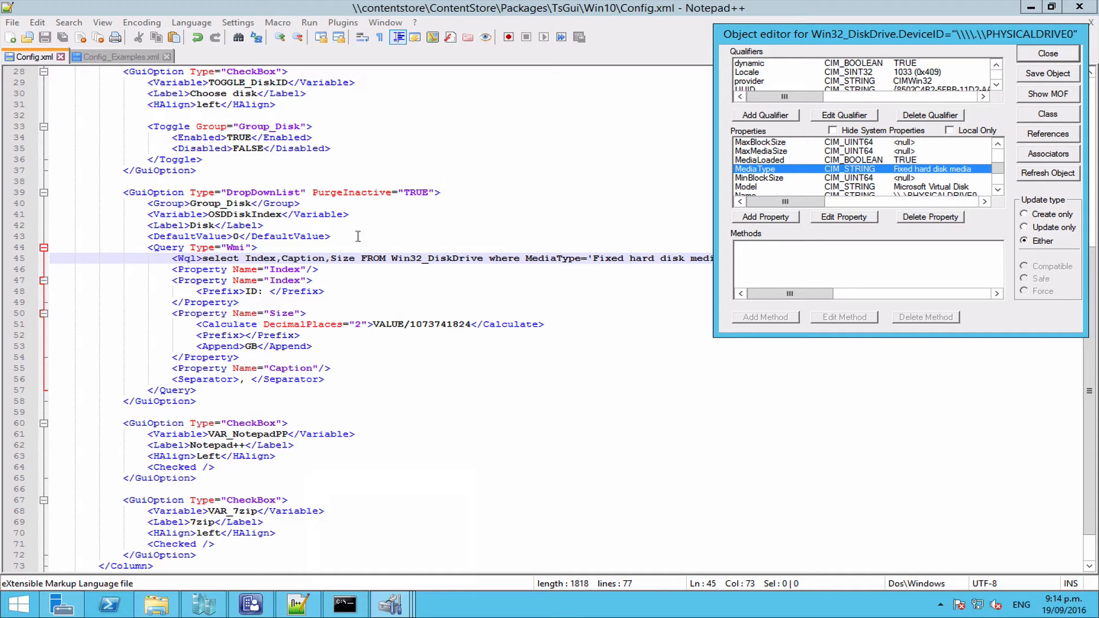
left_click(1047, 53)
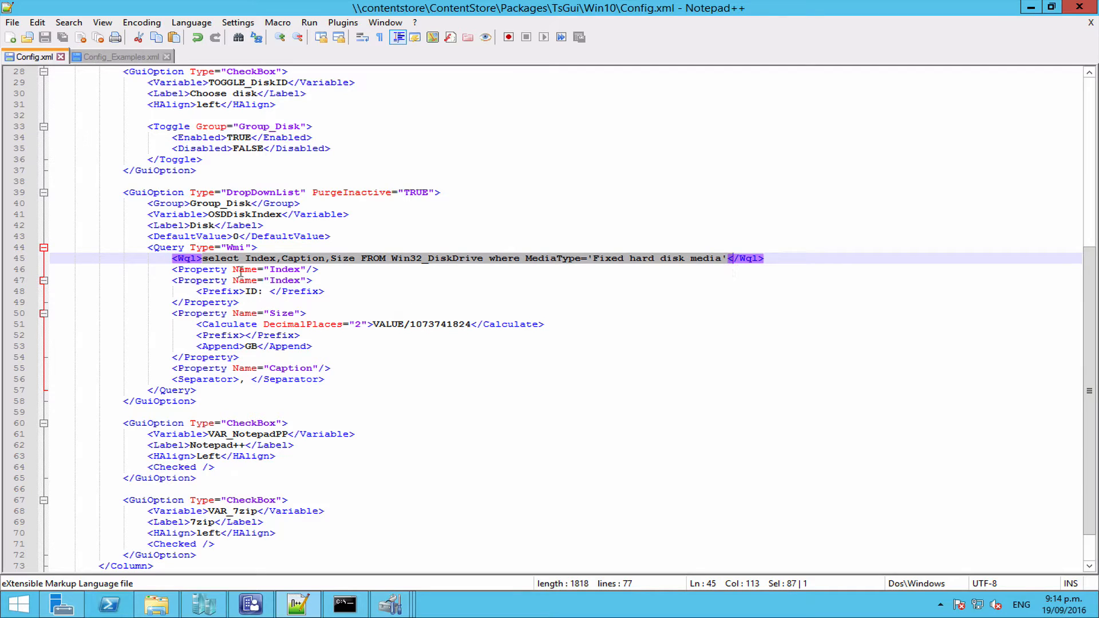
double_click(260, 258)
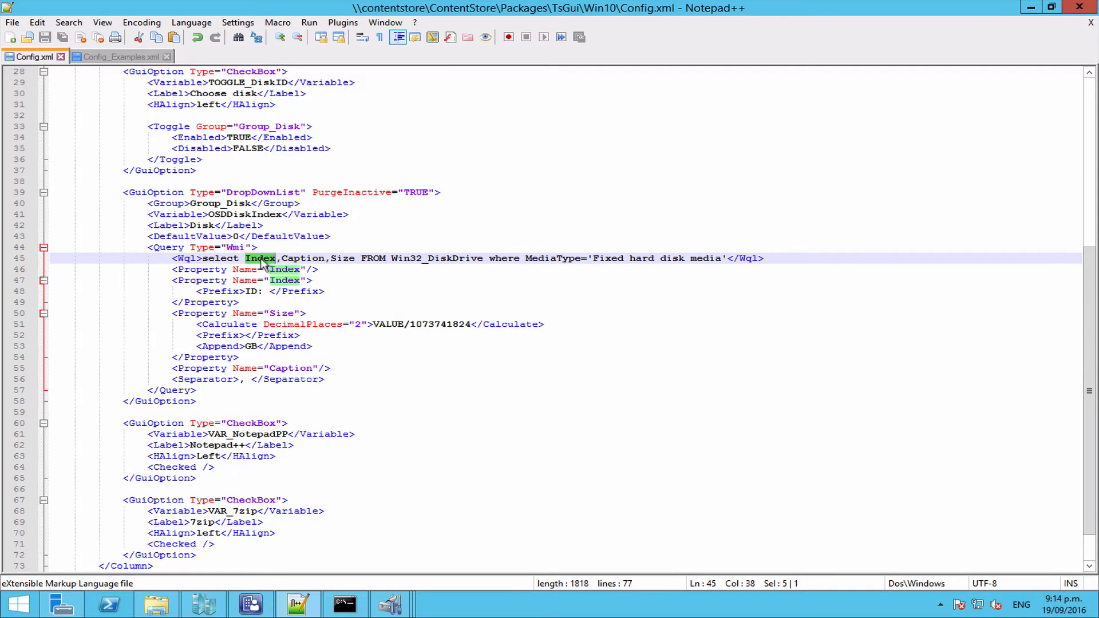
left_click(336, 258)
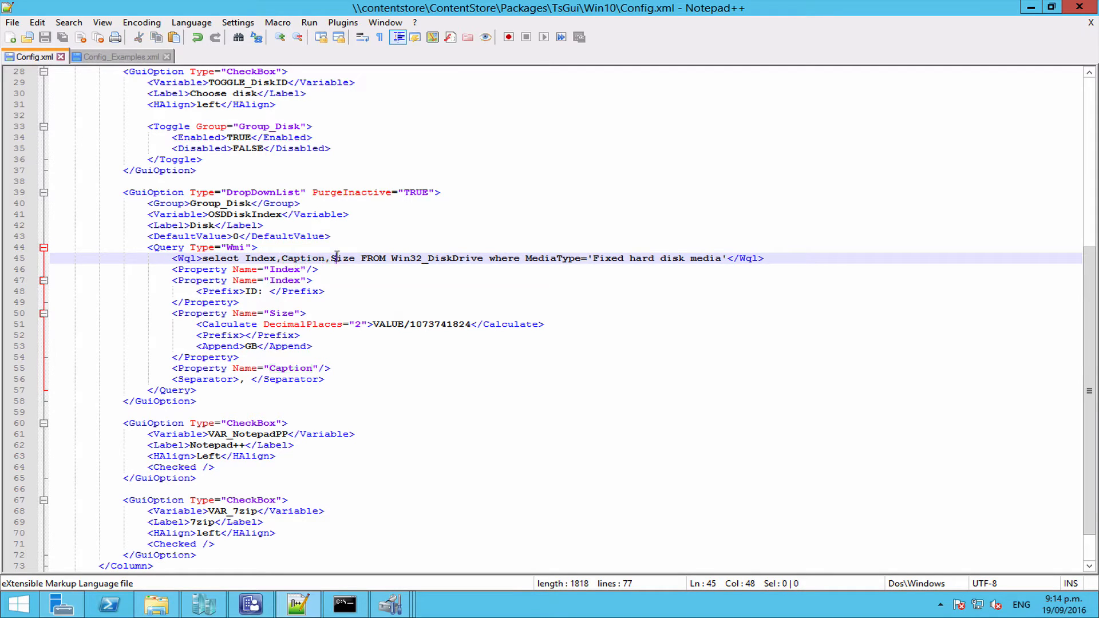
double_click(342, 259)
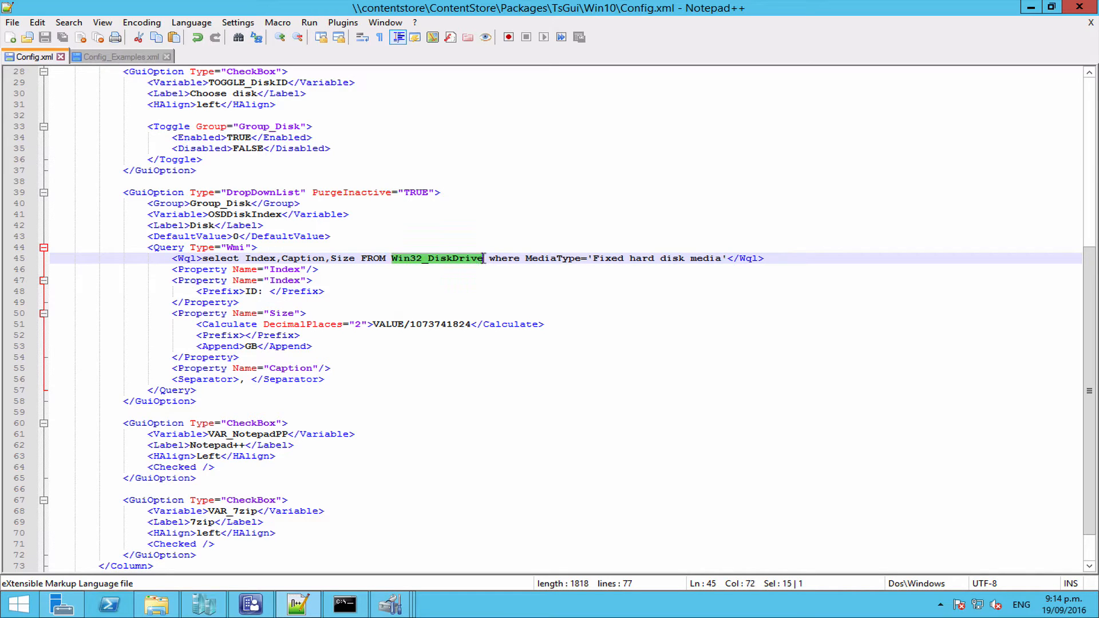
mouse_move(527, 261)
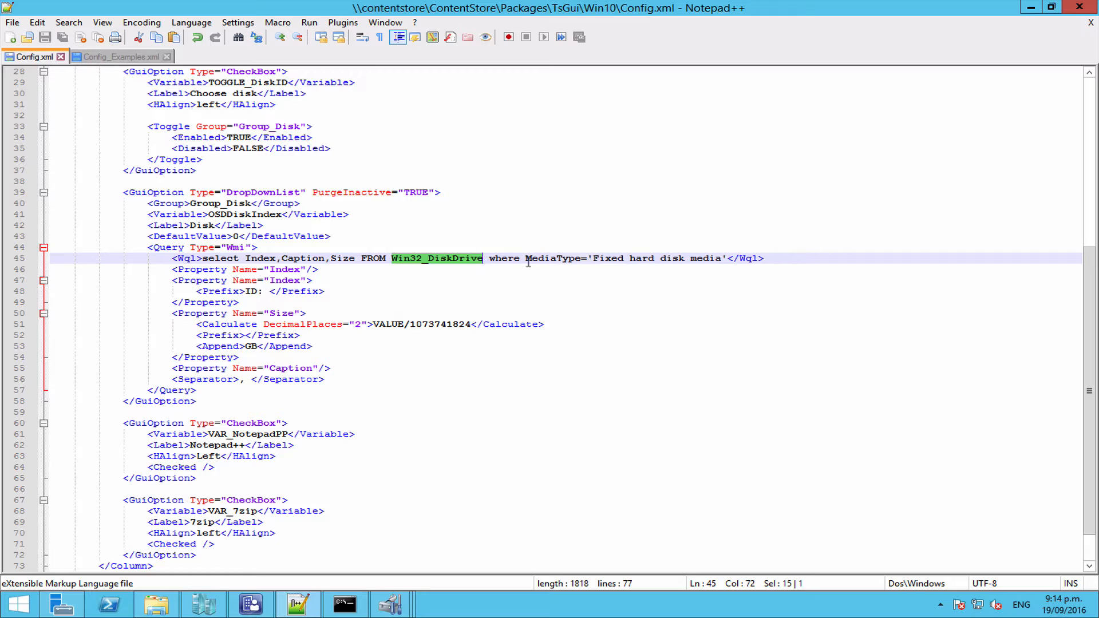
double_click(550, 258)
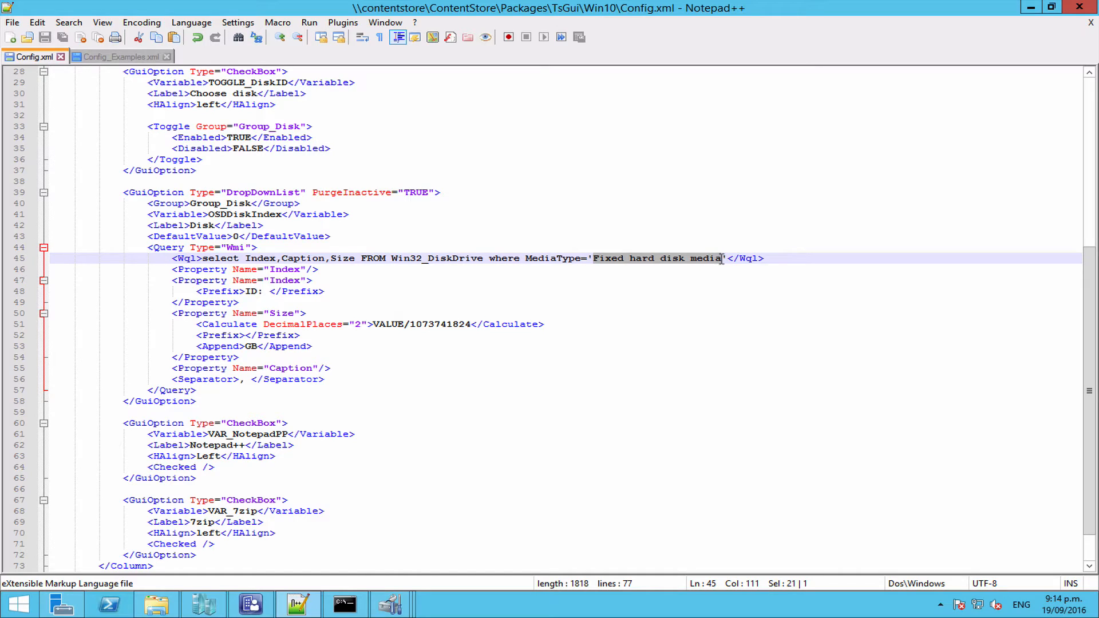
mouse_move(721, 265)
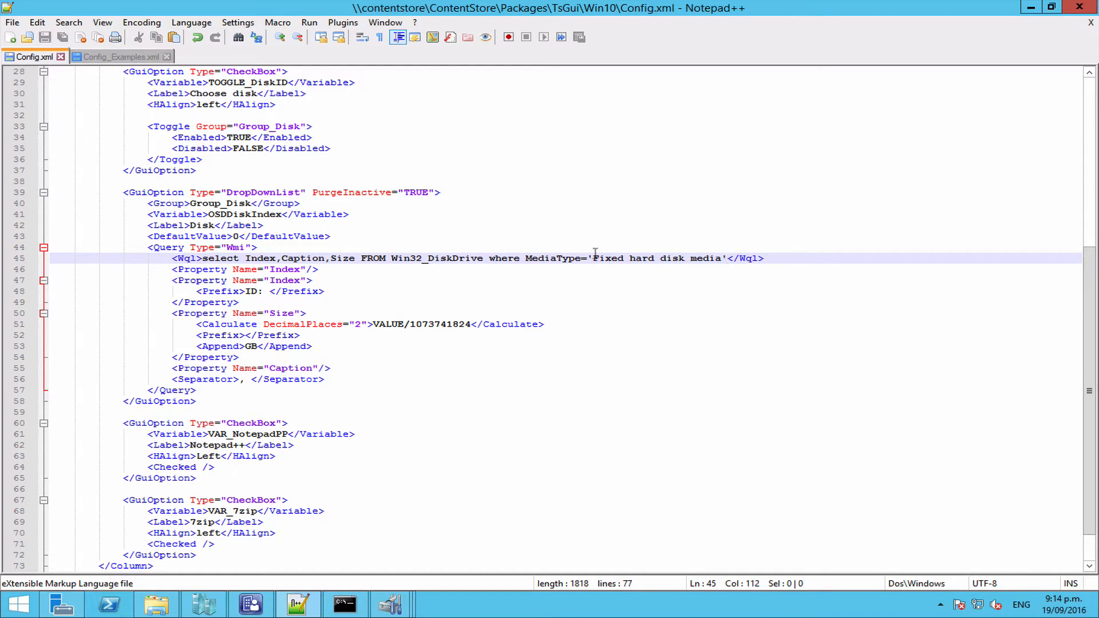
mouse_move(705, 252)
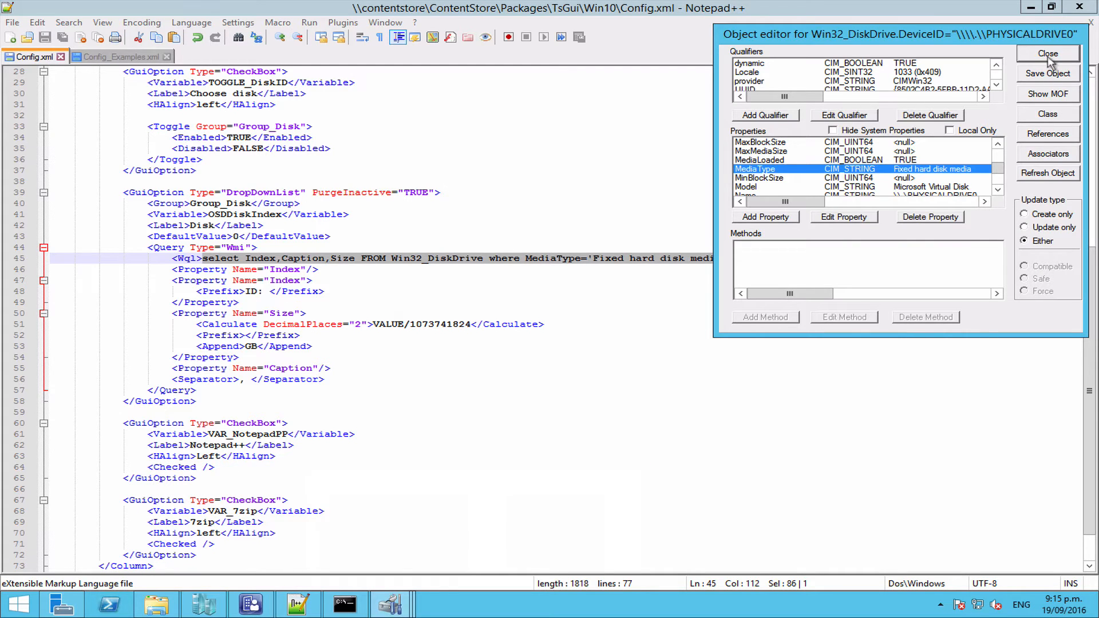
Step: Close the object editor and apply the fixed-disk Index, Caption, Size query
left_click(1047, 53)
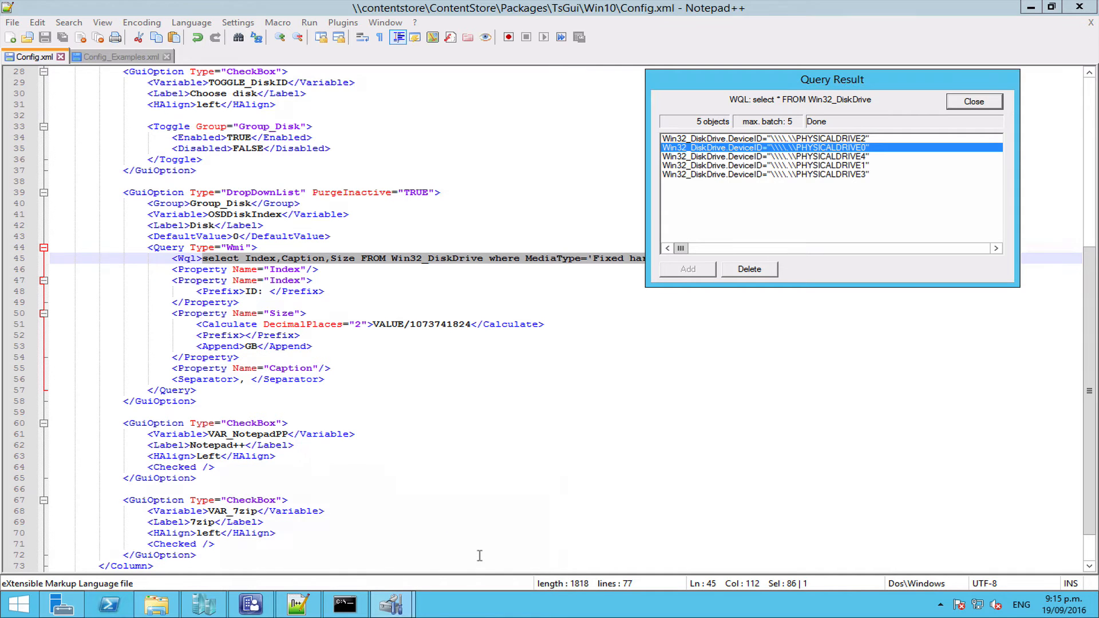
left_click(973, 101)
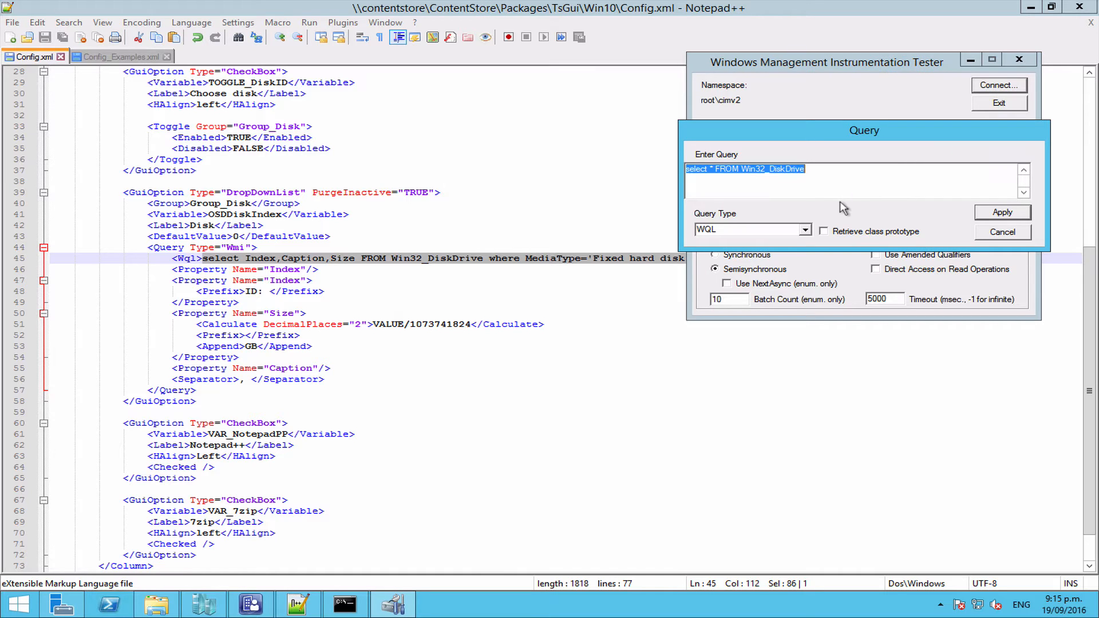
left_click(1001, 212)
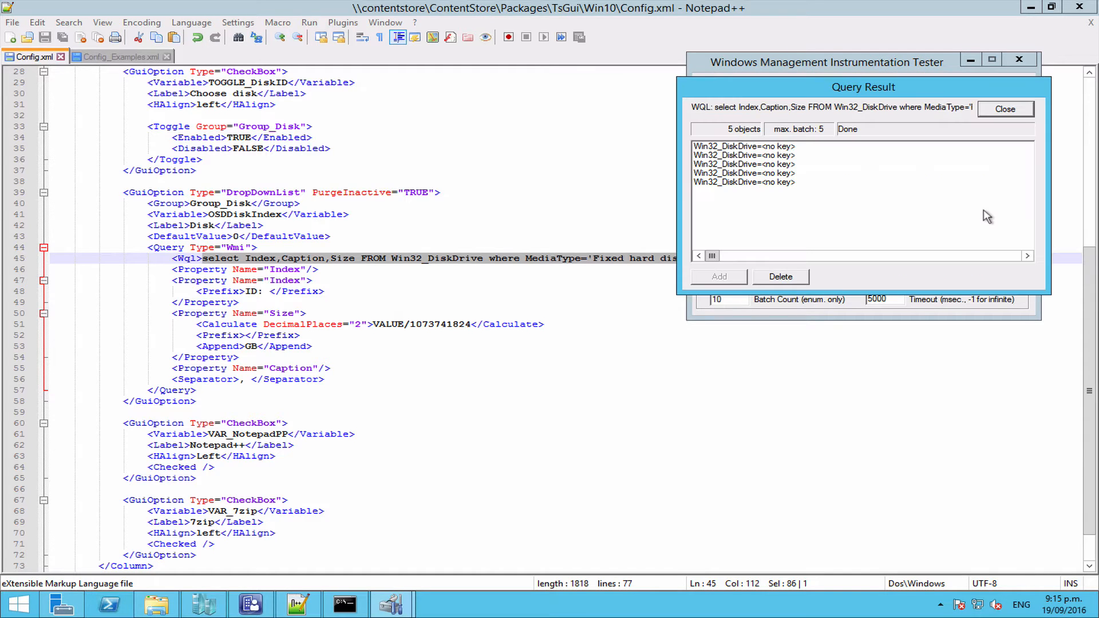
Step: Check the first returned disk's Index, then close its details and wbemtest
double_click(743, 146)
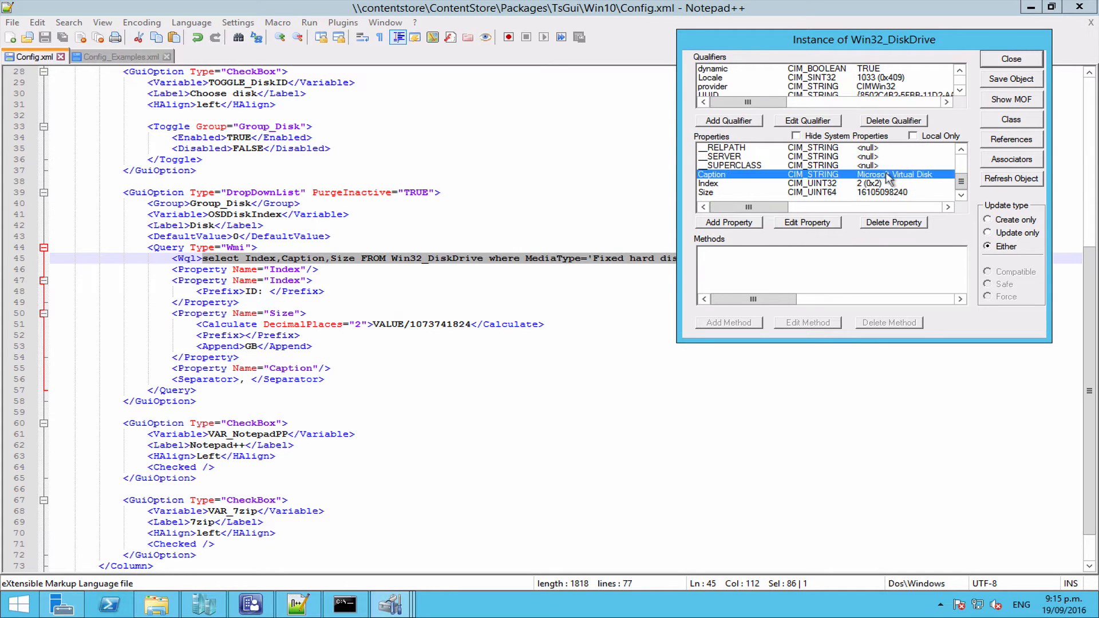
left_click(707, 183)
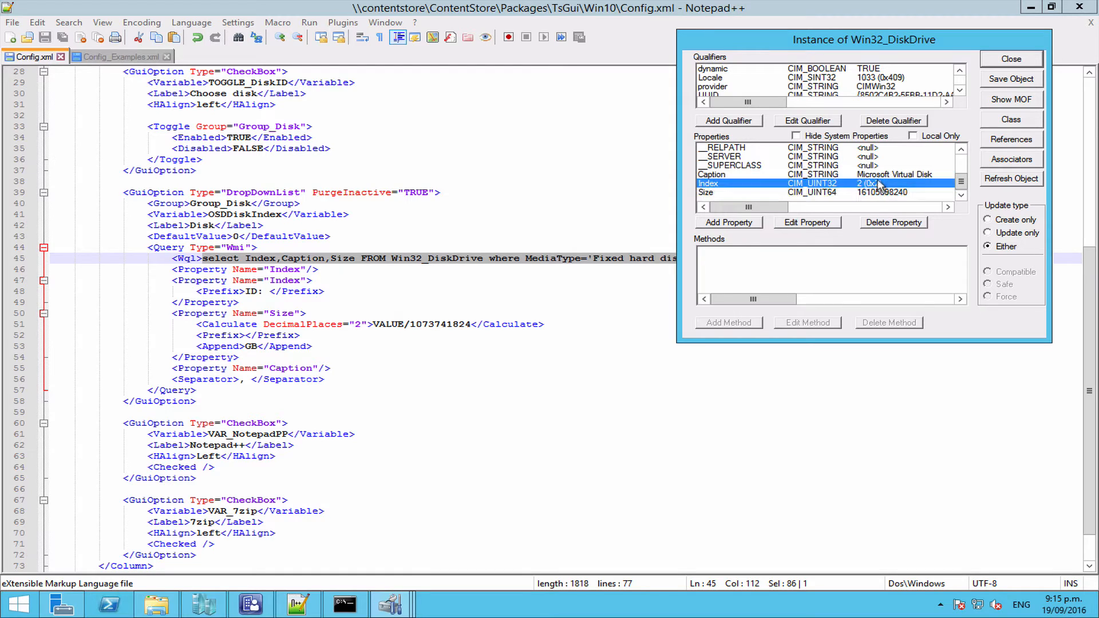
left_click(735, 174)
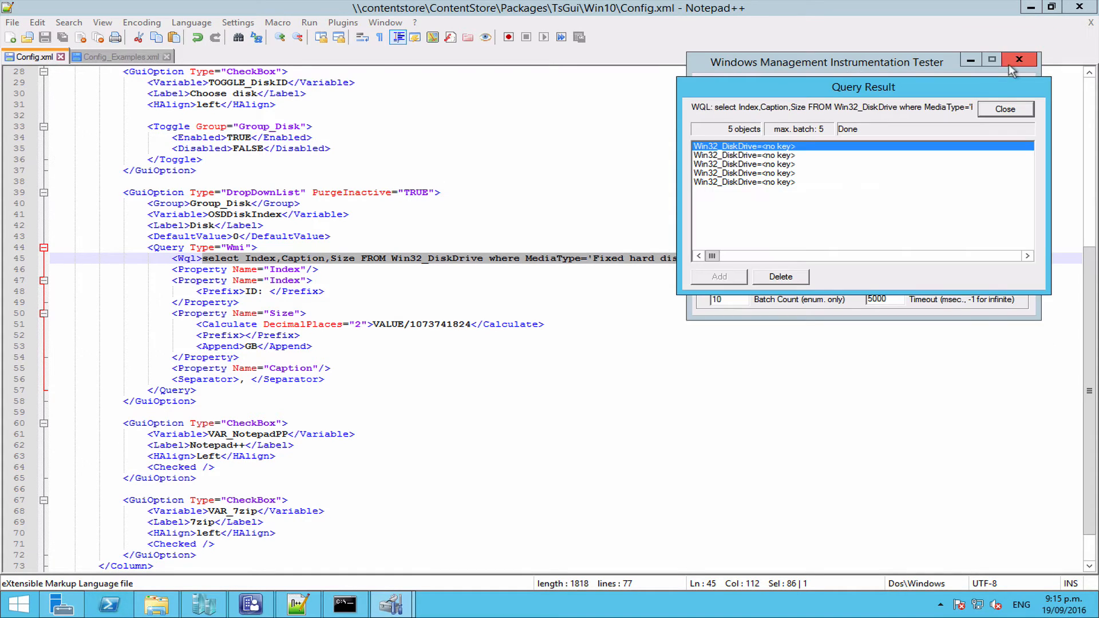
left_click(1004, 109)
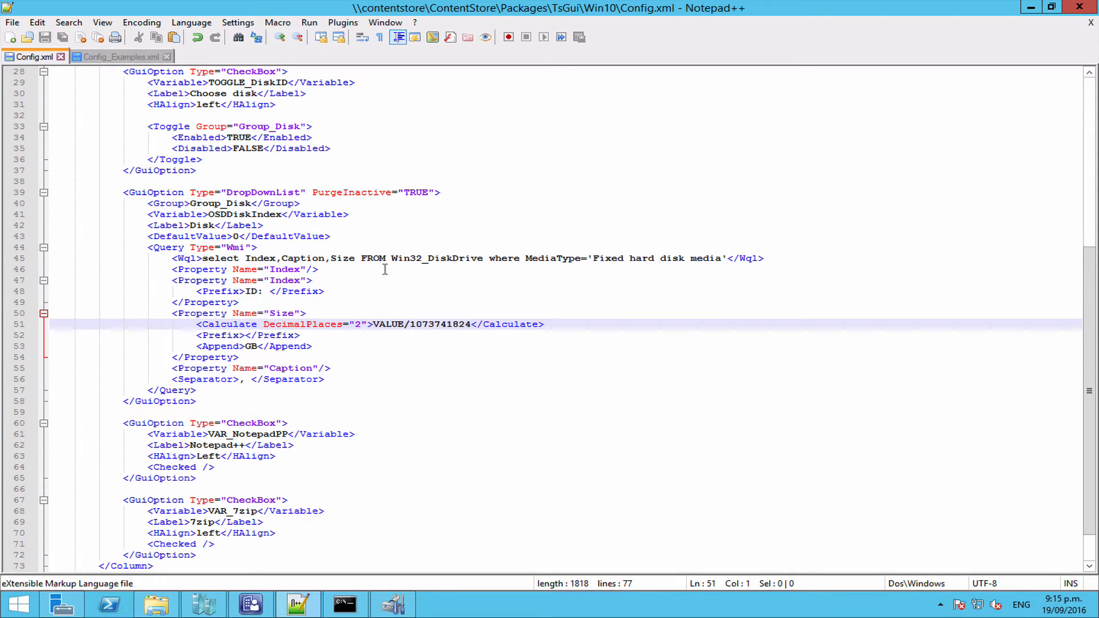
left_click(318, 269)
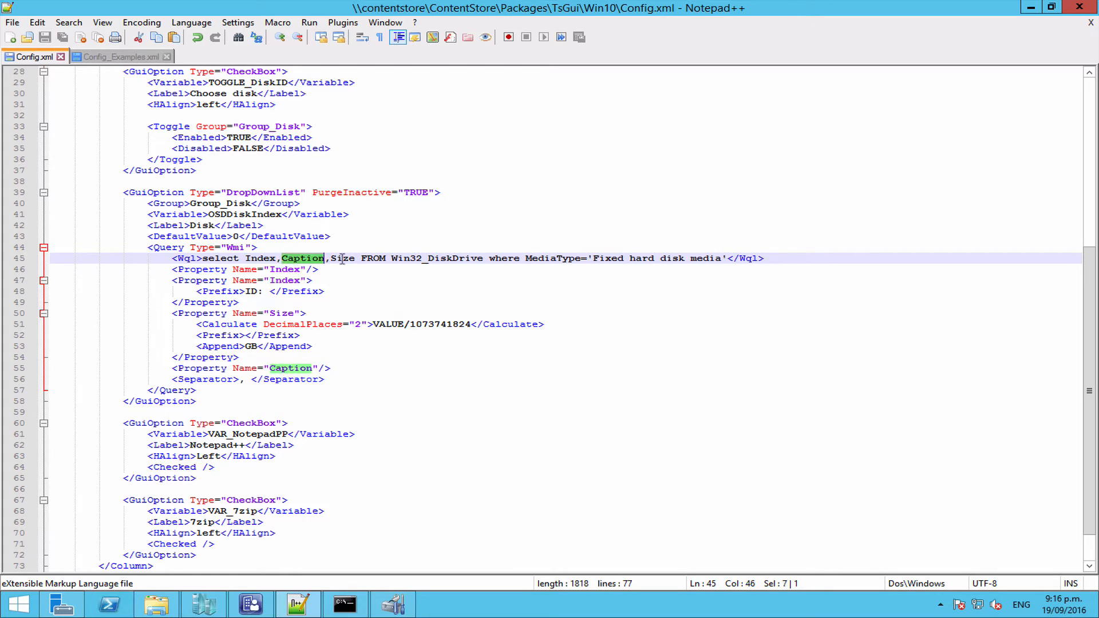
double_click(341, 258)
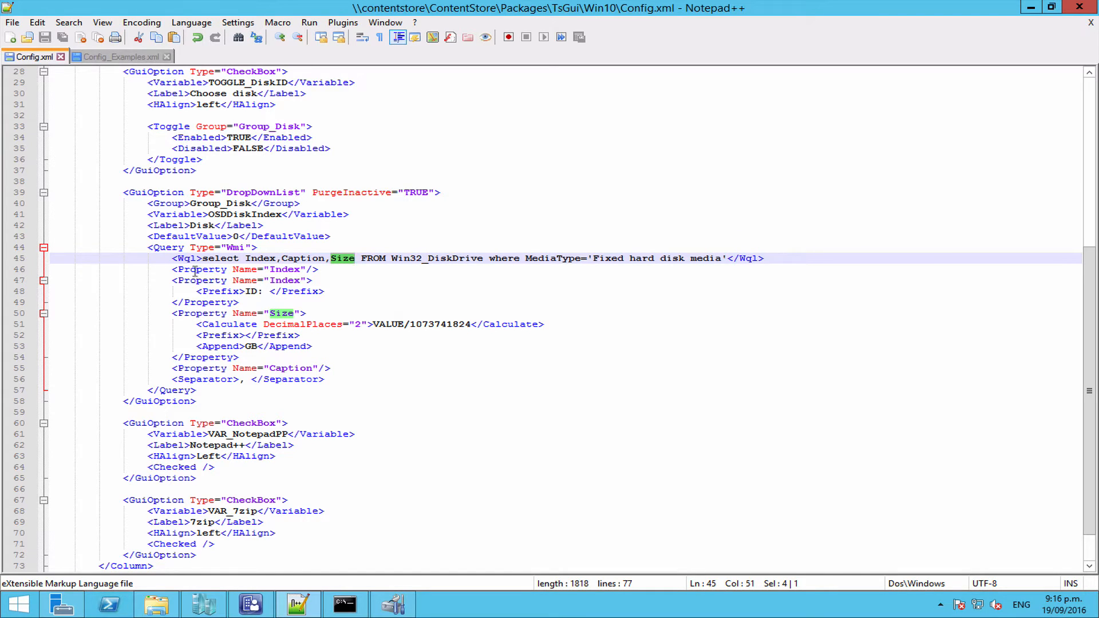
left_click(200, 268)
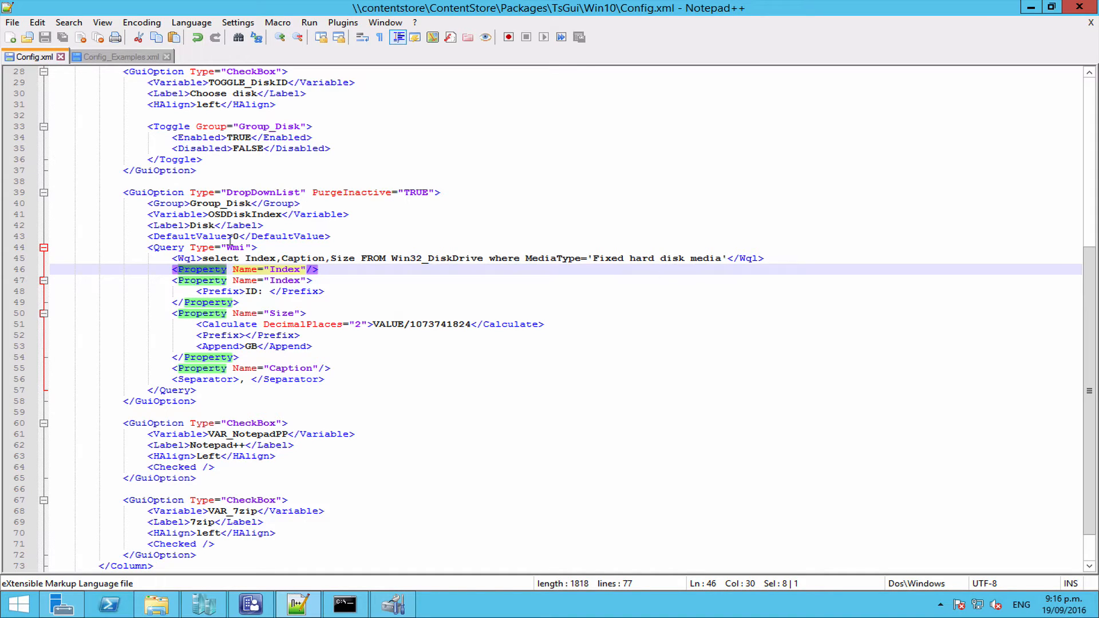
double_click(252, 214)
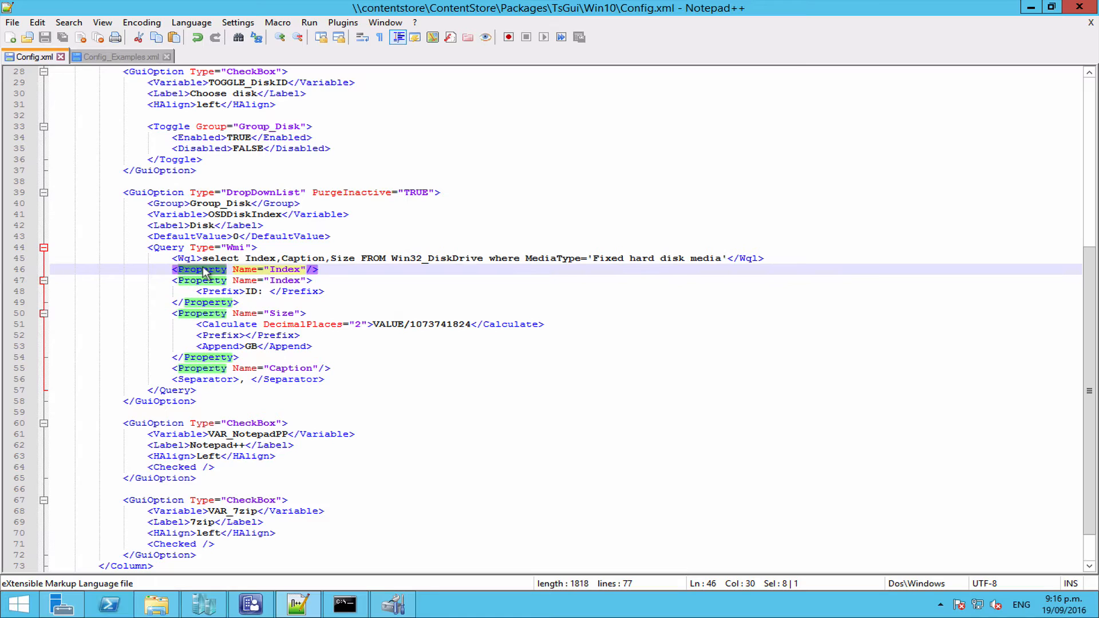
left_click(203, 280)
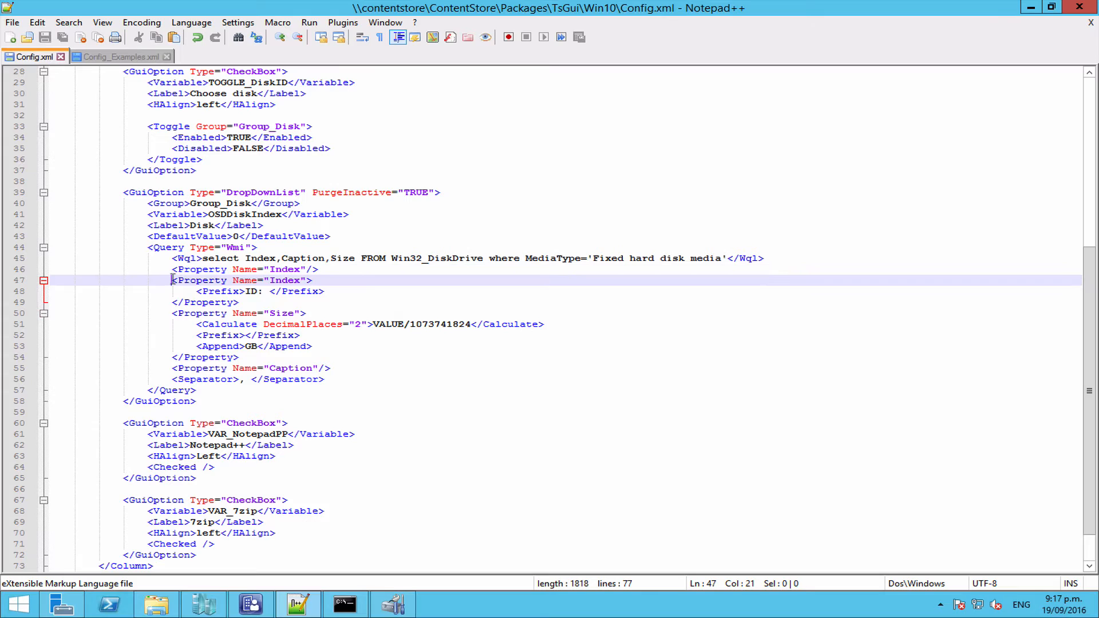
left_click_drag(171, 280, 328, 368)
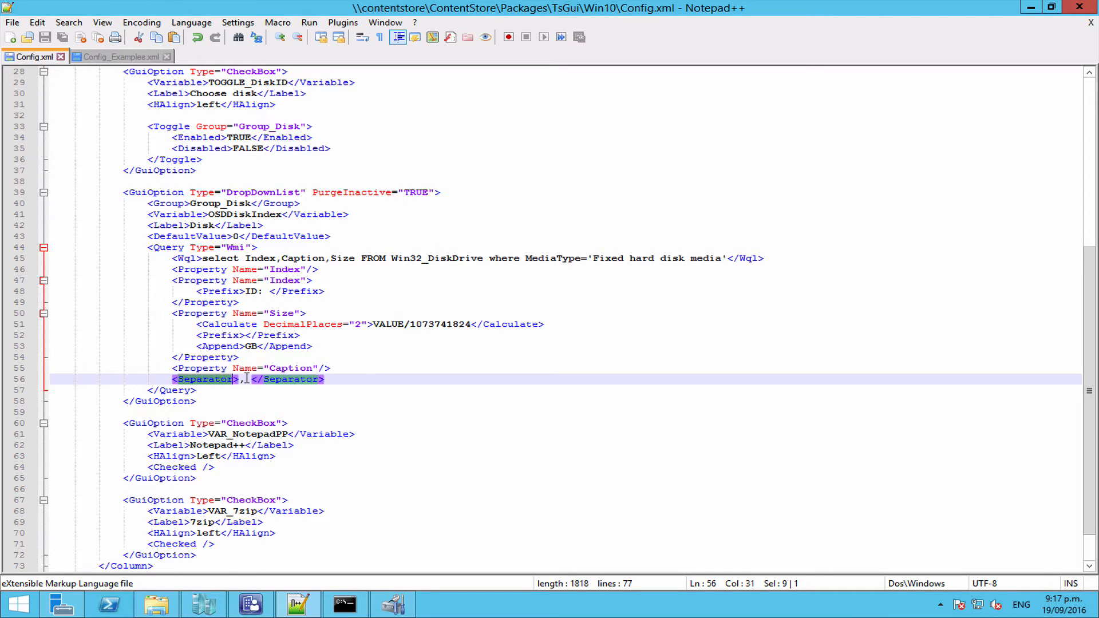
left_click(244, 379)
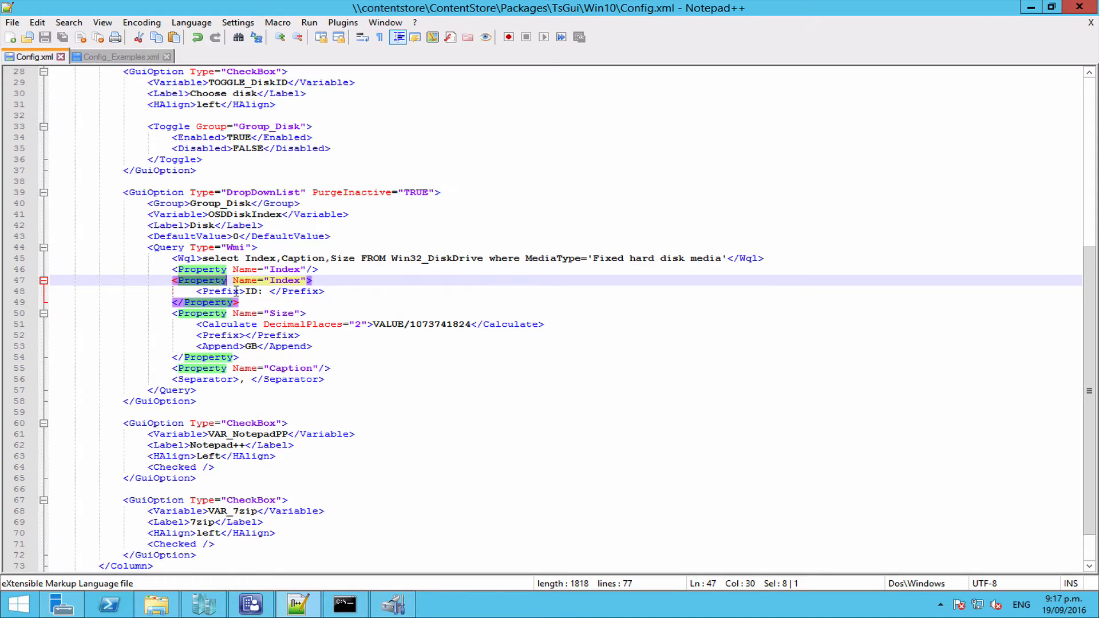
mouse_move(197, 290)
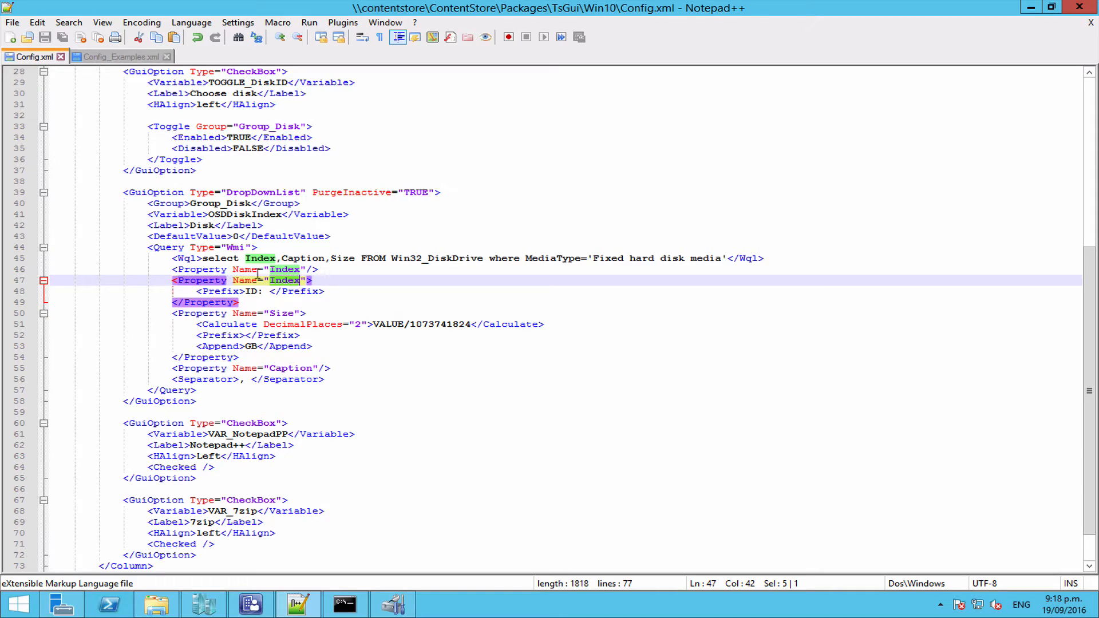
Step: Browse File Explorer to the \\contentstore\ContentStore\Packages\TsGui\Win10 folder
left_click(245, 291)
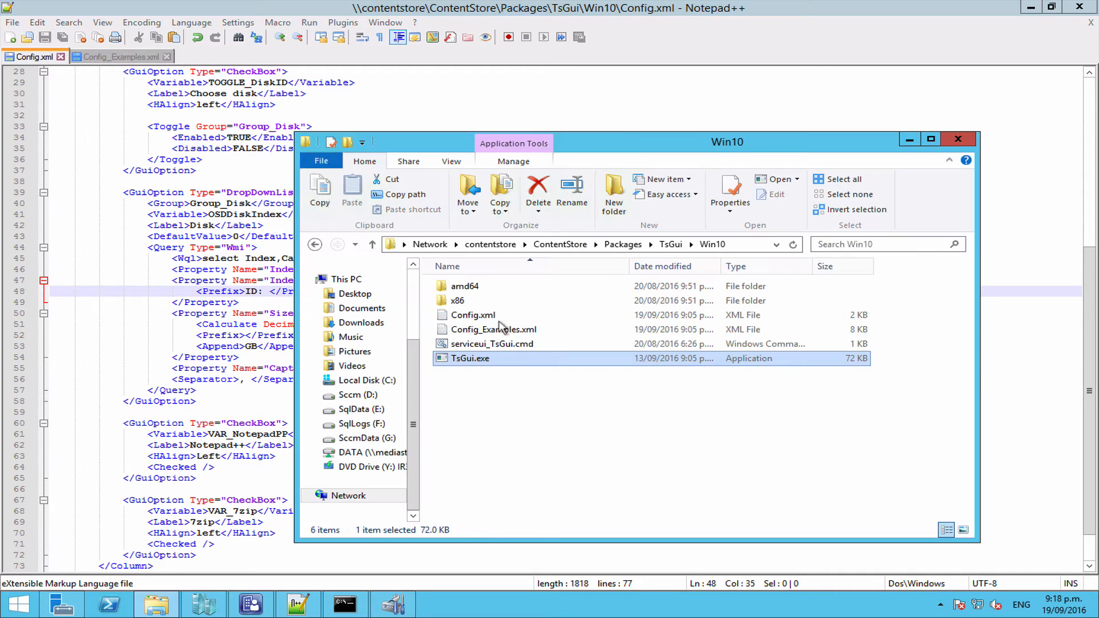
Step: Launch TsGui.exe past the security warning and view disk ID 0, 39.99GB, Microsoft Virtual Disk
double_click(469, 358)
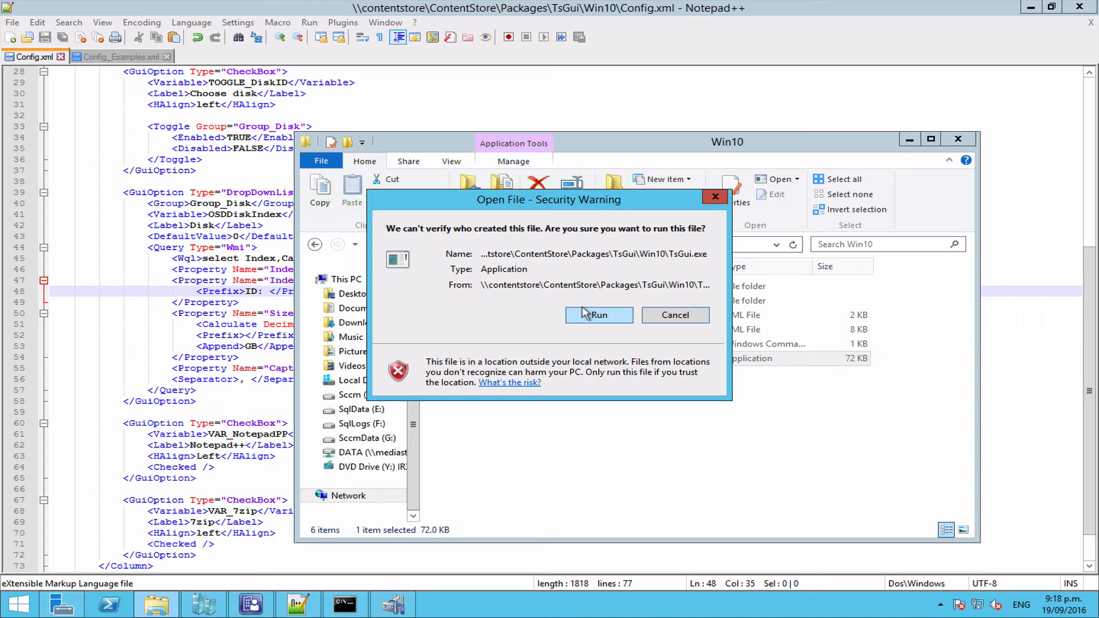
left_click(673, 315)
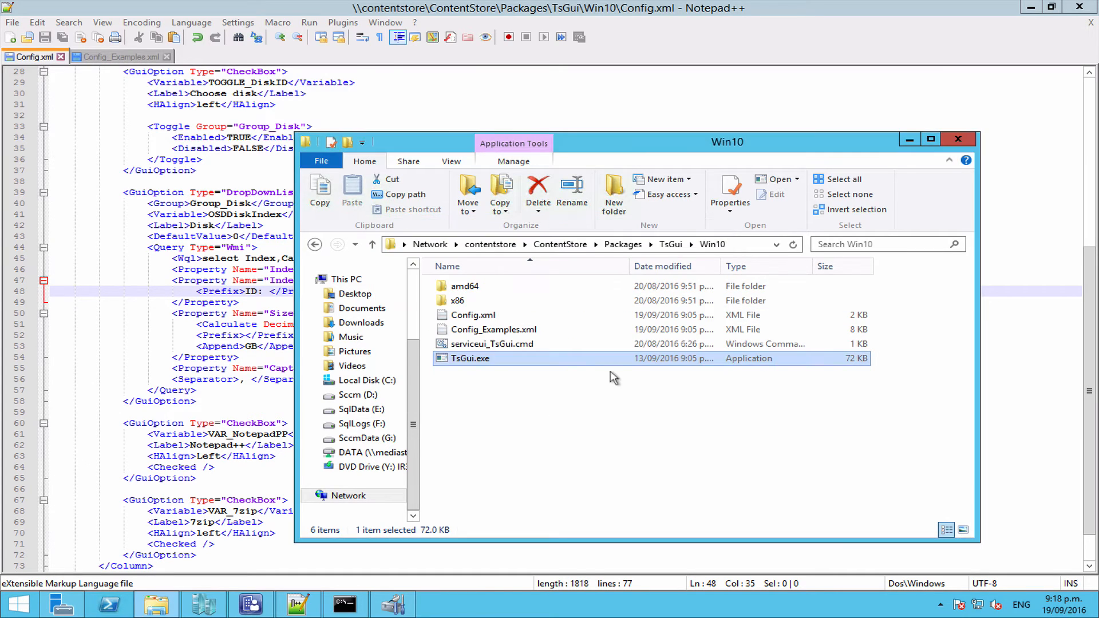
double_click(468, 358)
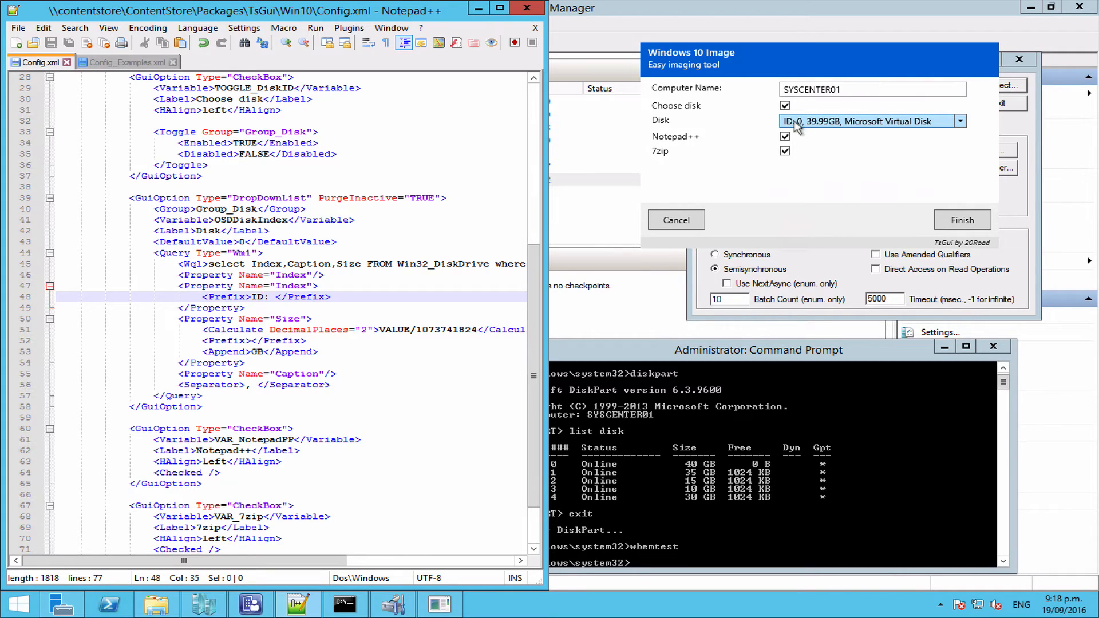
mouse_move(802, 131)
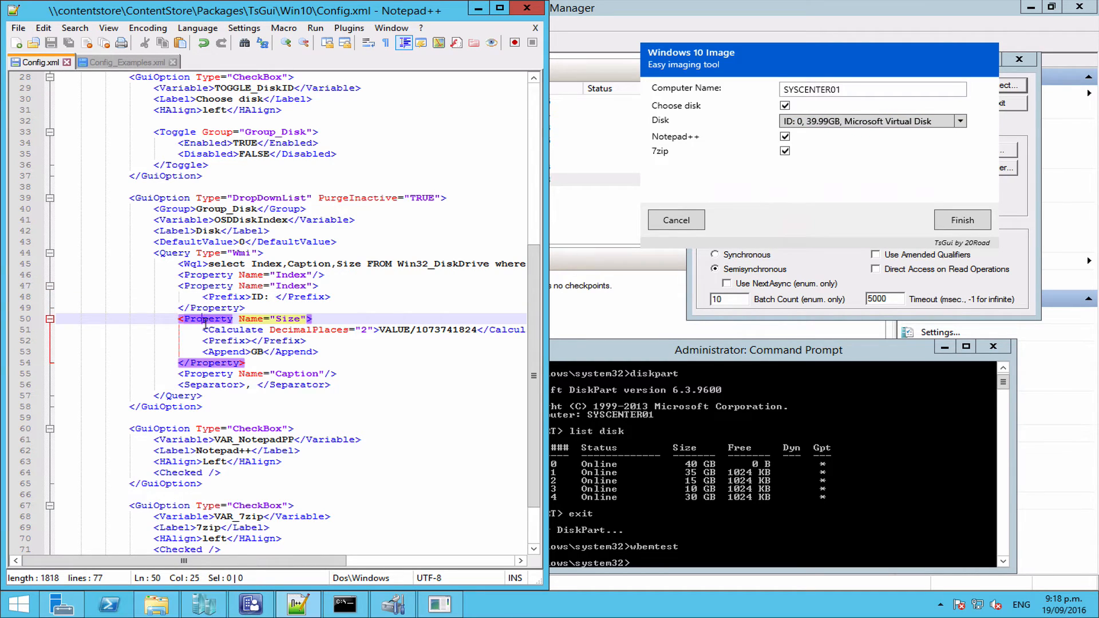
mouse_move(306, 318)
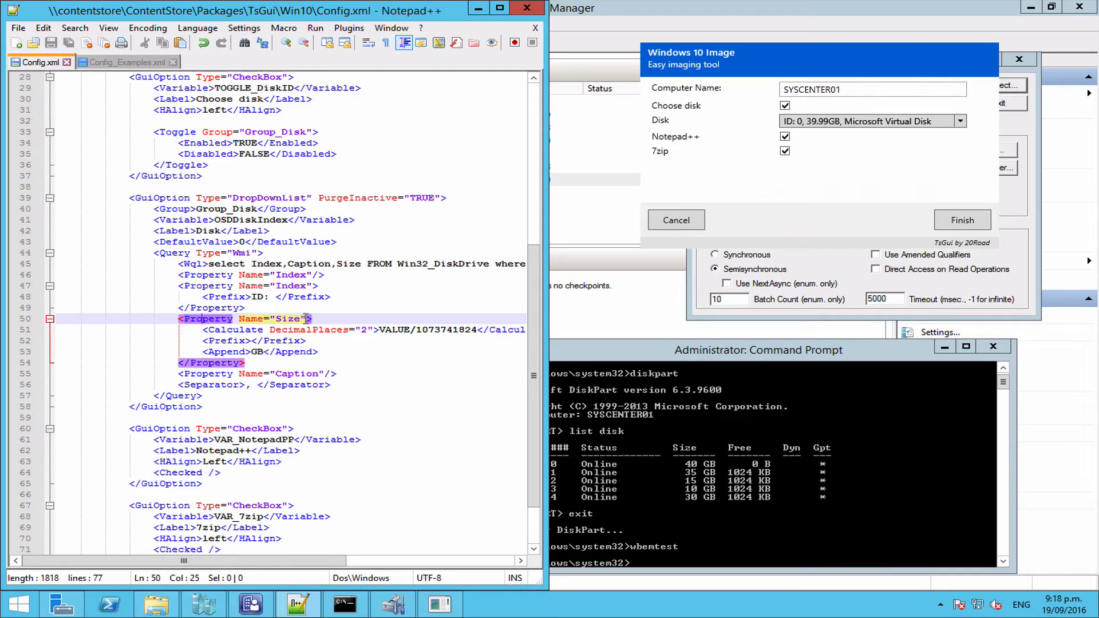
Step: Replace the Calculate element's DecimalPlaces value 2 with 4 in Config.xml
double_click(287, 319)
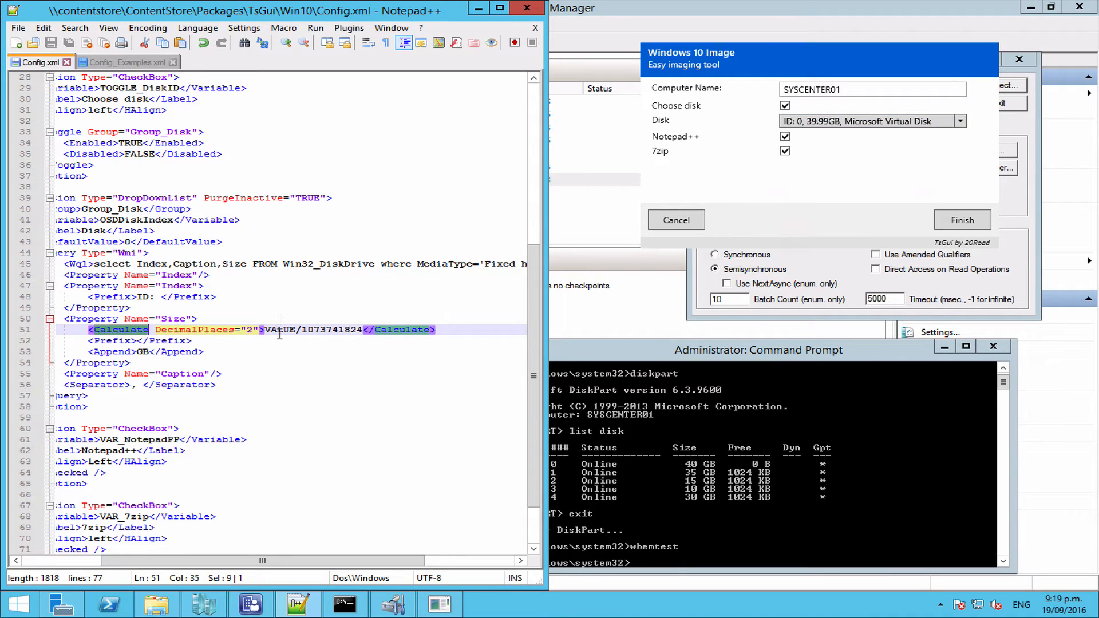
double_click(278, 330)
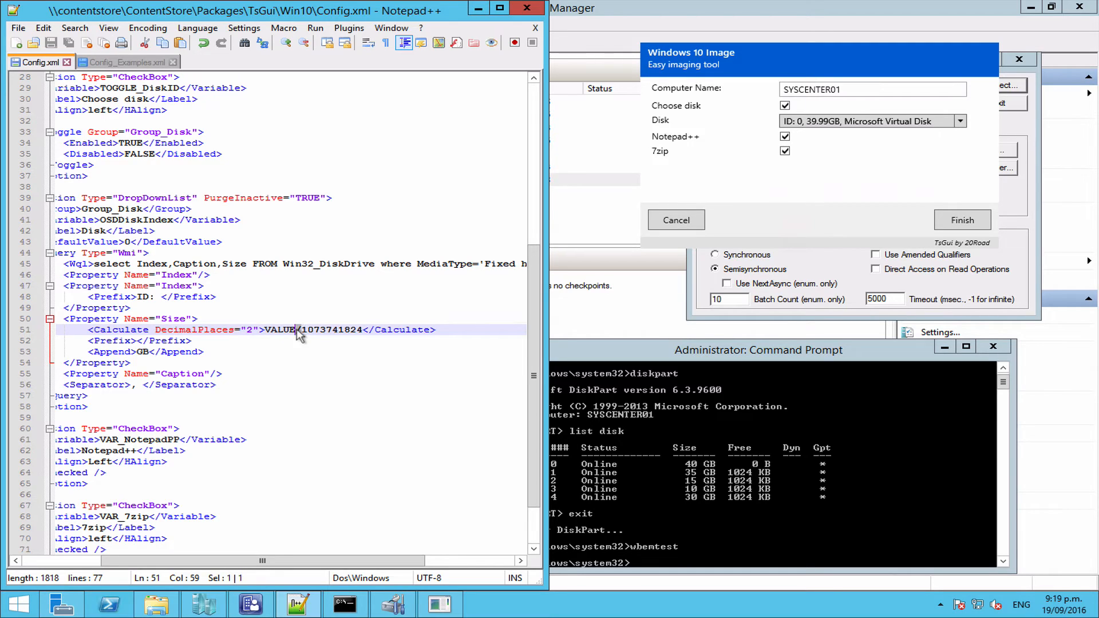
double_click(331, 330)
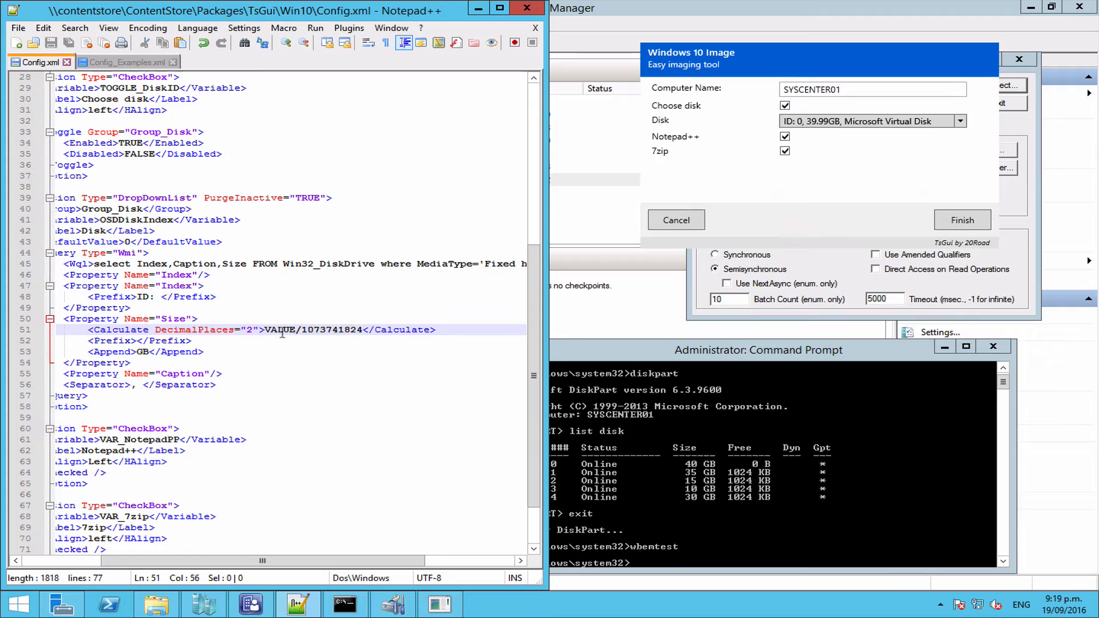
double_click(332, 330)
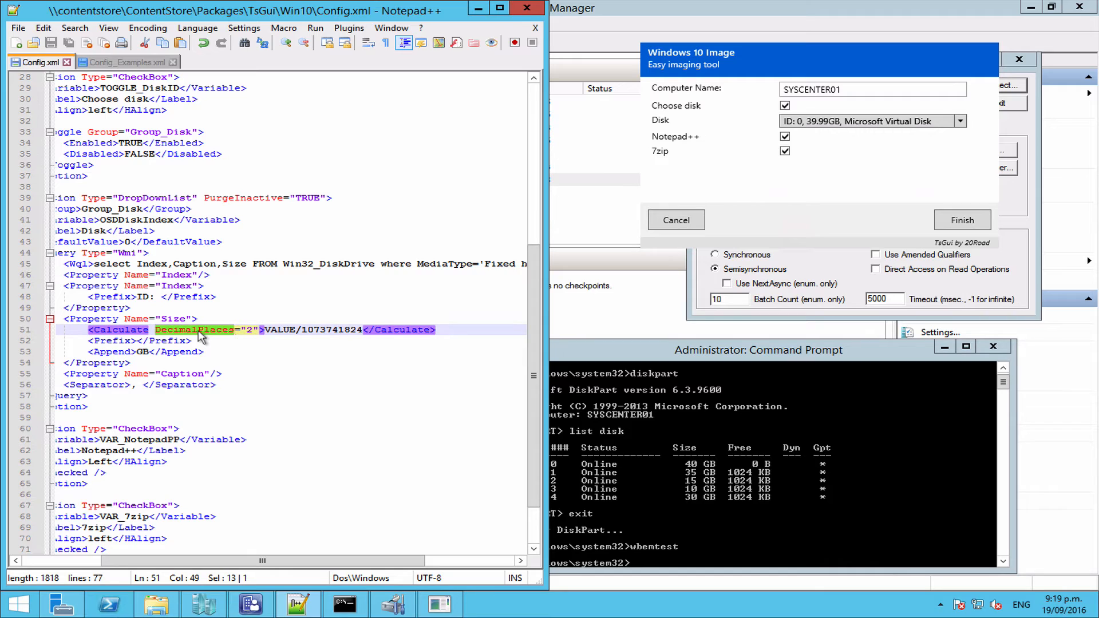
left_click(246, 329)
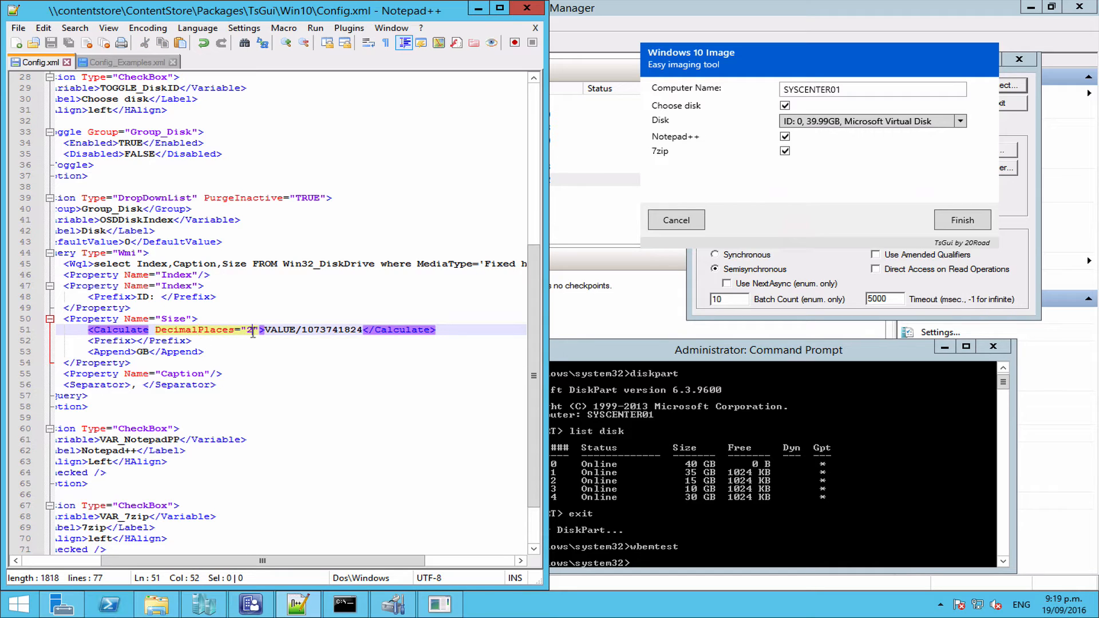
type("4")
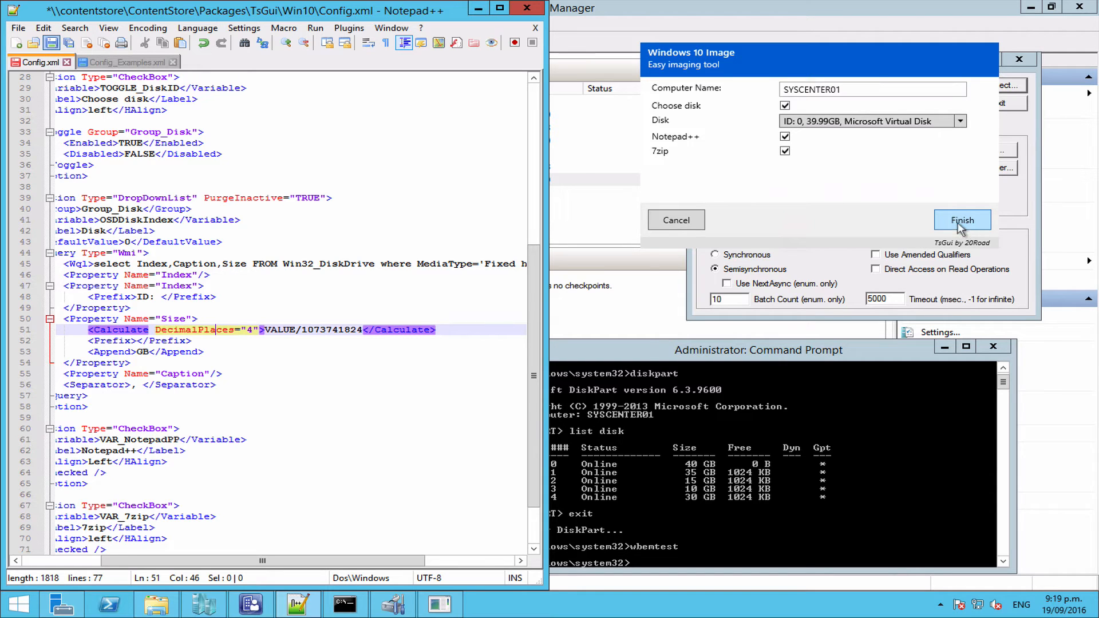
Step: Close the tool and relaunch TsGui in test mode, showing disk ID 2 at 14.999GB
left_click(961, 220)
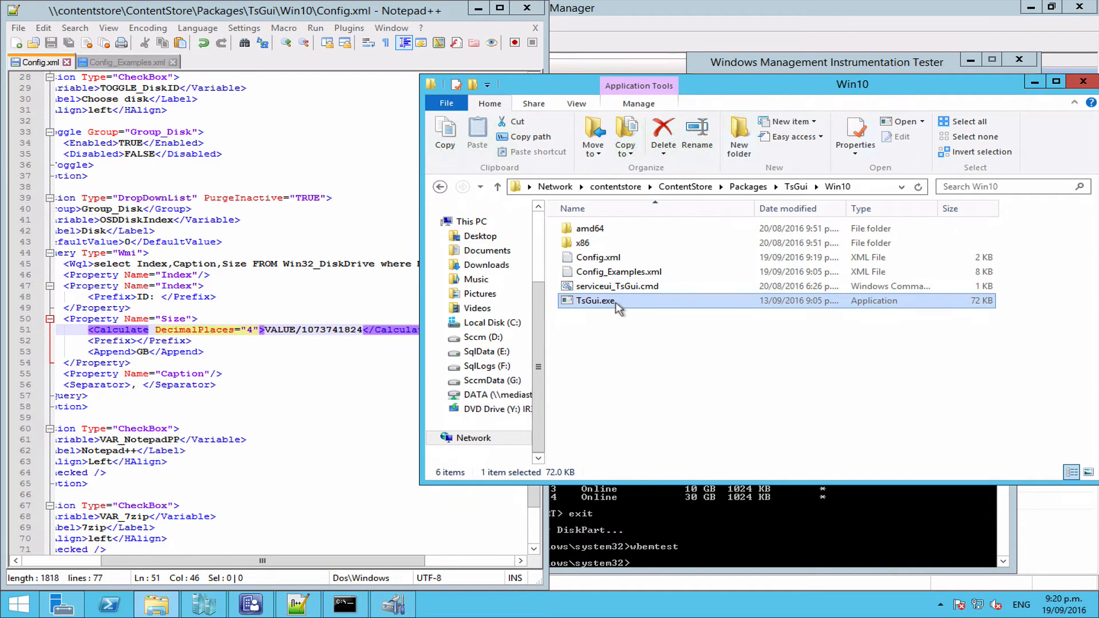
double_click(595, 300)
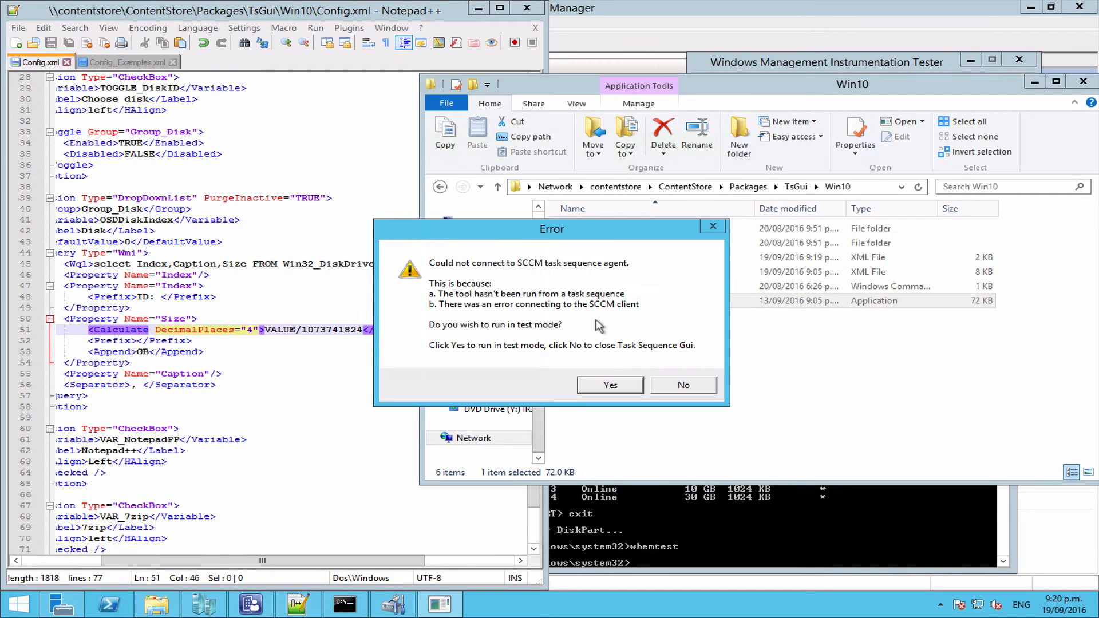
left_click(608, 384)
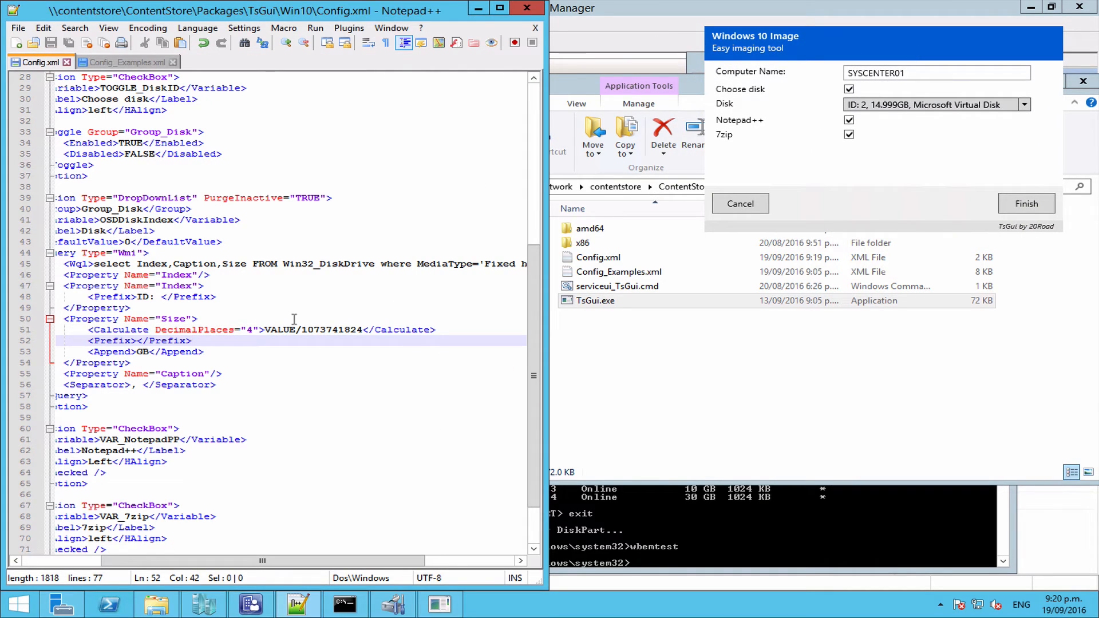
double_click(272, 330)
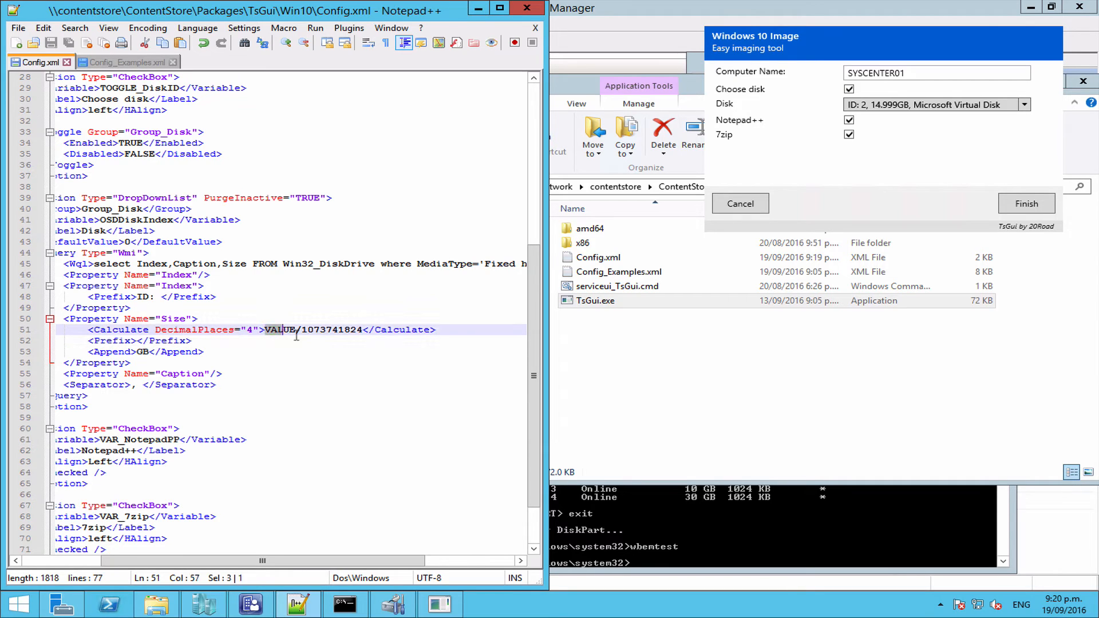
left_click_drag(294, 329, 364, 330)
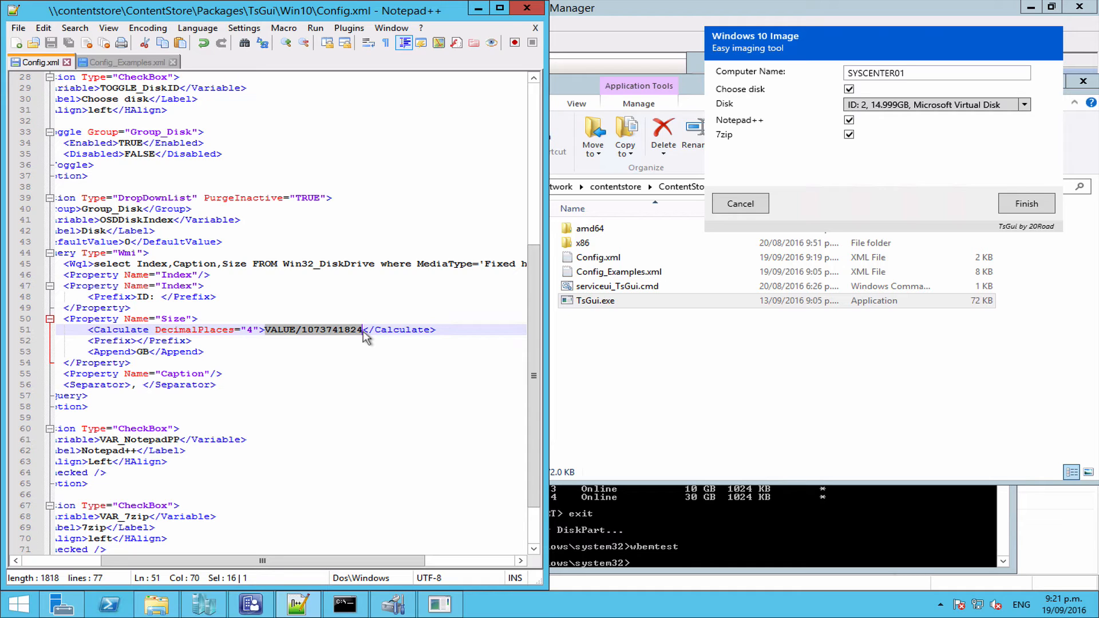
double_click(278, 330)
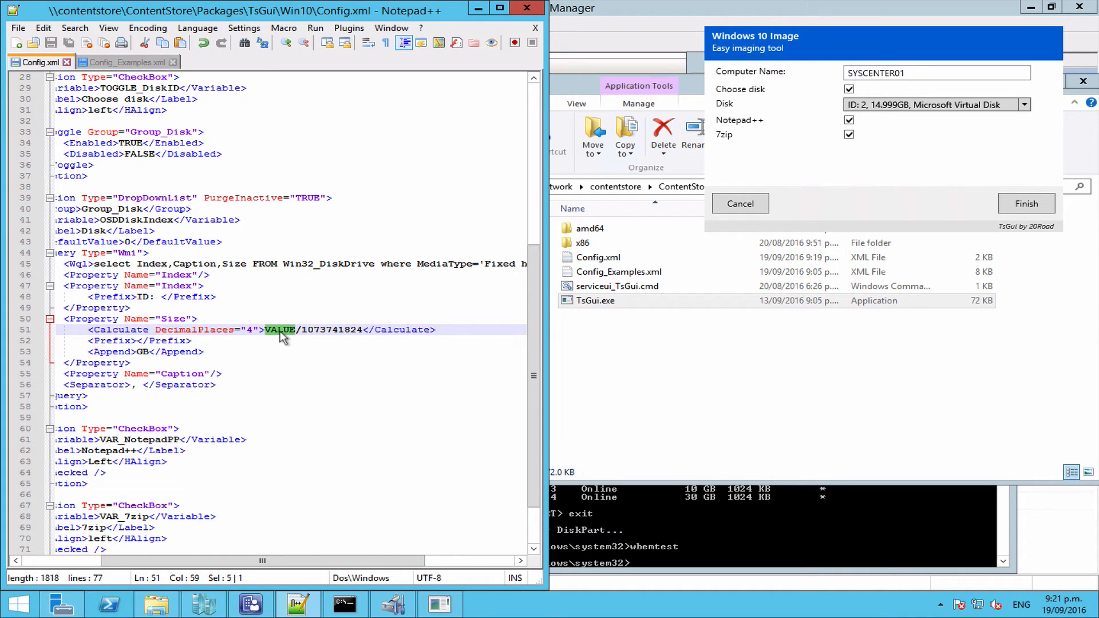
mouse_move(300, 341)
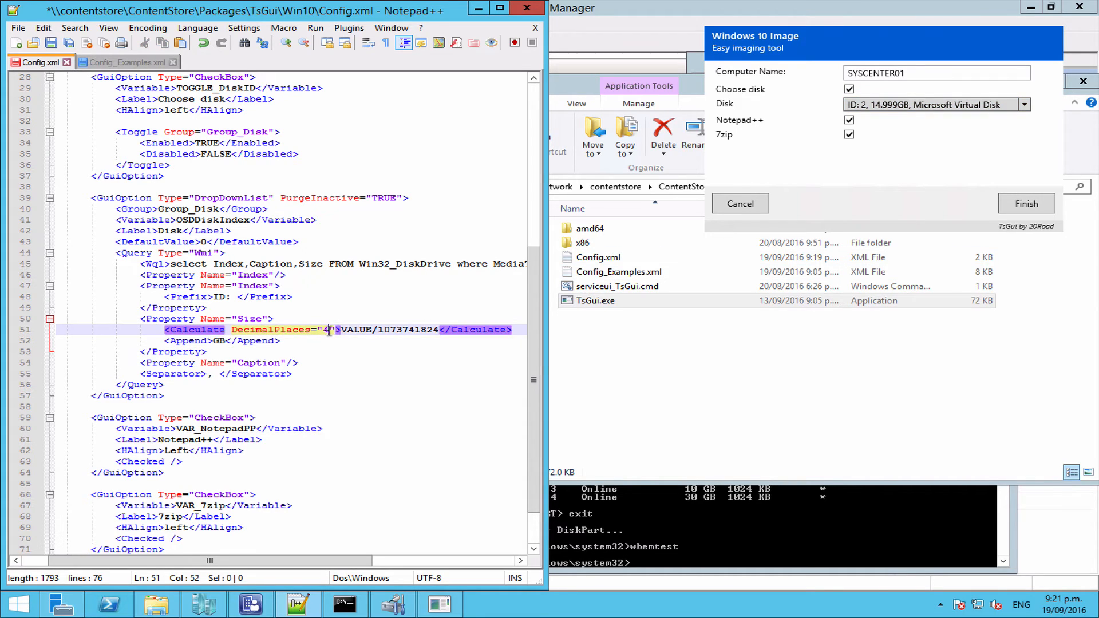
Step: Set DecimalPlaces to 2 and change the separator value to a dash
type("2")
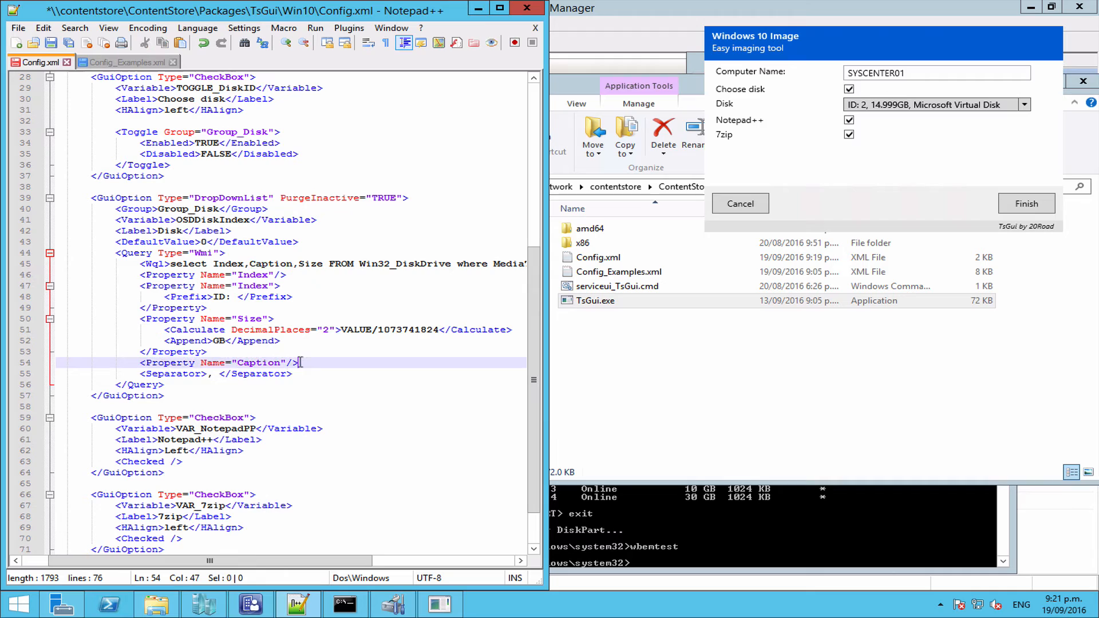
left_click(212, 374)
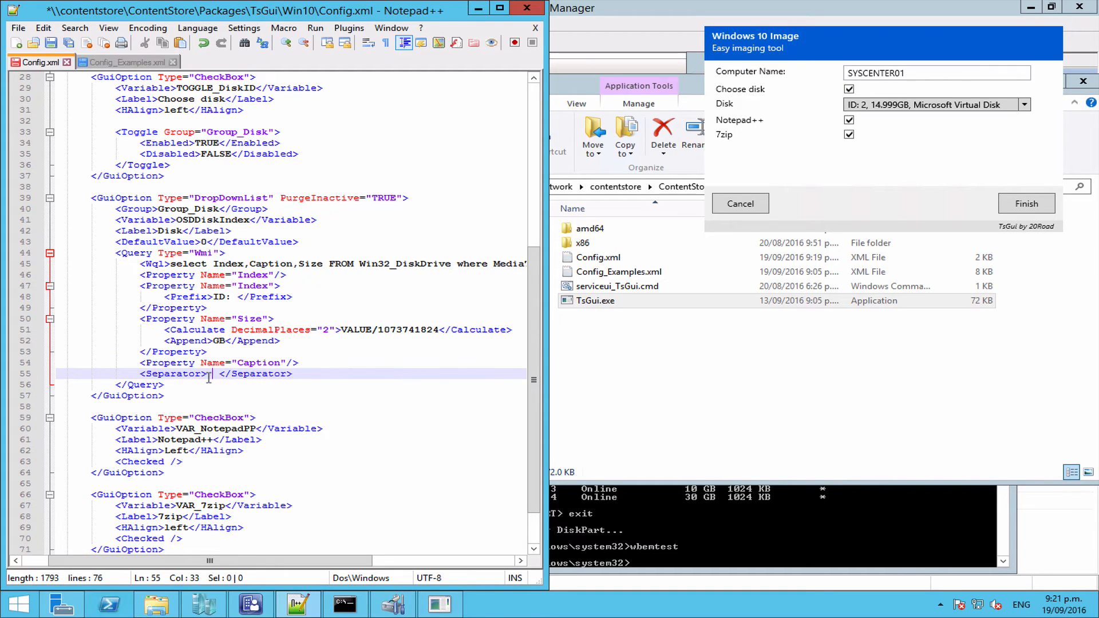
type("-")
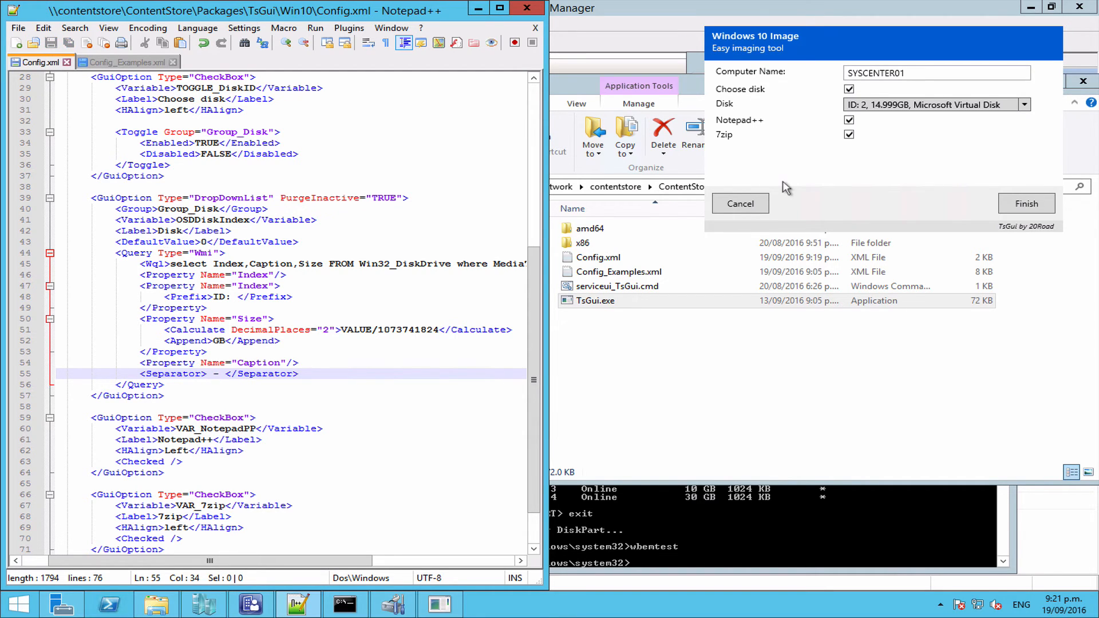
Step: Close the test run showing ID: 0 - 39.99GB, return to Config.xml, relaunch TsGui.exe
left_click(594, 300)
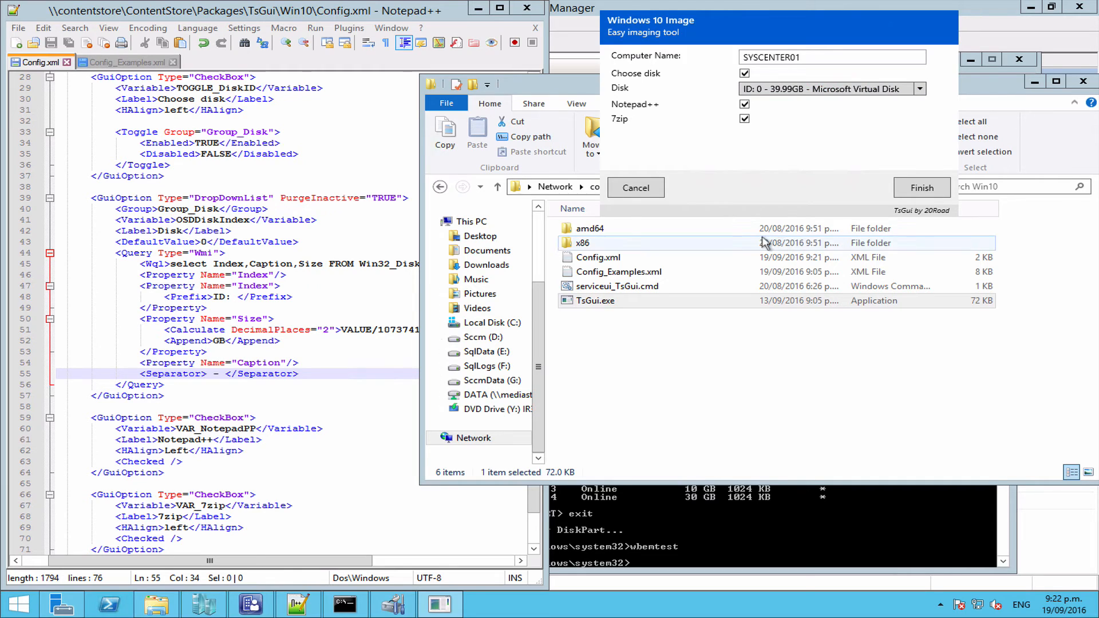
left_click(634, 187)
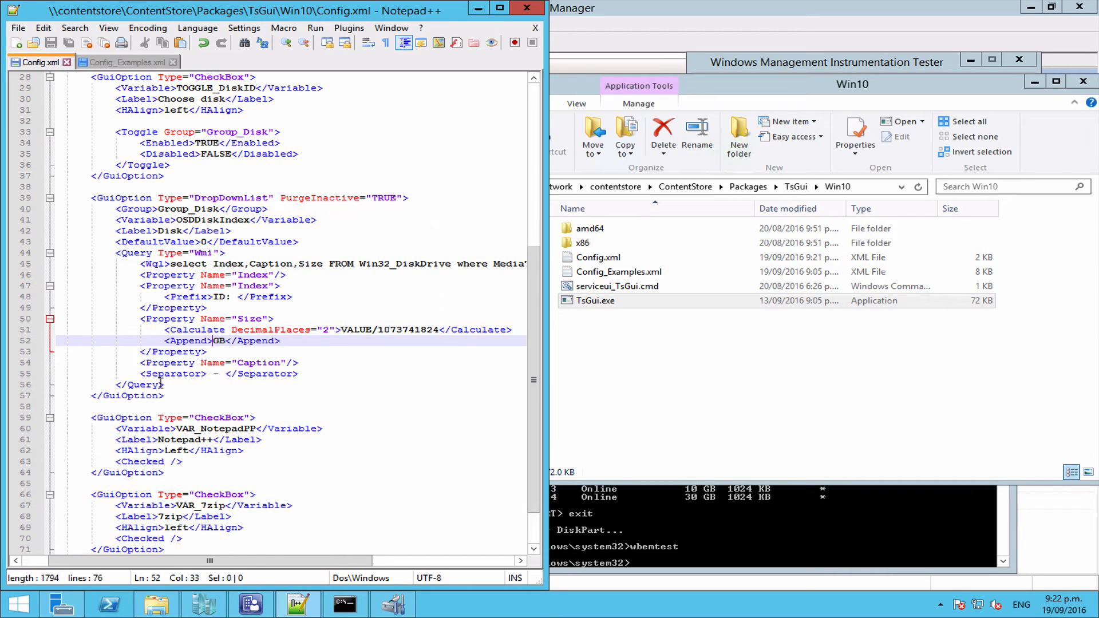
left_click(142, 383)
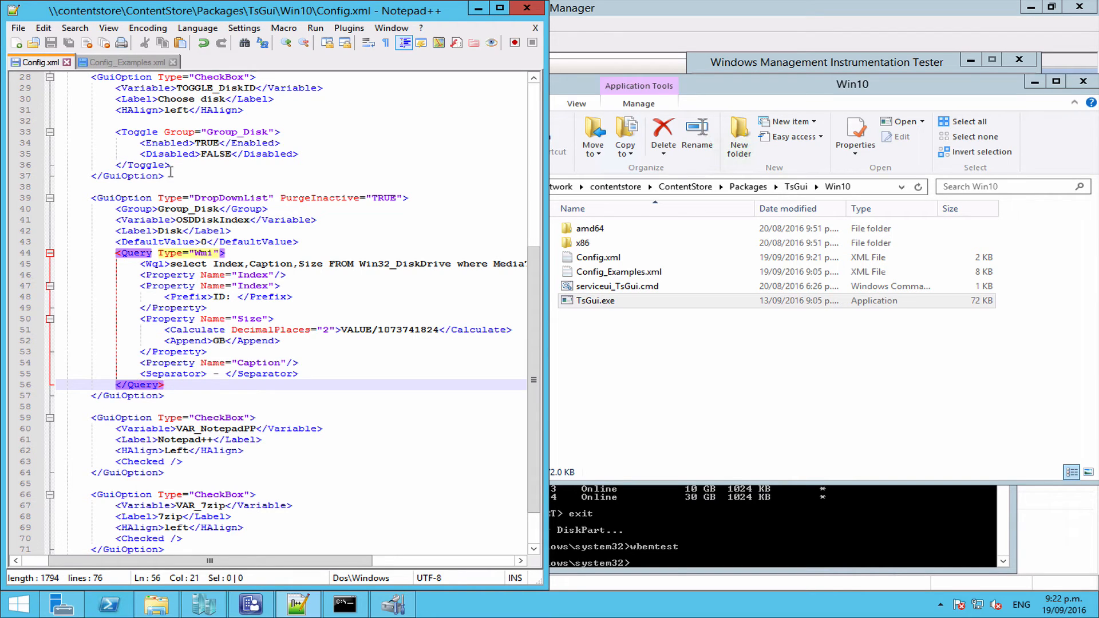
mouse_move(666, 339)
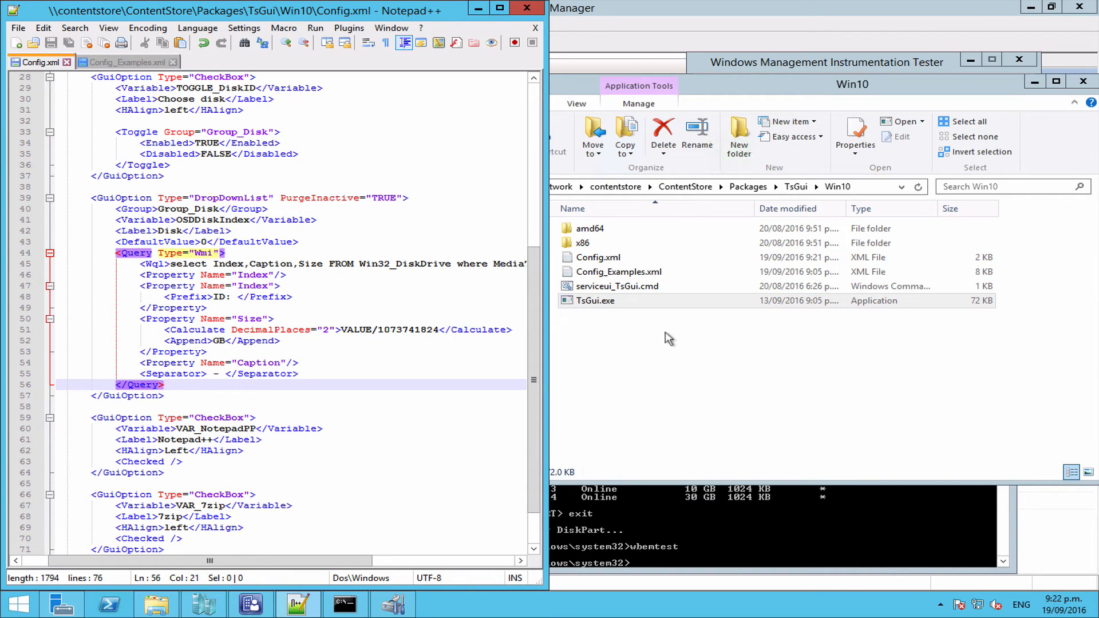
double_click(596, 300)
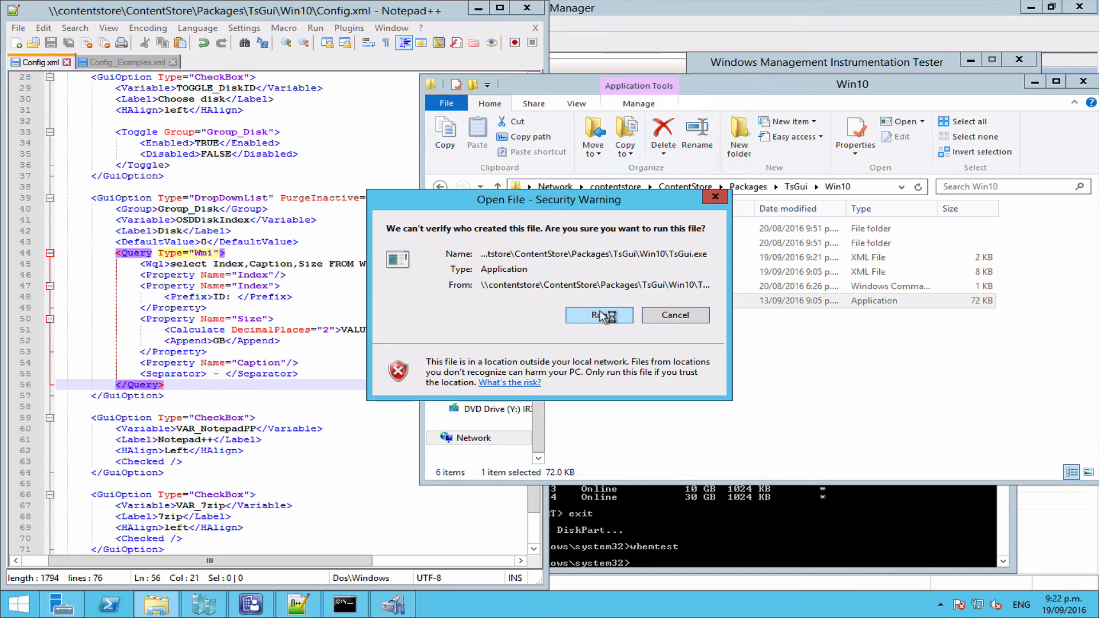
Step: Allow TsGui to run, tick Choose disk, select ID 1 - 34.99GB, and finish
left_click(597, 314)
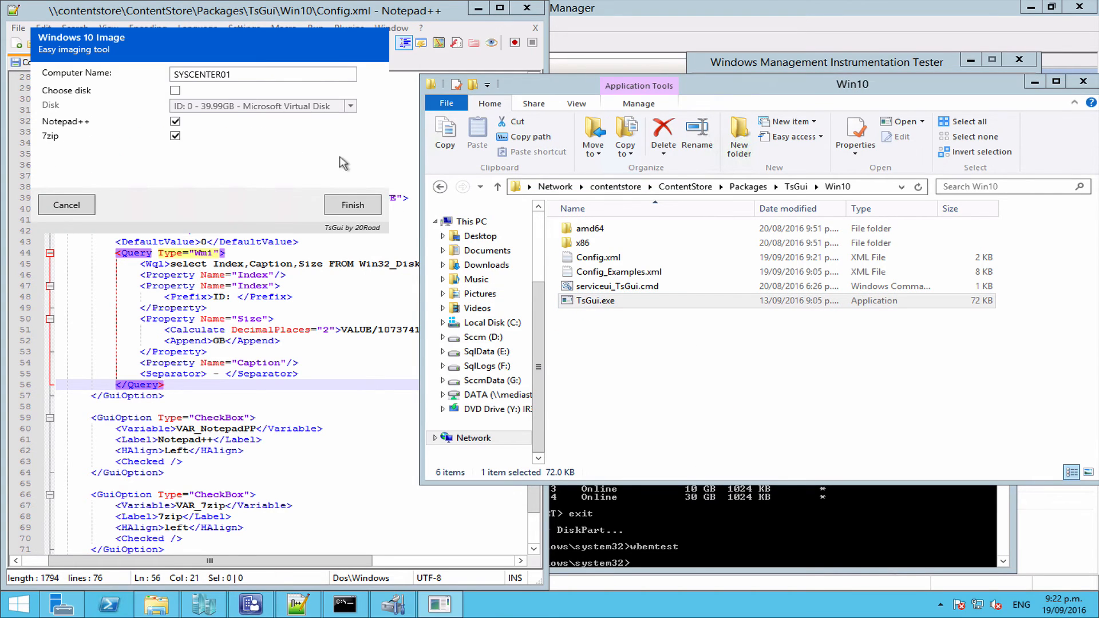
left_click(175, 90)
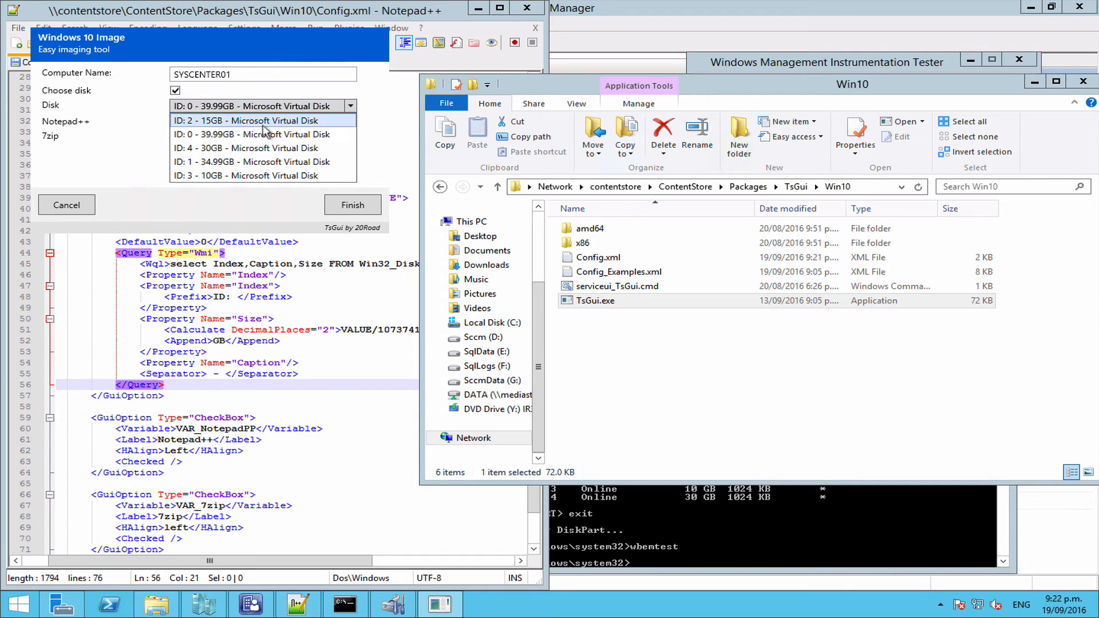
left_click(262, 162)
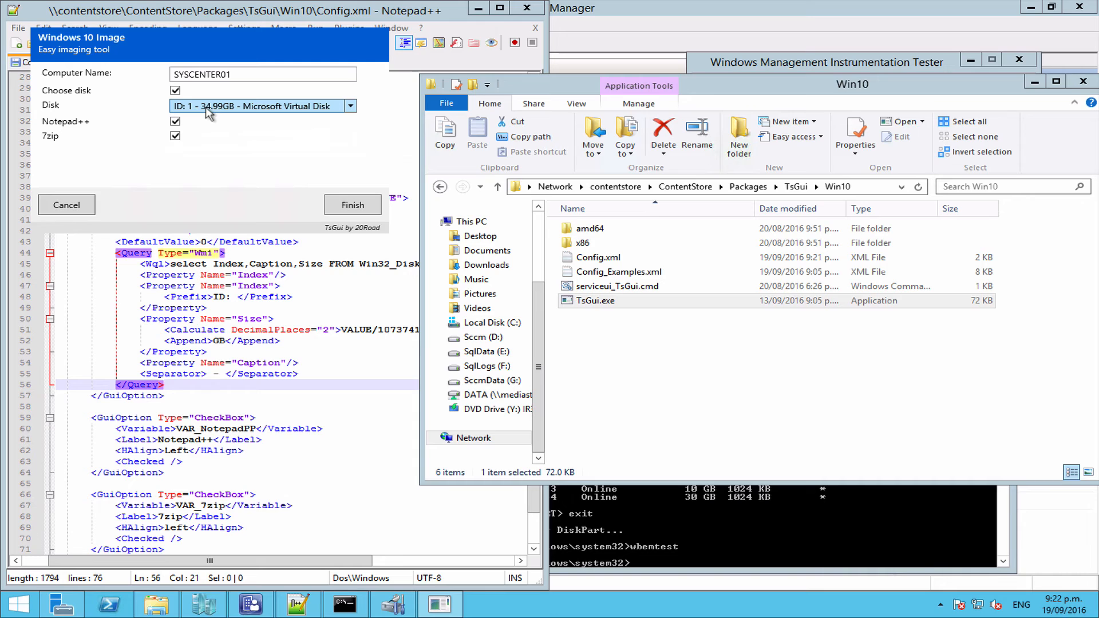
mouse_move(258, 116)
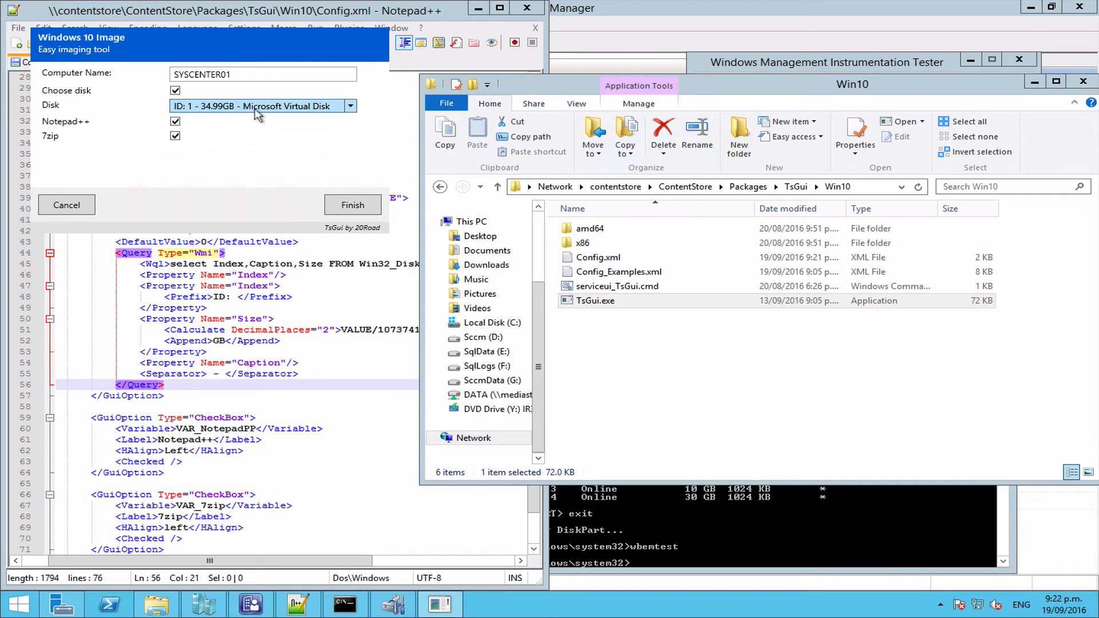
mouse_move(352, 205)
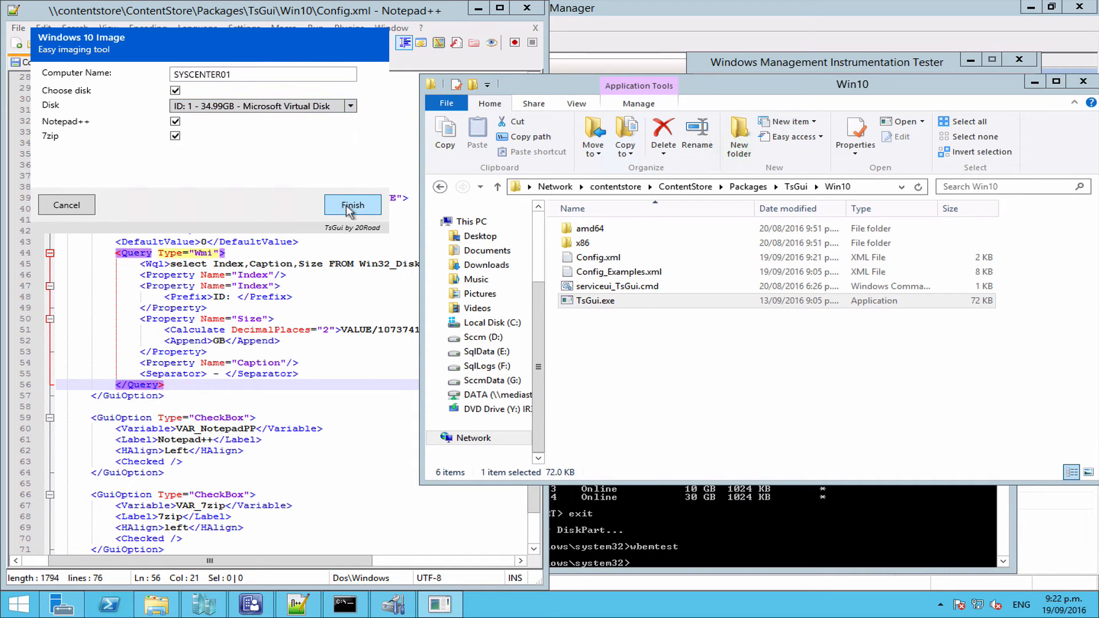
left_click(353, 205)
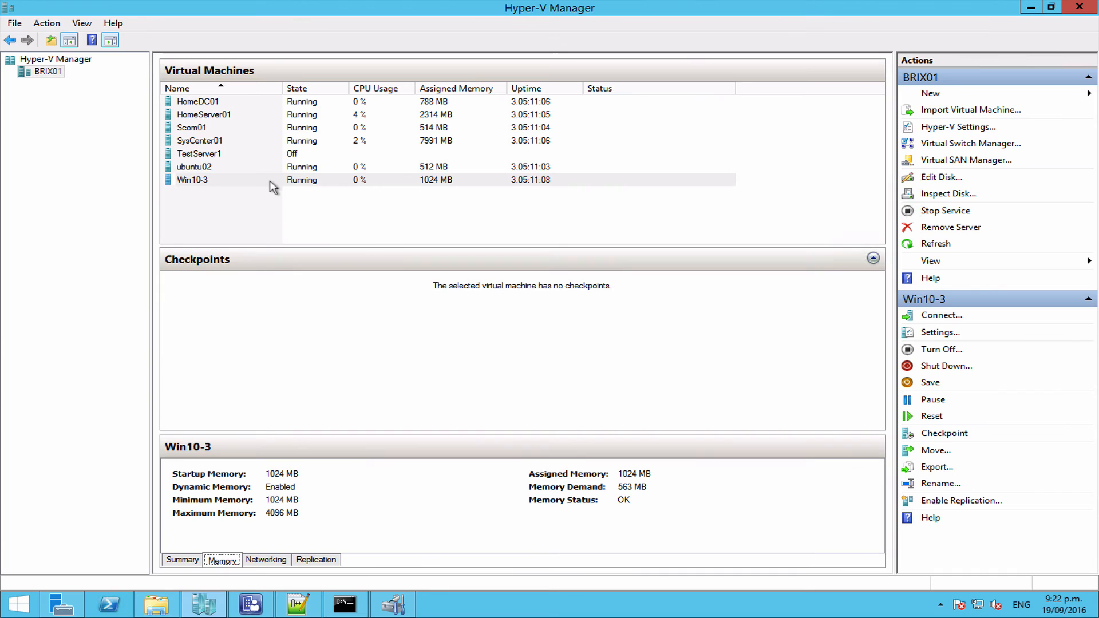
Step: Connect to Win10-3, maximize its console, and start the Test OSD task sequence
left_click(210, 180)
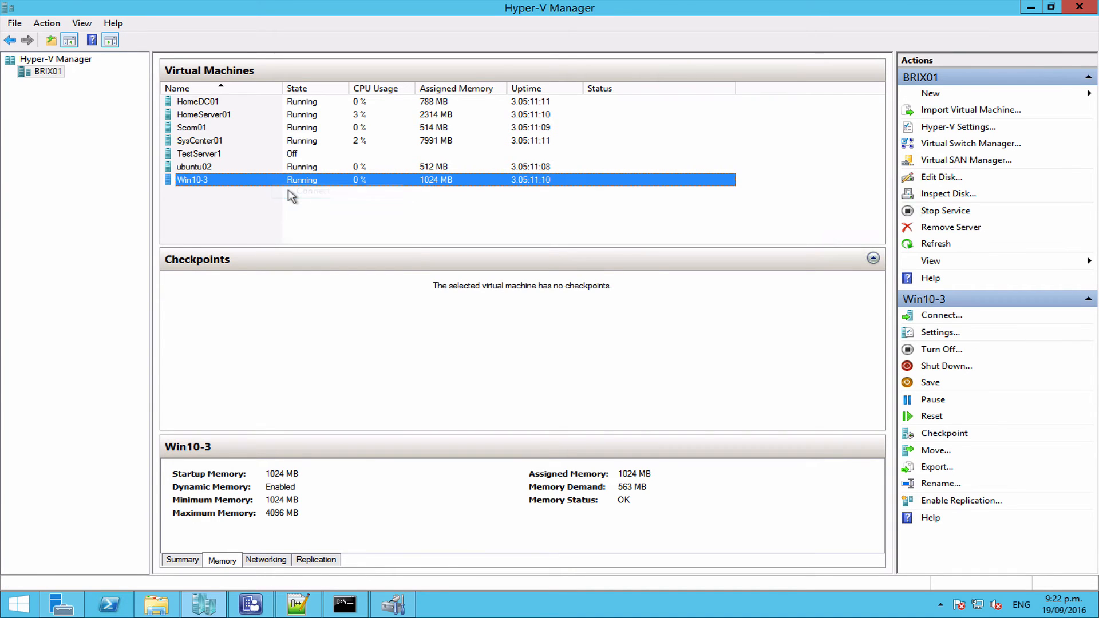
left_click(941, 315)
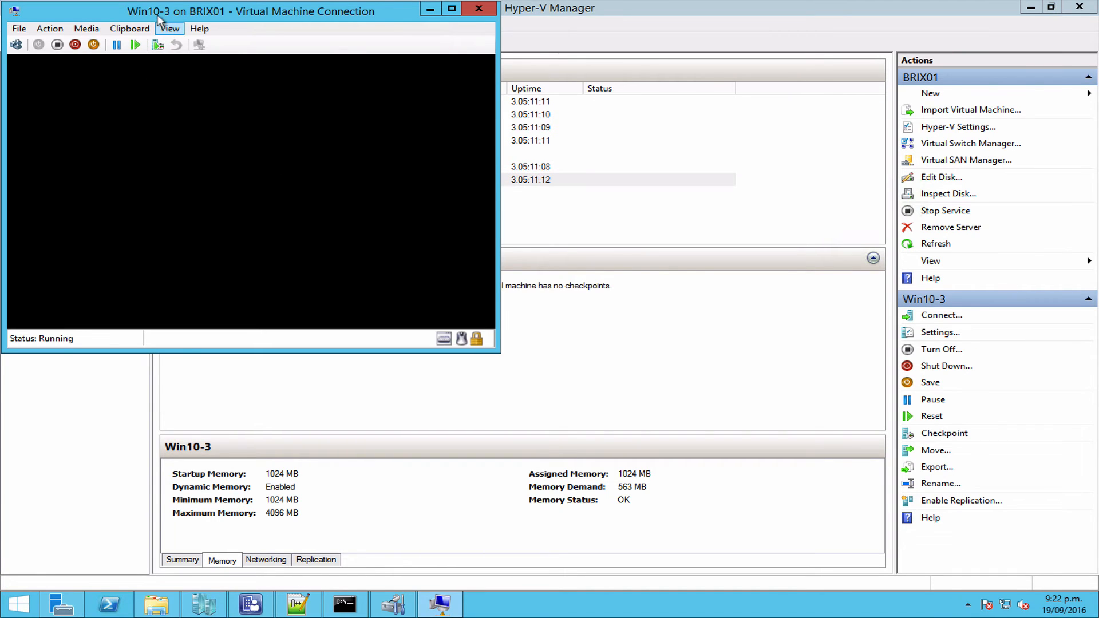
left_click(450, 9)
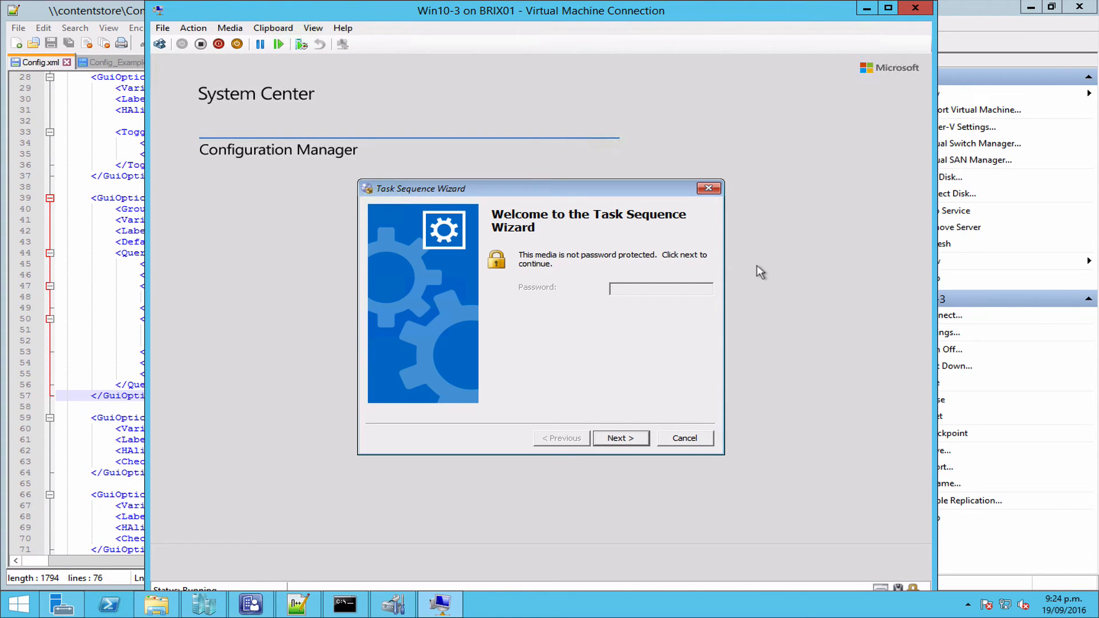
left_click(619, 438)
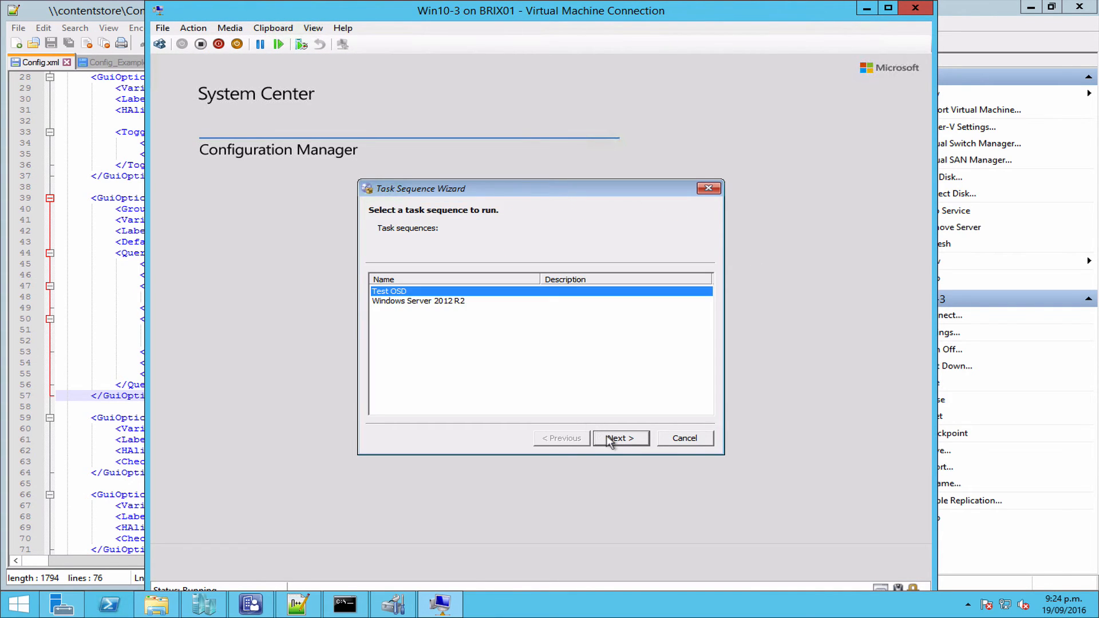
left_click(619, 438)
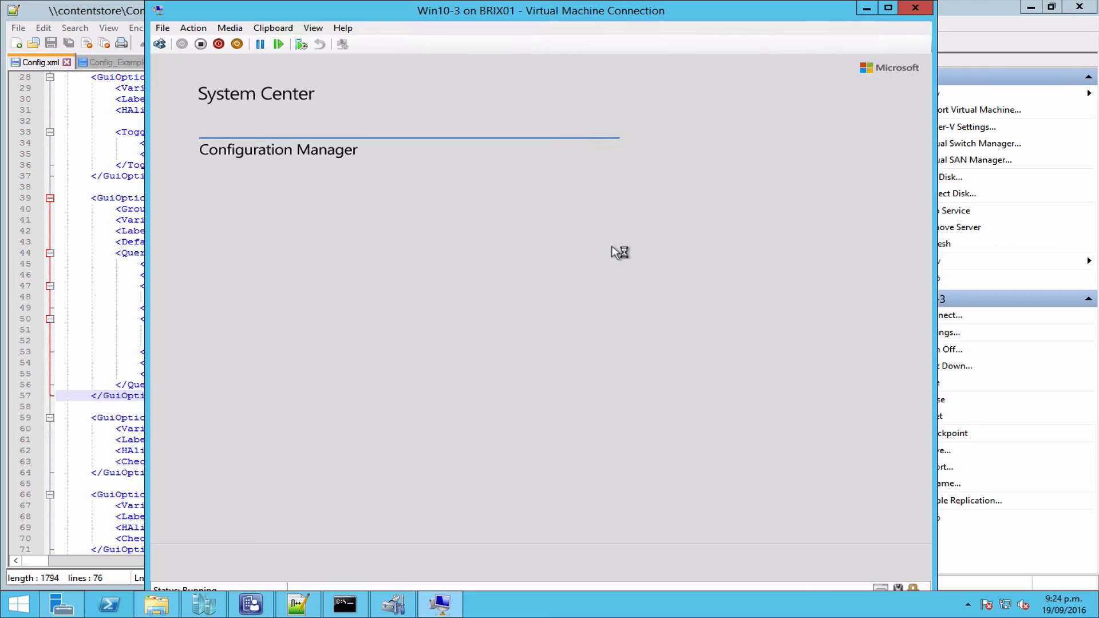
mouse_move(614, 252)
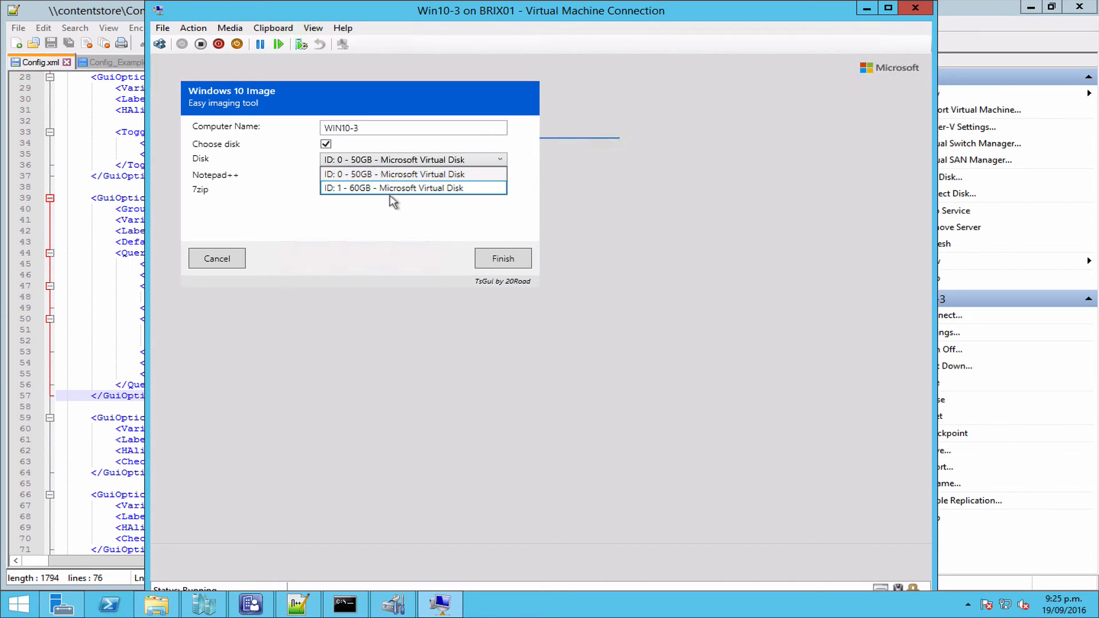
Step: Clean disk 0 with DiskPart (sel disk 0, clean, exit), then recheck the disk list
left_click(396, 174)
type("diskpart")
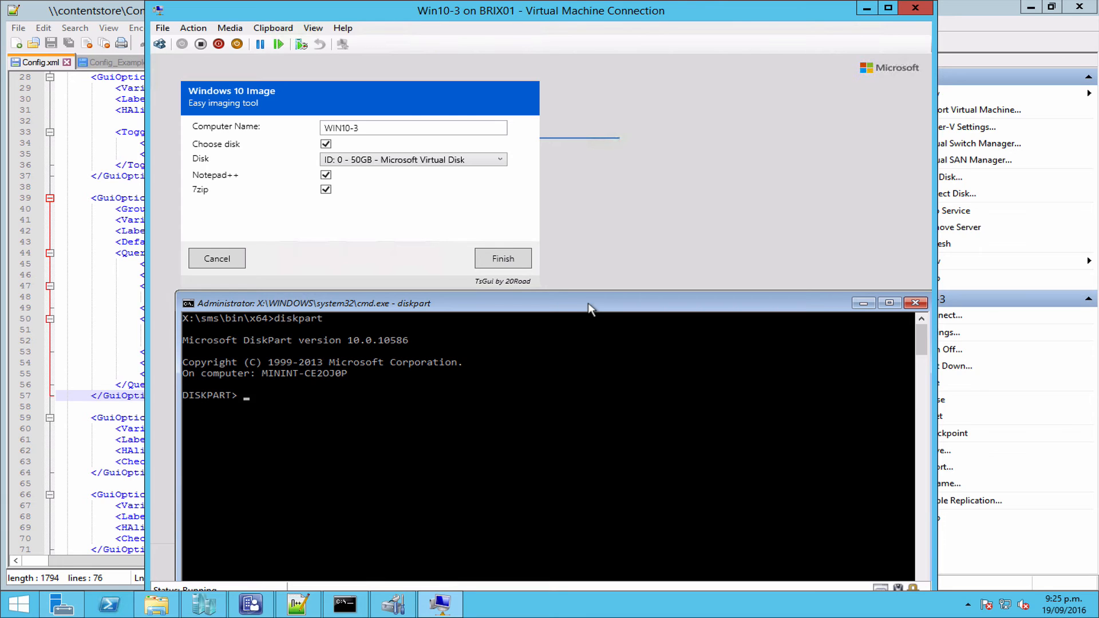
type("sel disk 0")
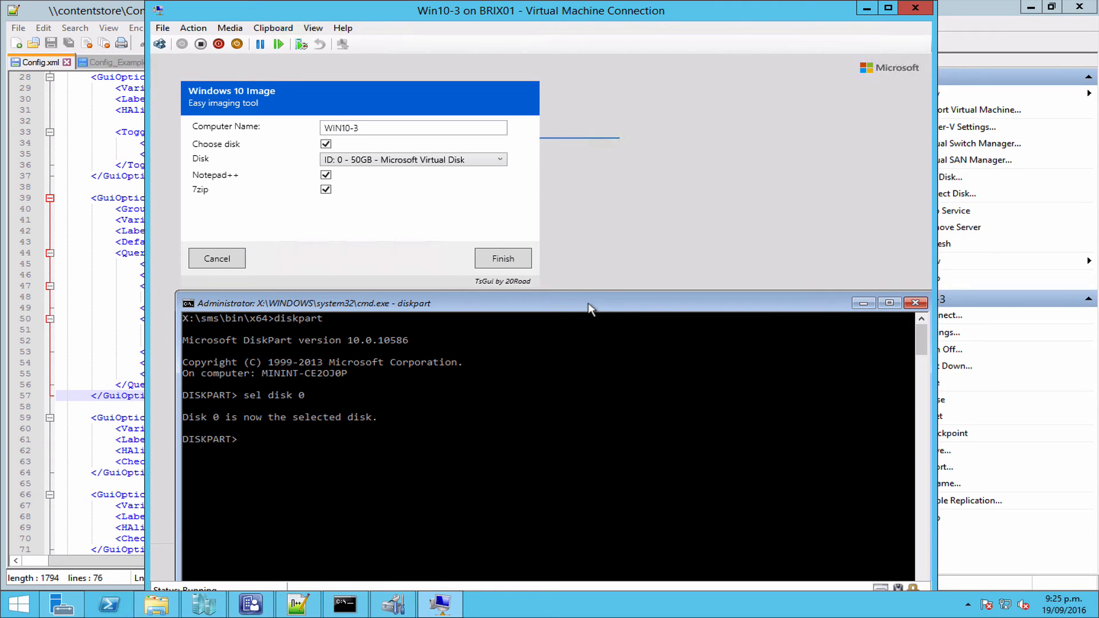
type("clean")
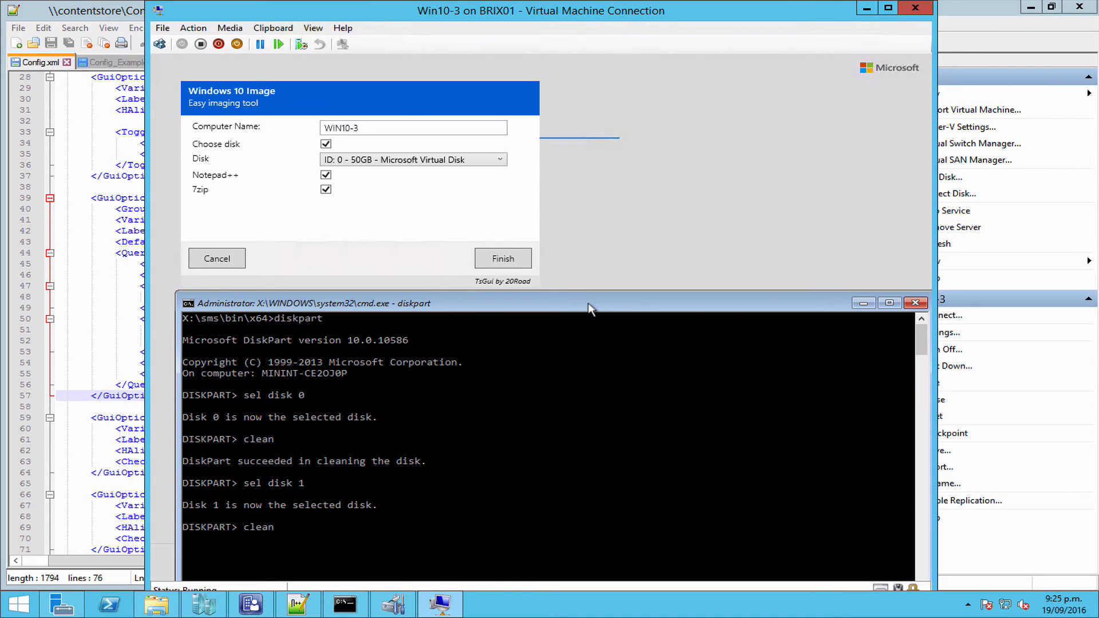
type("exit")
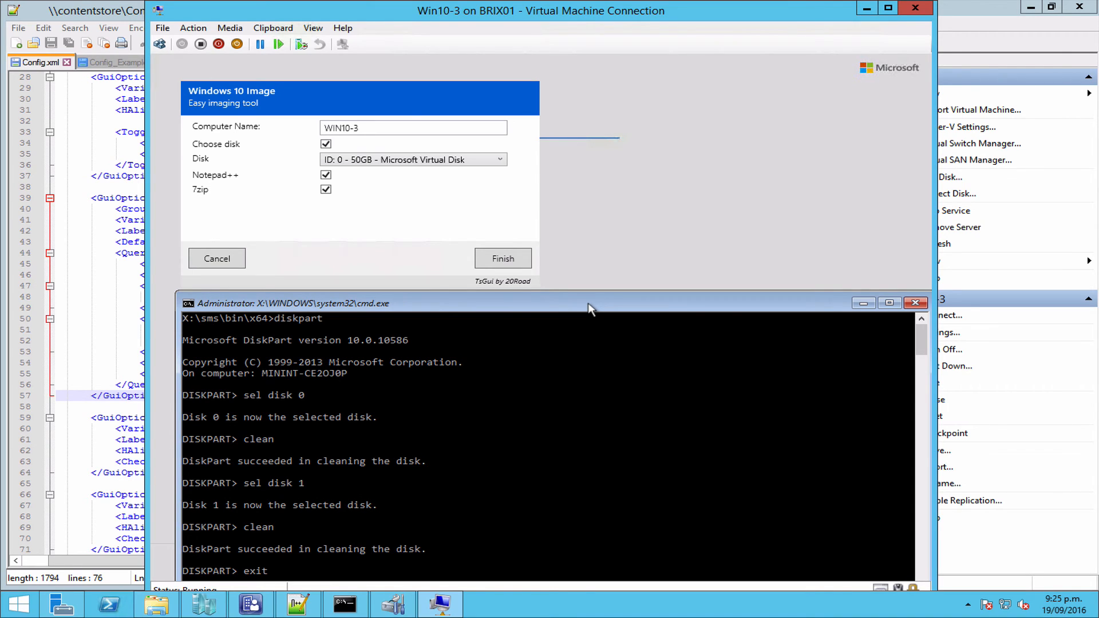
left_click(915, 302)
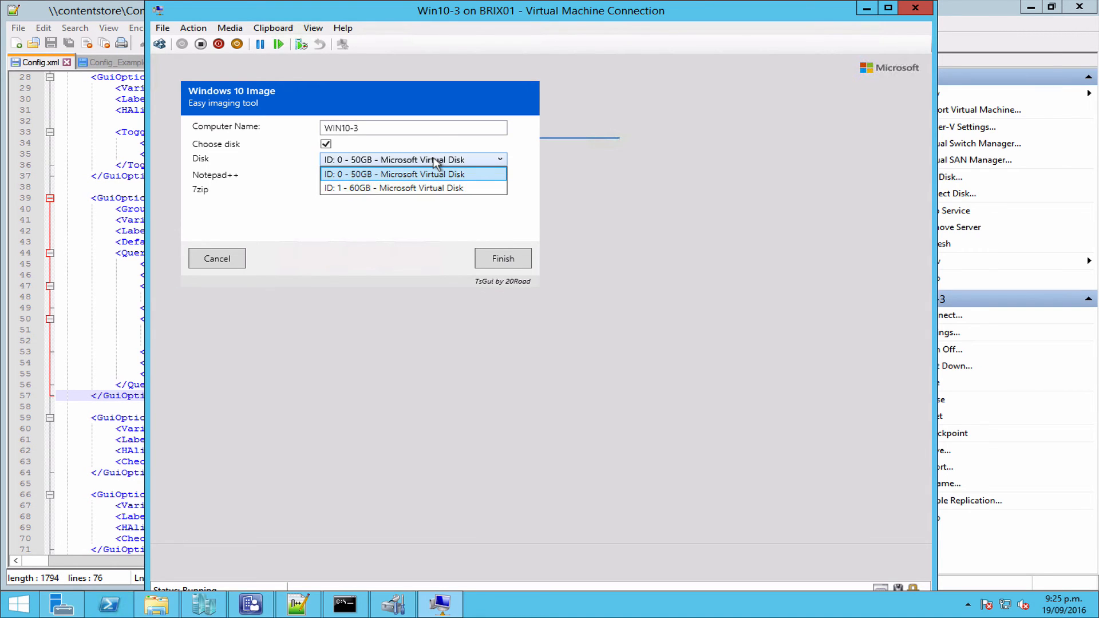
mouse_move(391, 188)
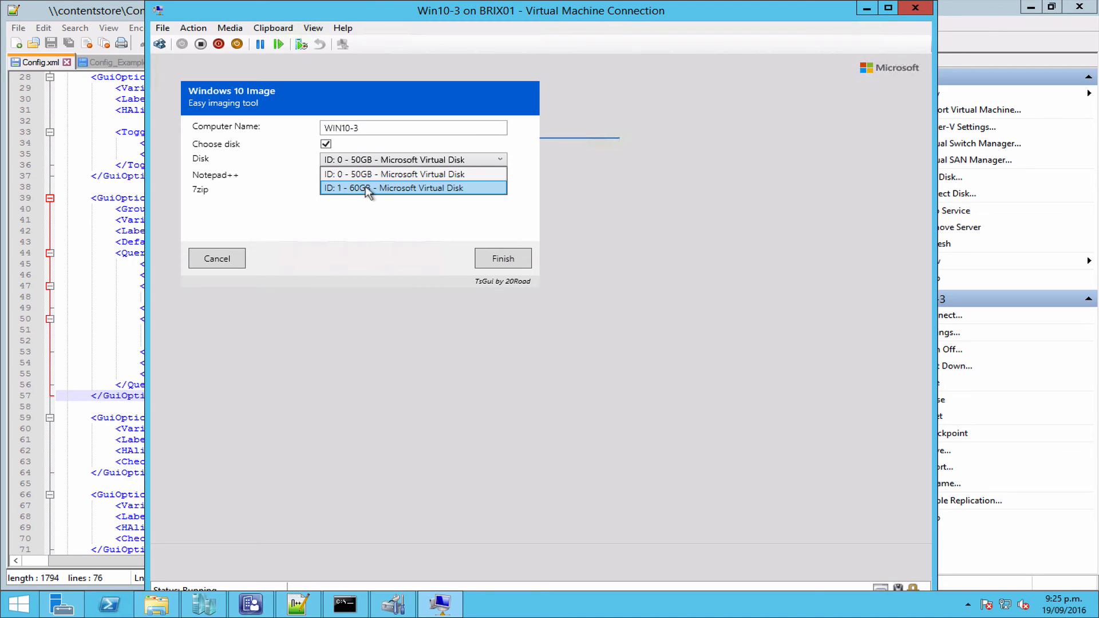
Step: Choose disk ID 1 - 60GB - Microsoft Virtual Disk in TsGui and finish to start the build
left_click(393, 188)
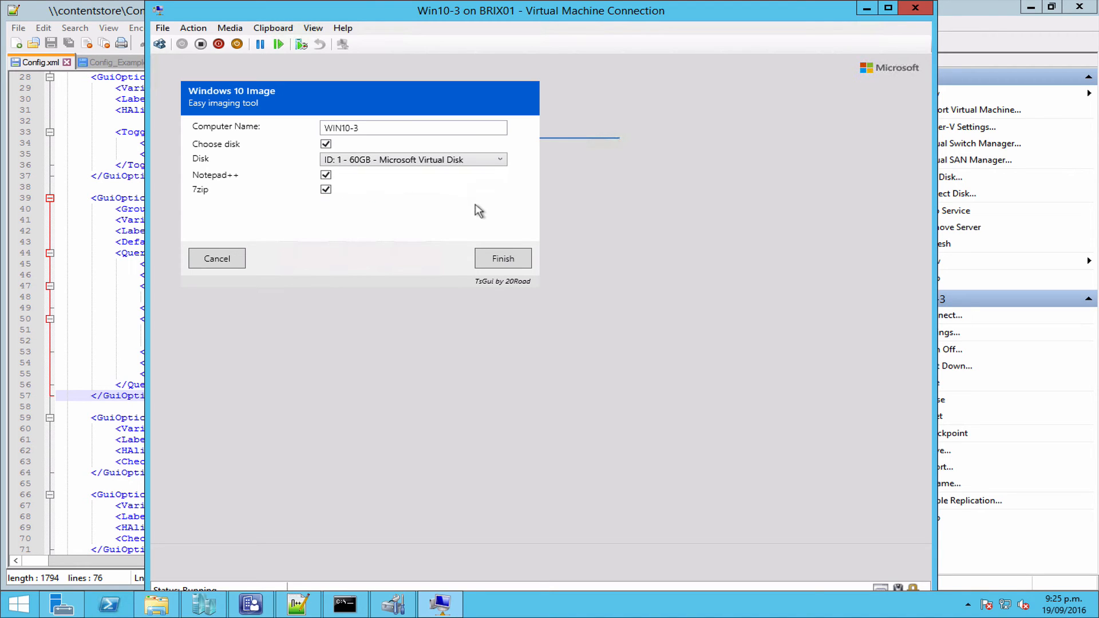
mouse_move(337, 177)
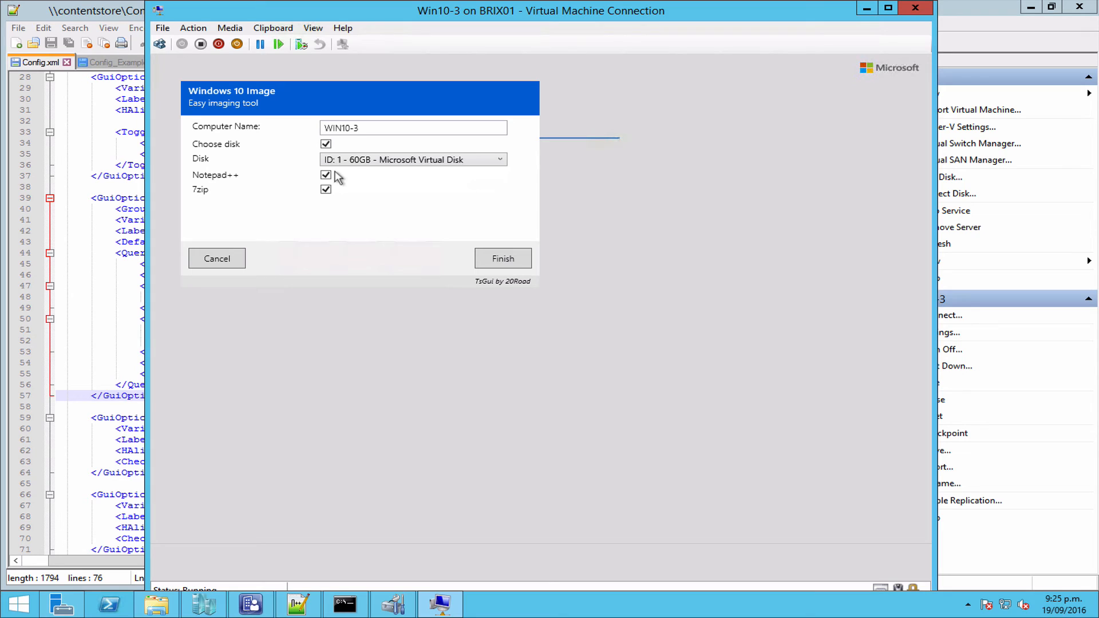
left_click(502, 258)
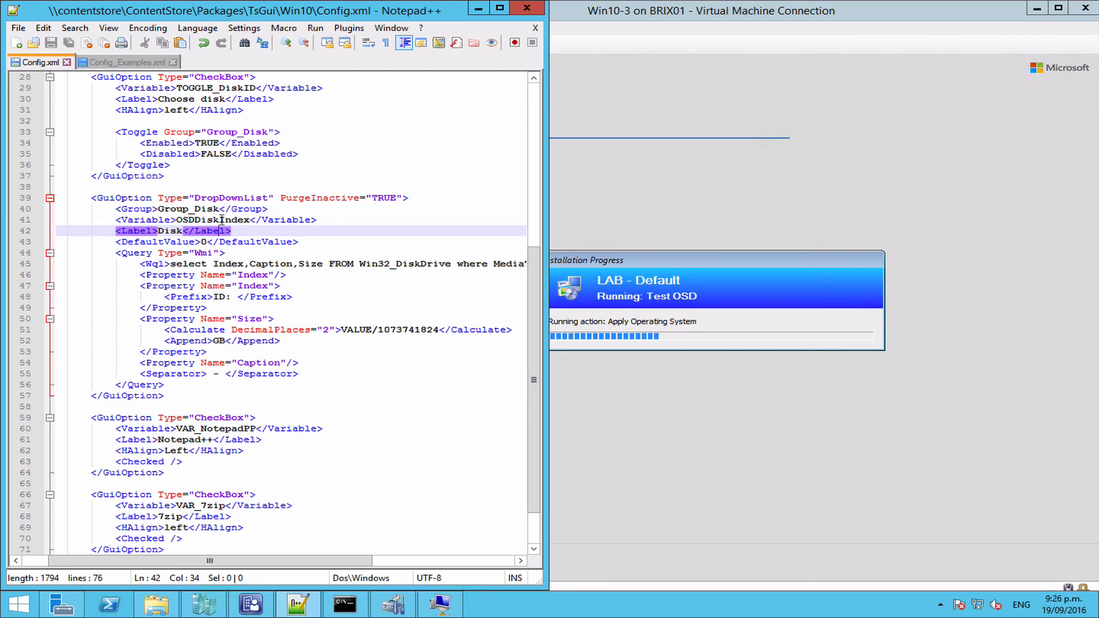
double_click(210, 220)
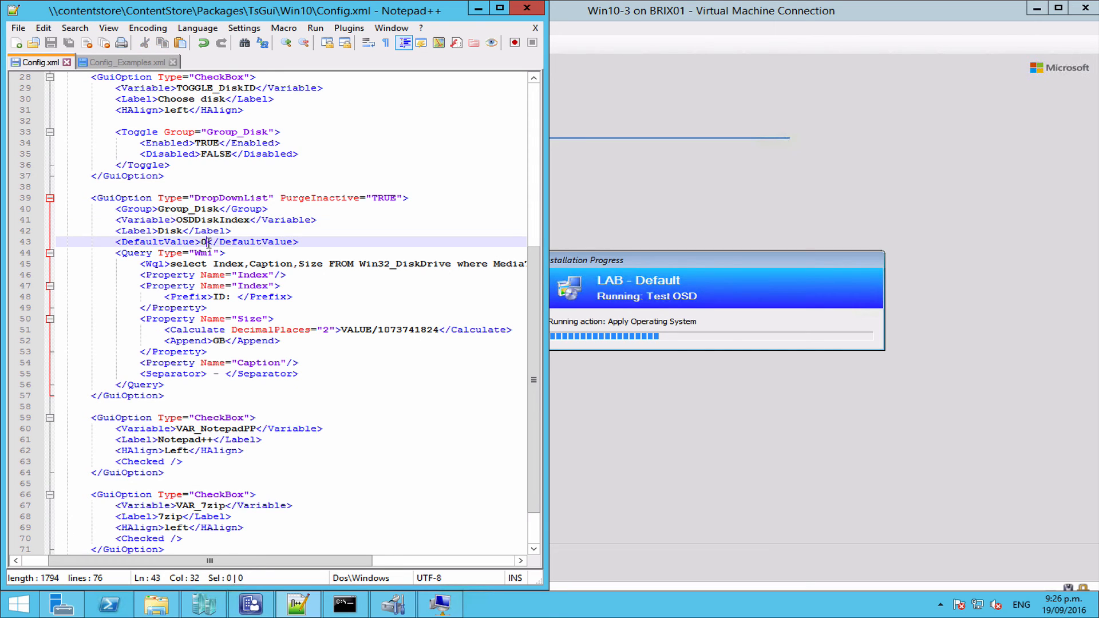
double_click(203, 242)
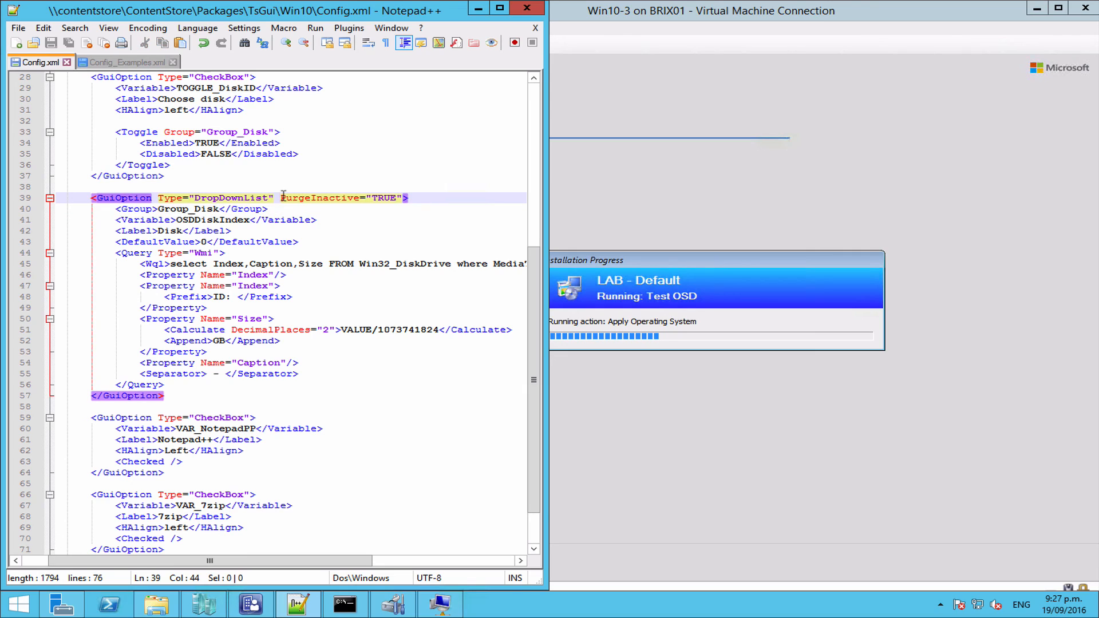
double_click(320, 198)
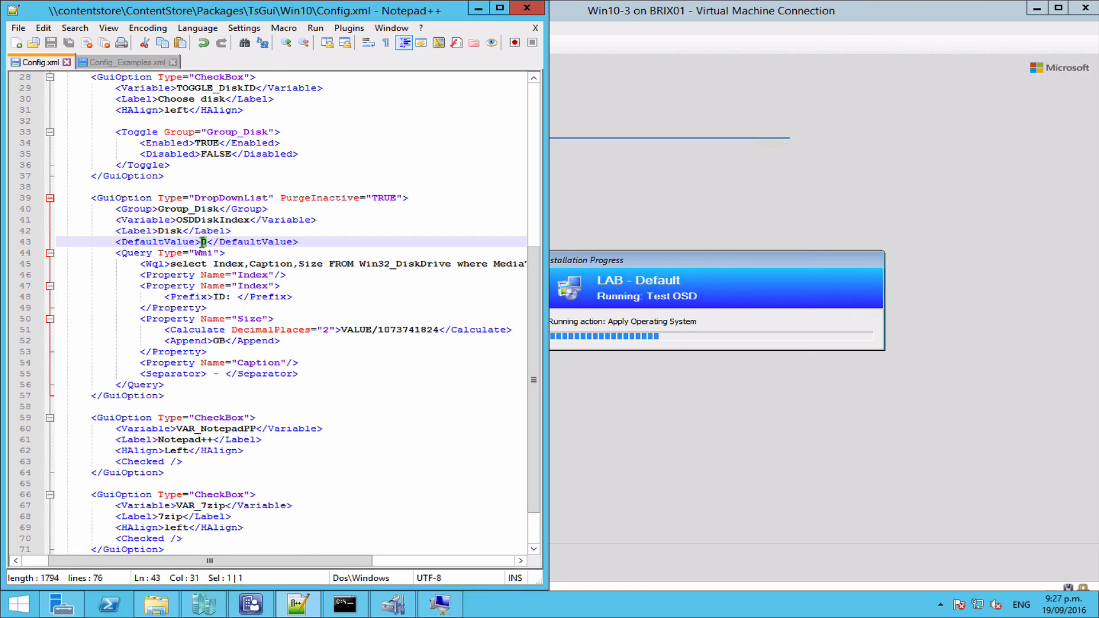
mouse_move(279, 314)
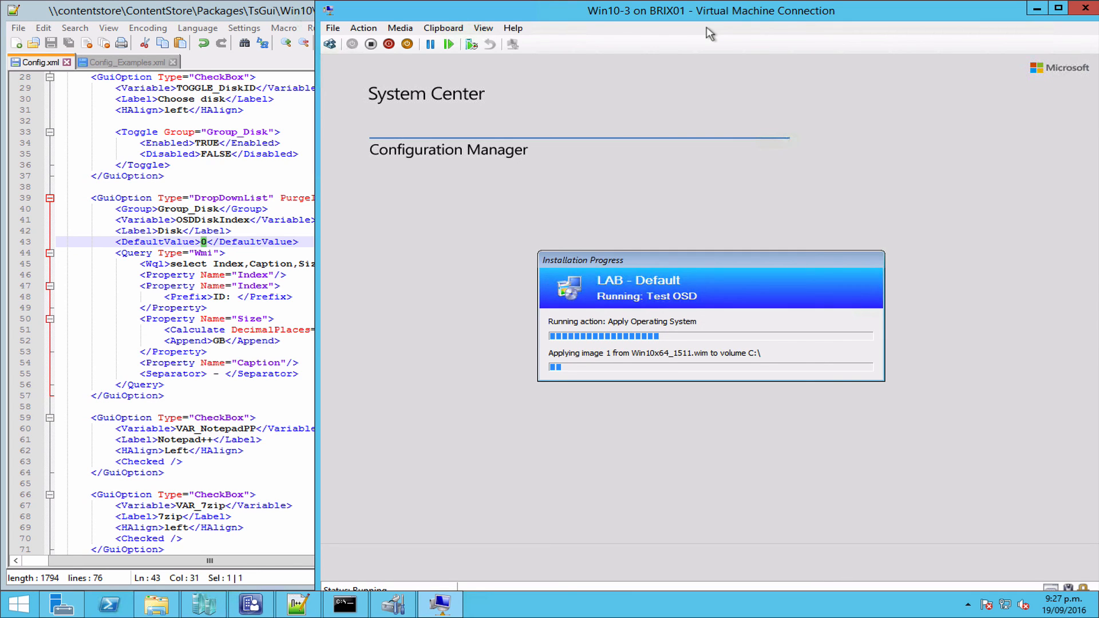
Step: Bring the Win10-3 VM console forward and open Manage from This PC
left_click(627, 8)
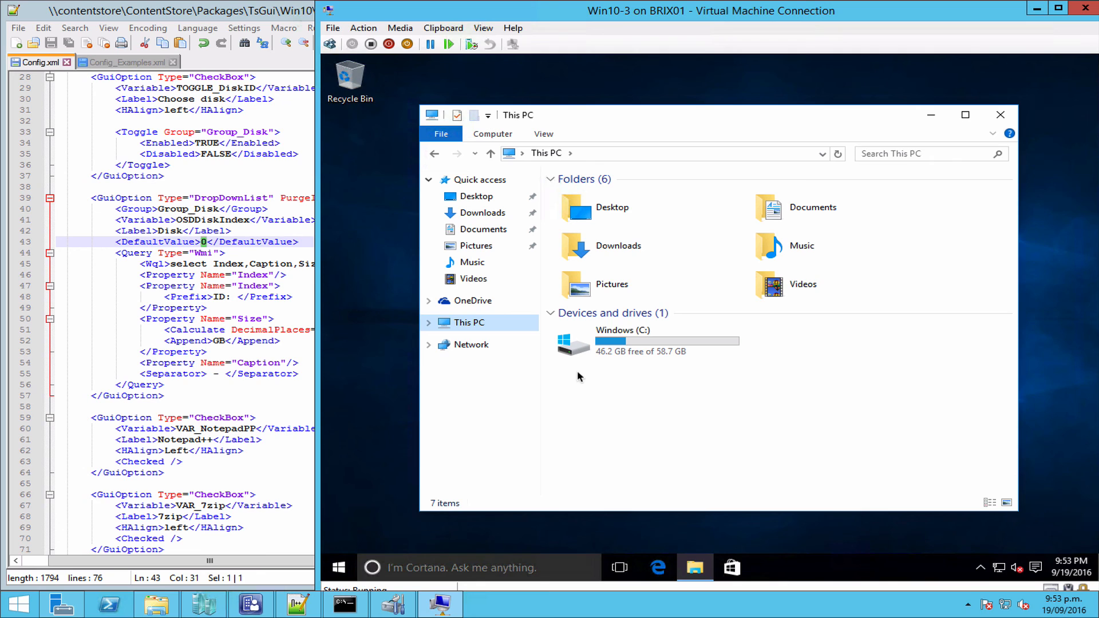
mouse_move(618, 325)
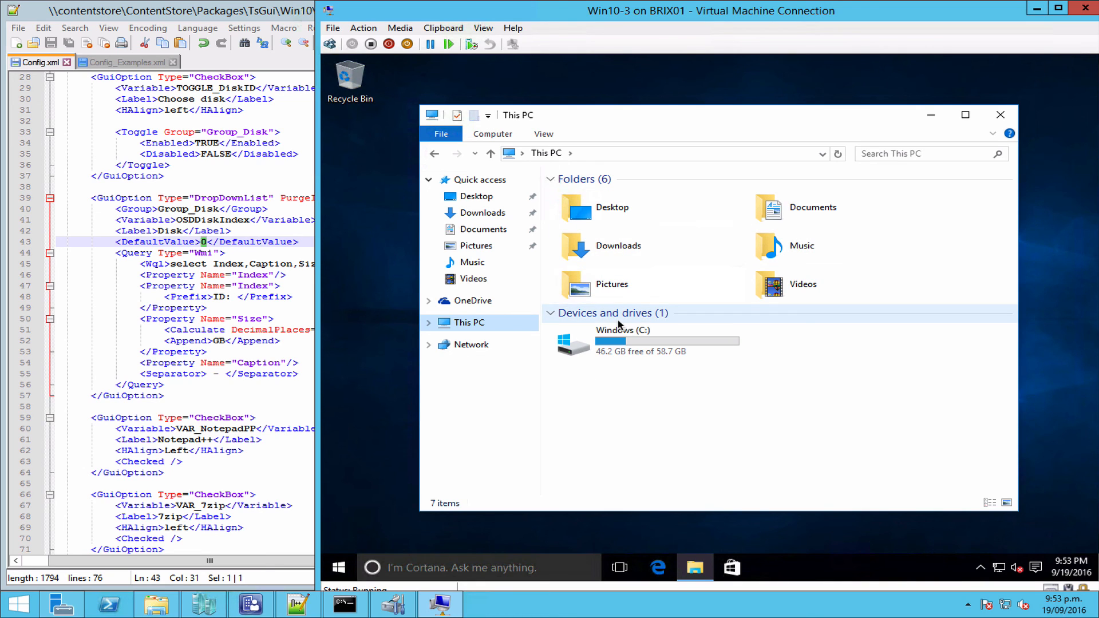
left_click(620, 341)
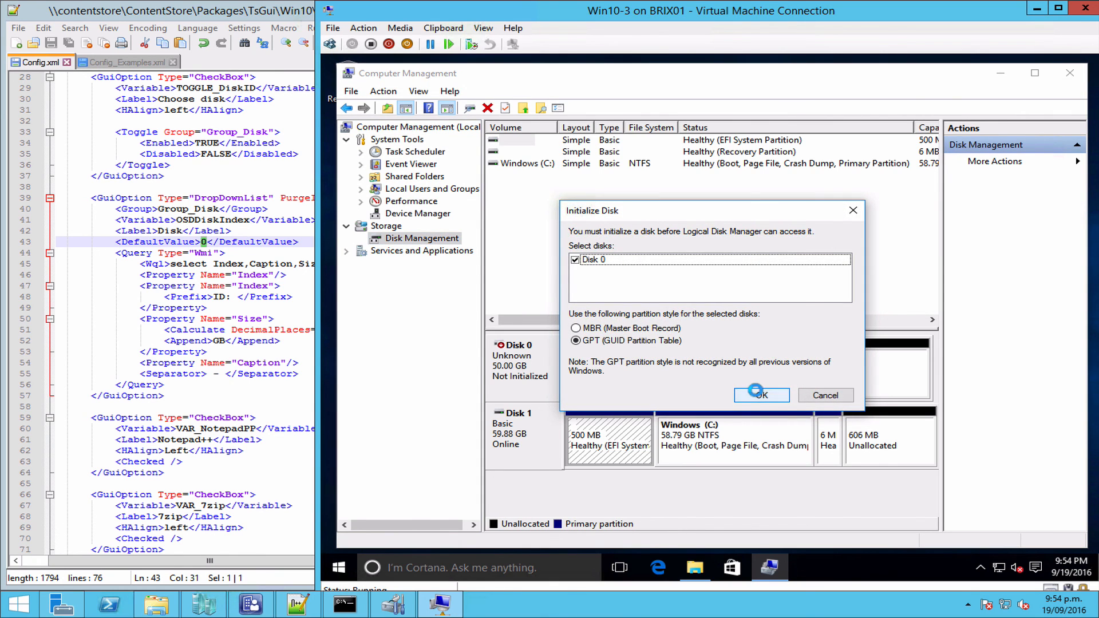
Step: Dismiss the Initialize Disk prompt for the uninitialized 50GB Disk 0
left_click(761, 395)
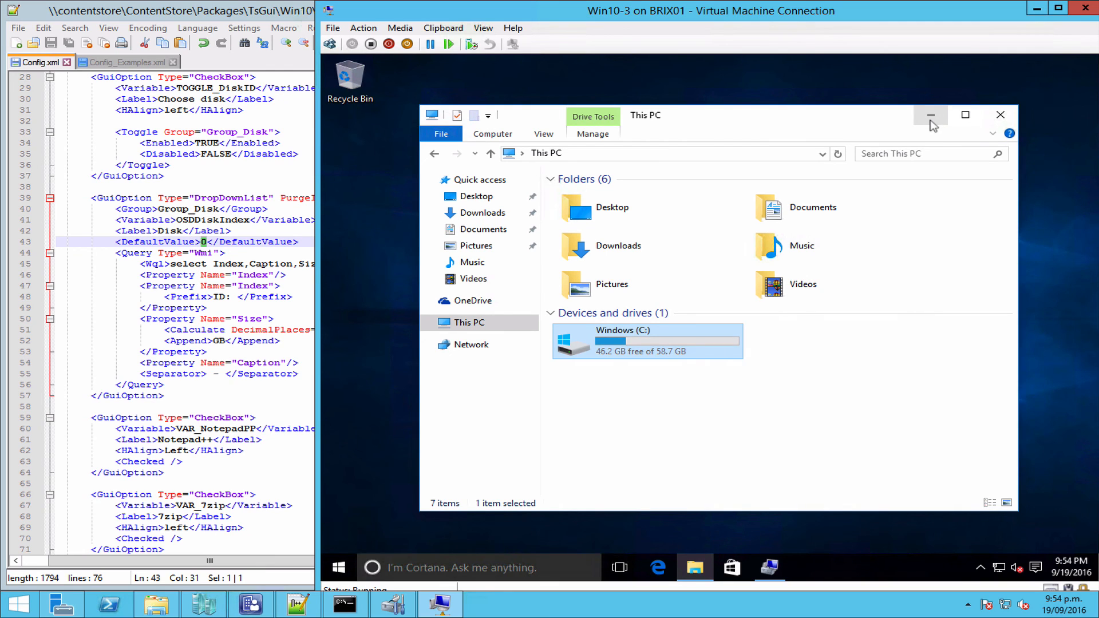
mouse_move(930, 114)
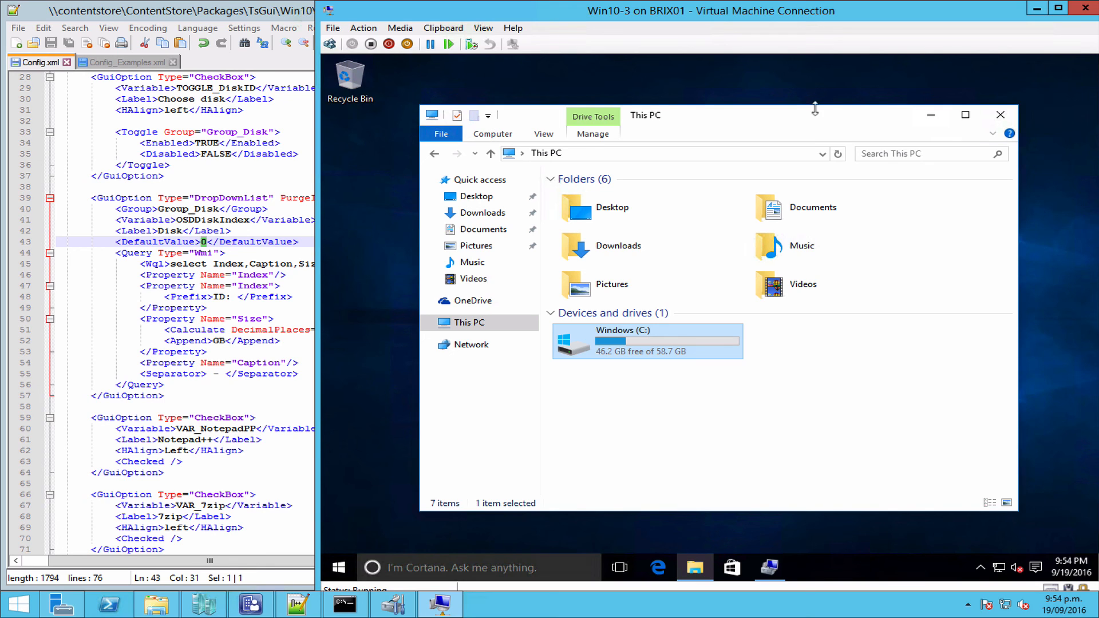
mouse_move(787, 125)
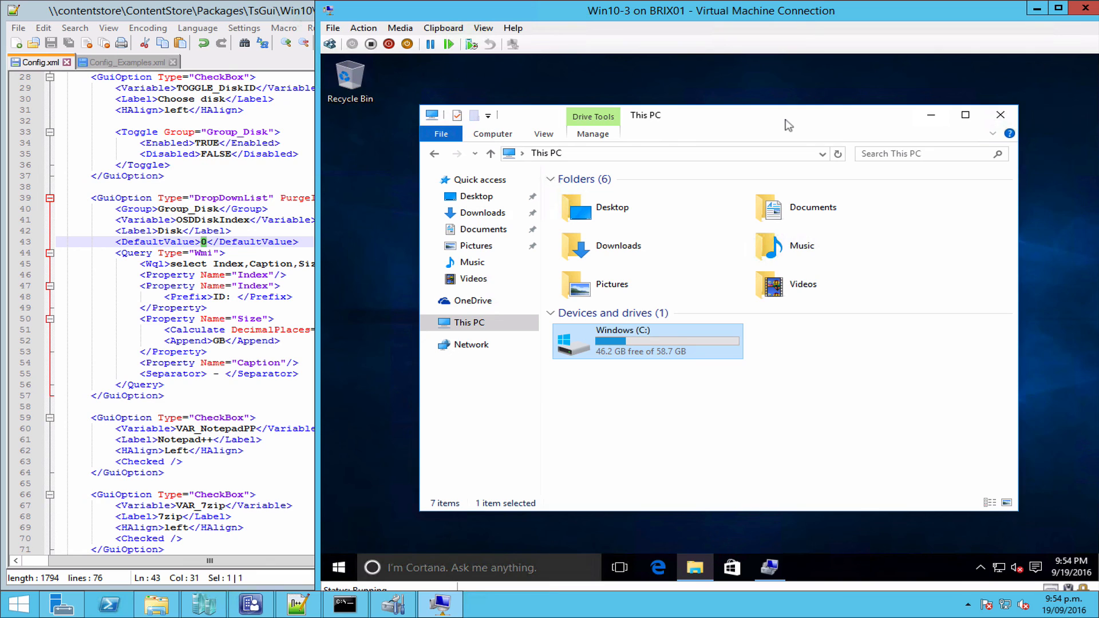